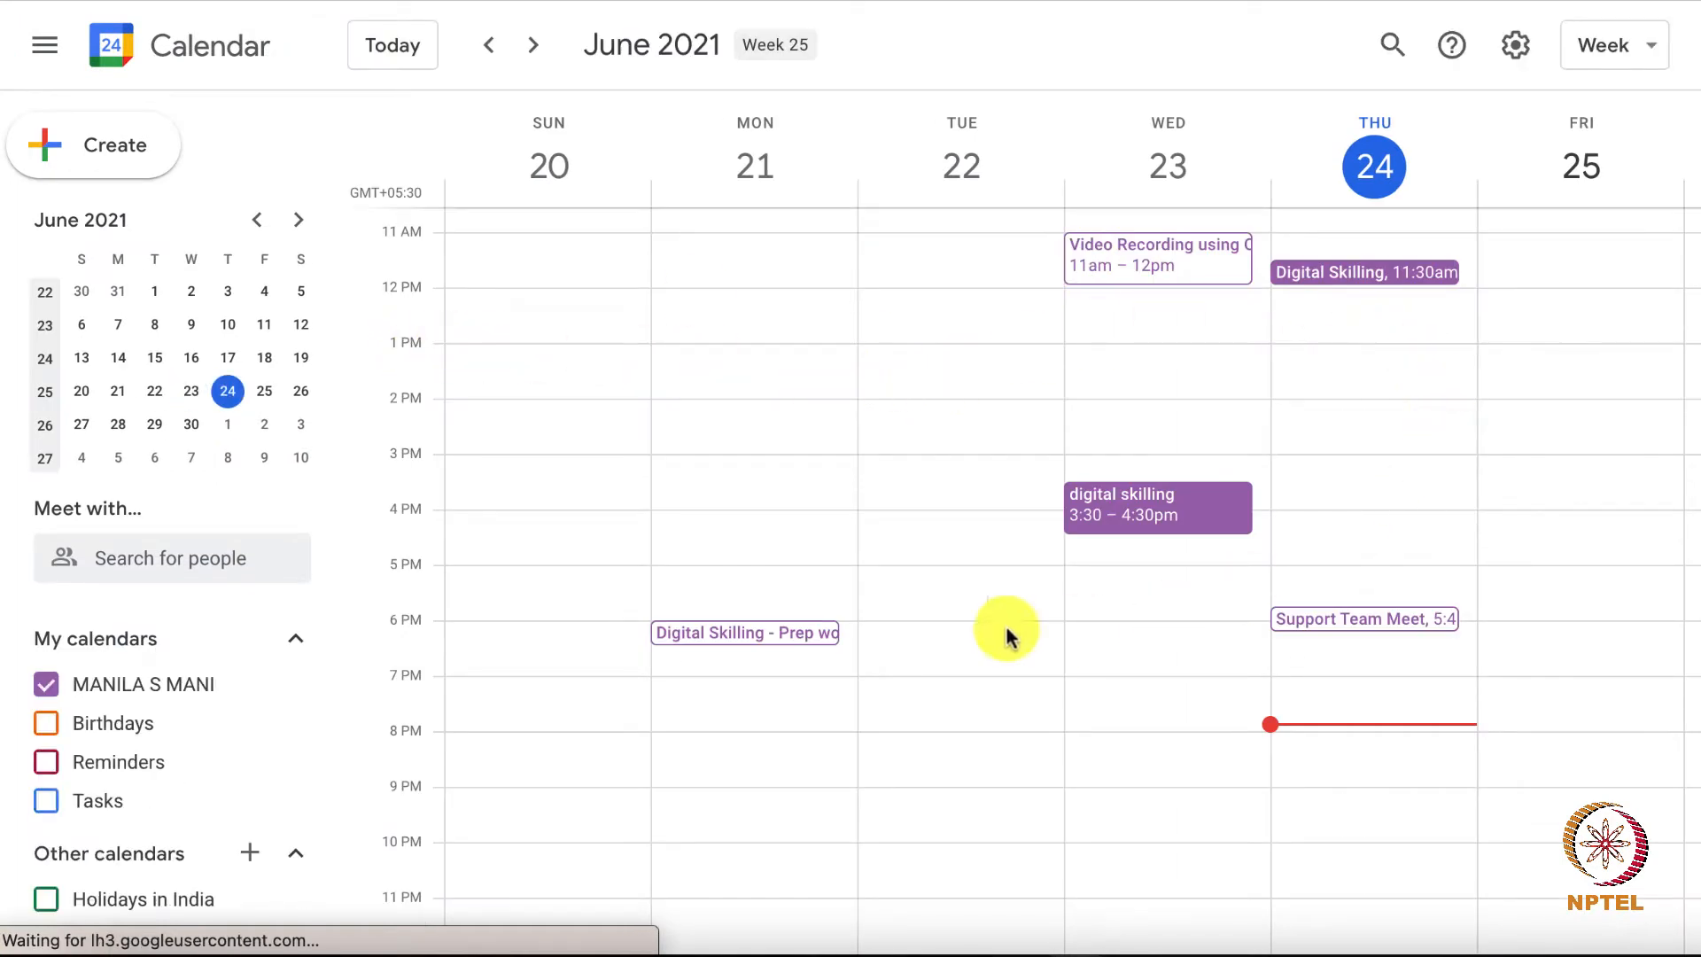
mouse_move(858, 454)
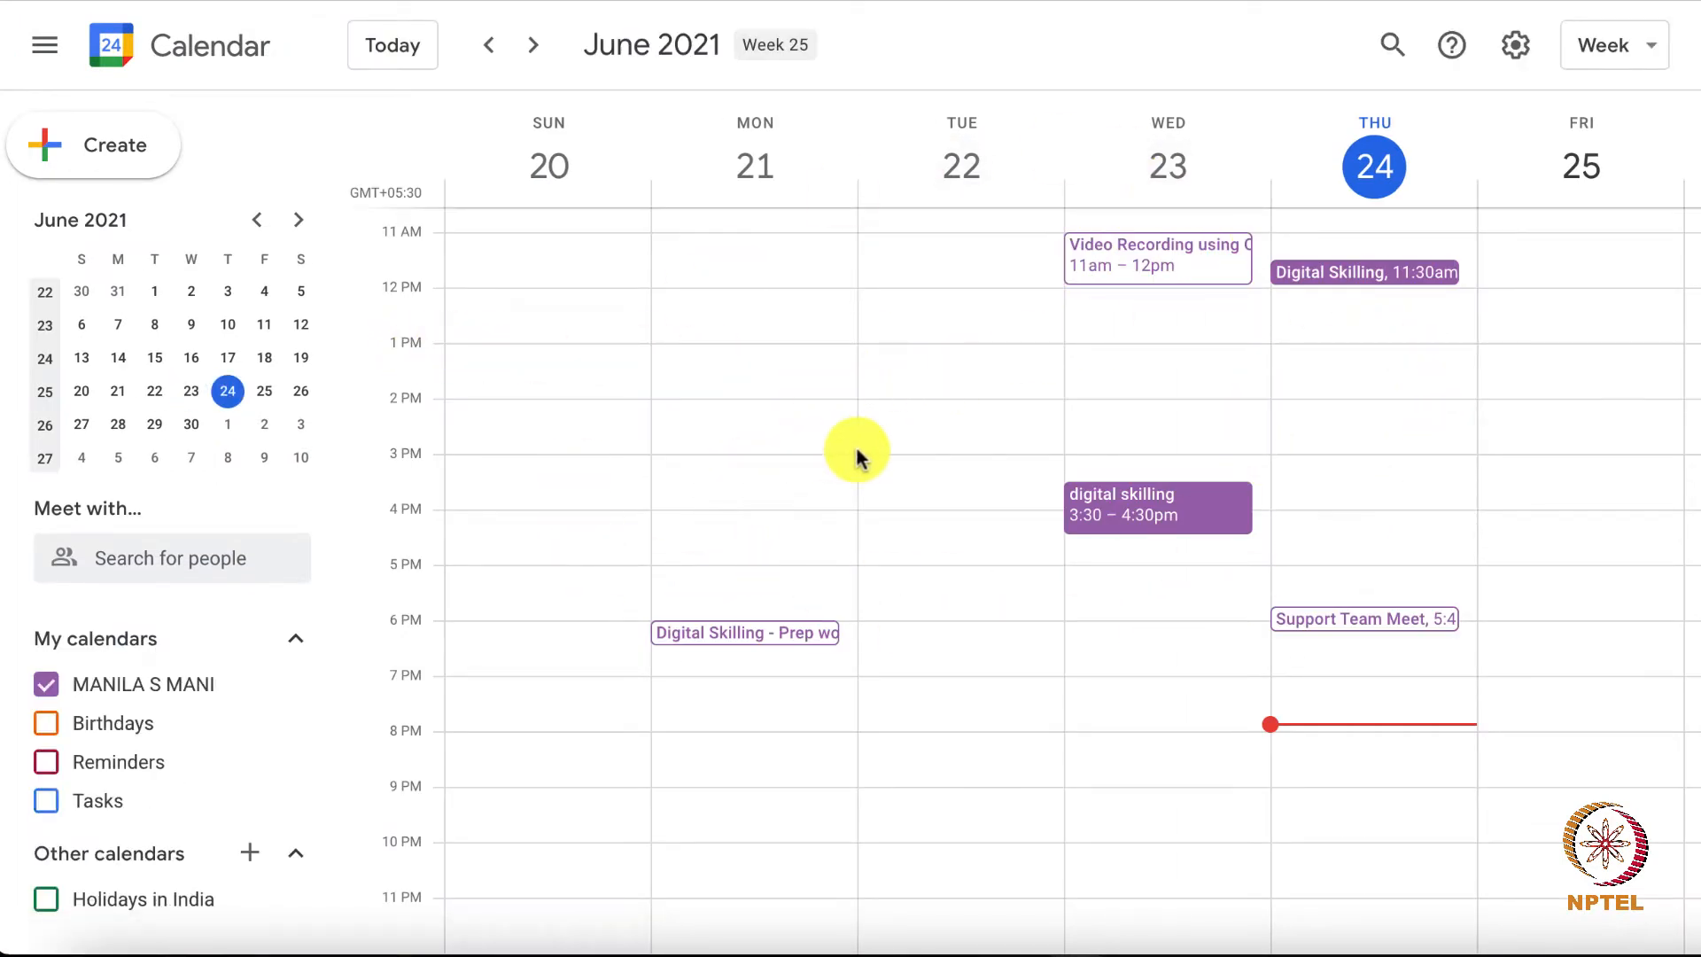
mouse_move(127, 645)
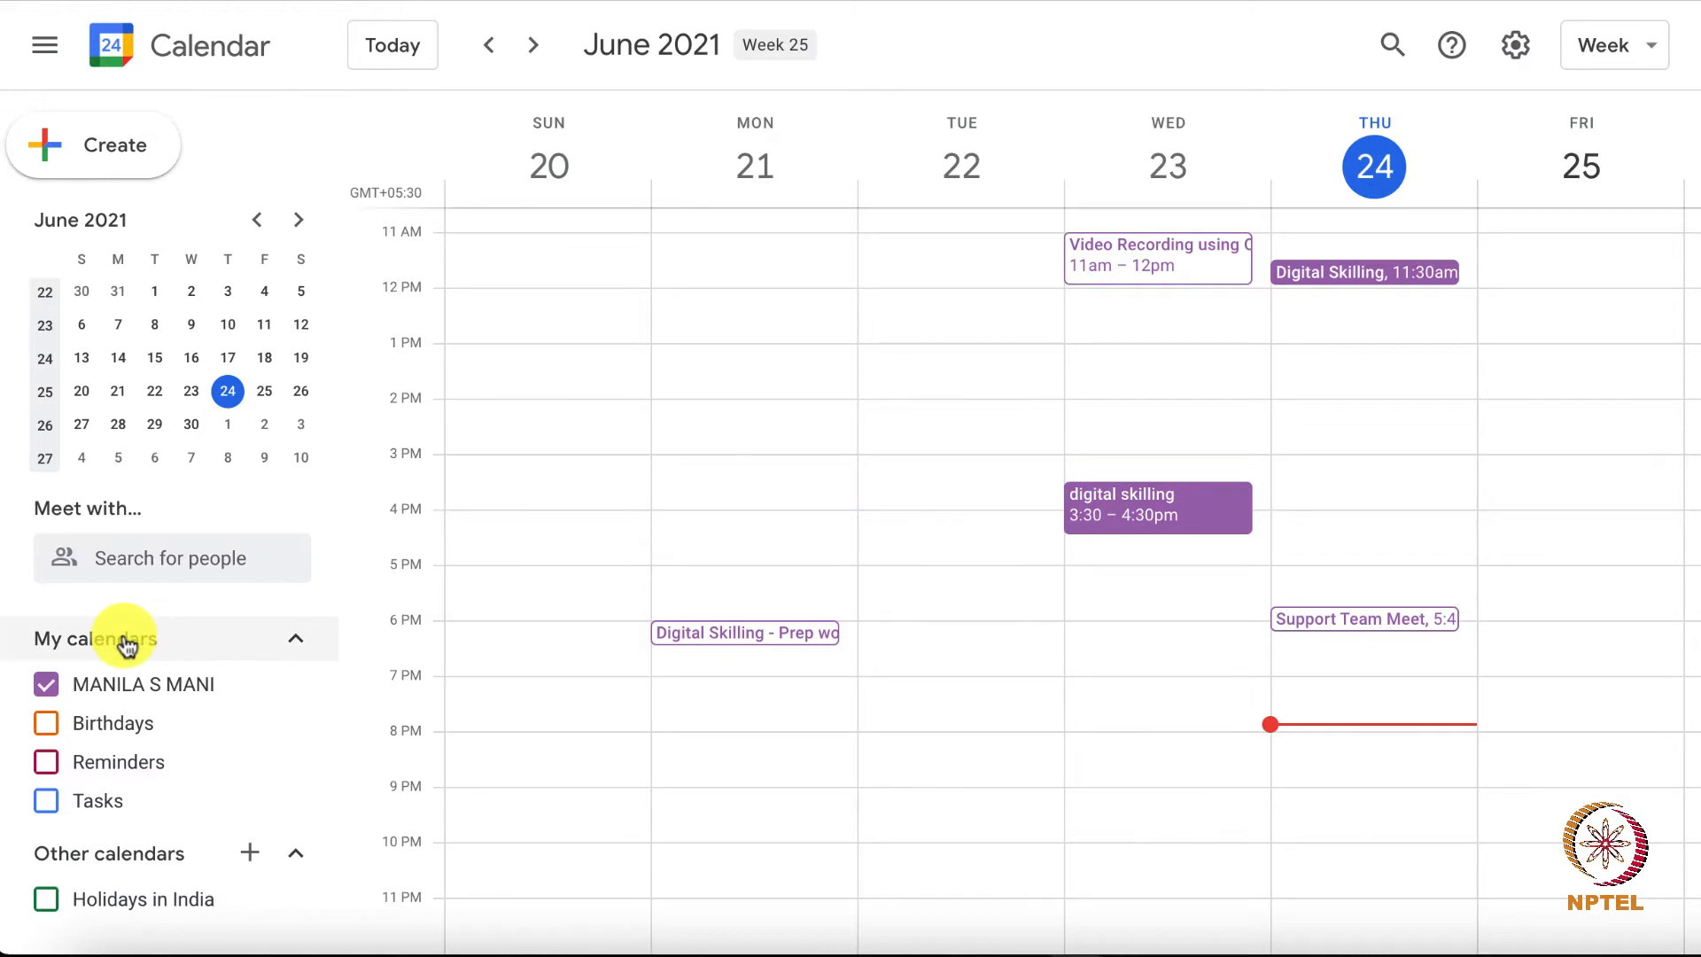
mouse_move(258, 654)
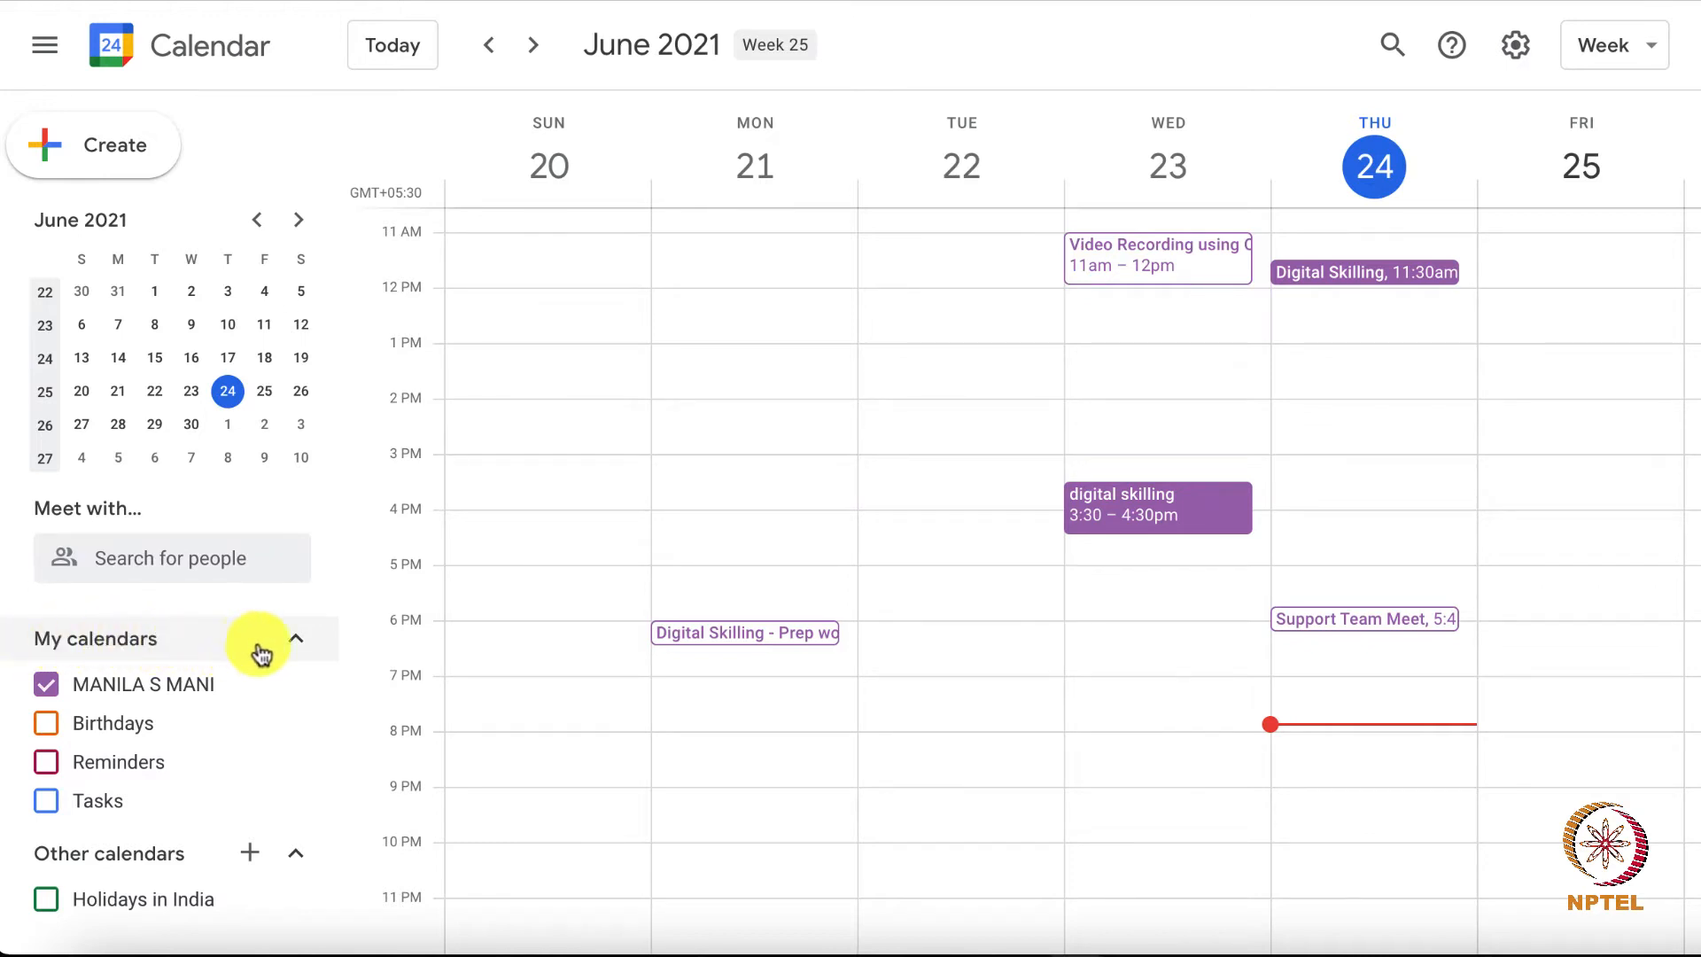
mouse_move(228, 645)
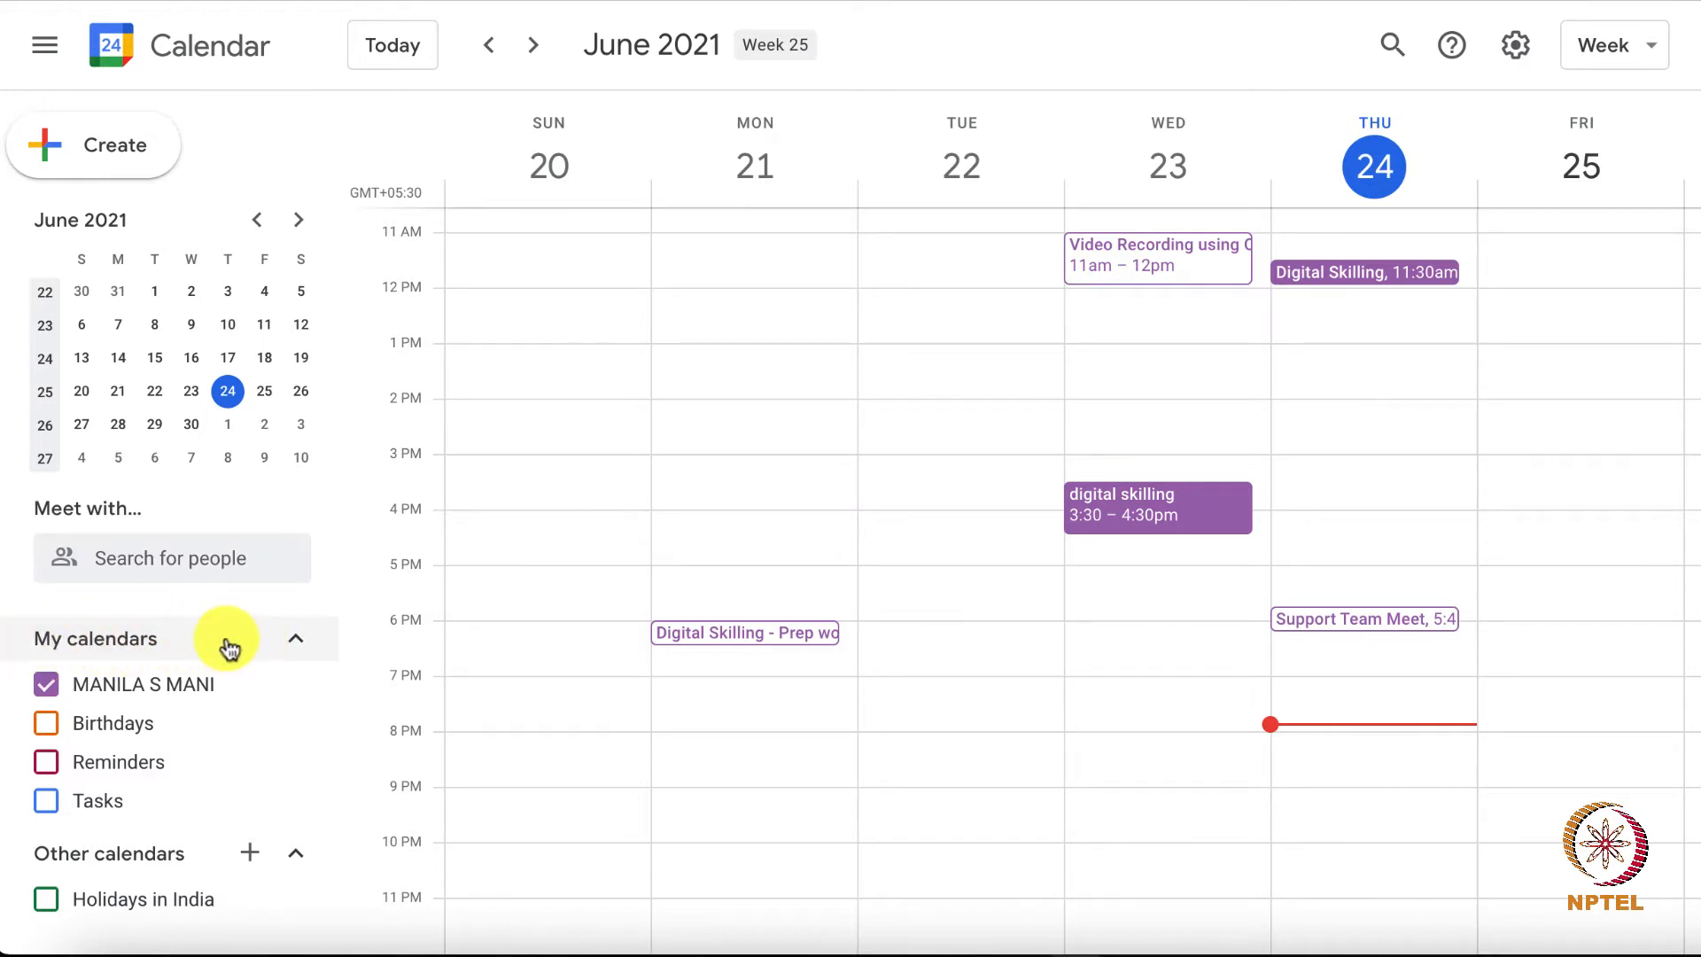
mouse_move(129, 694)
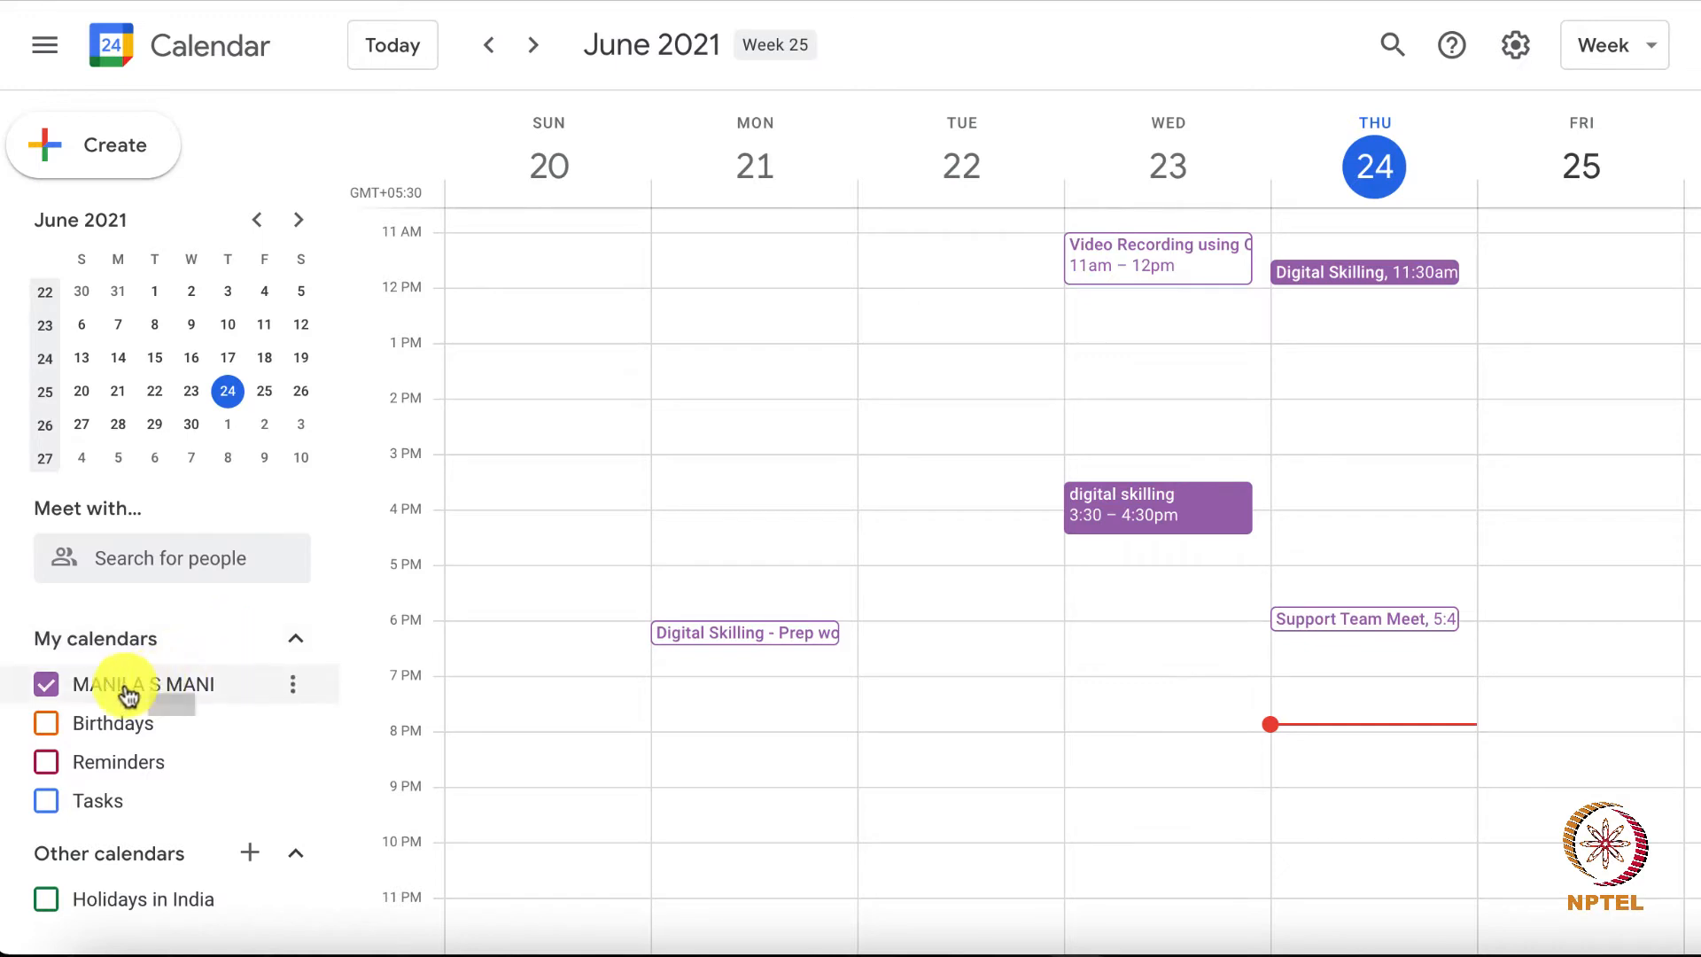
mouse_move(142, 695)
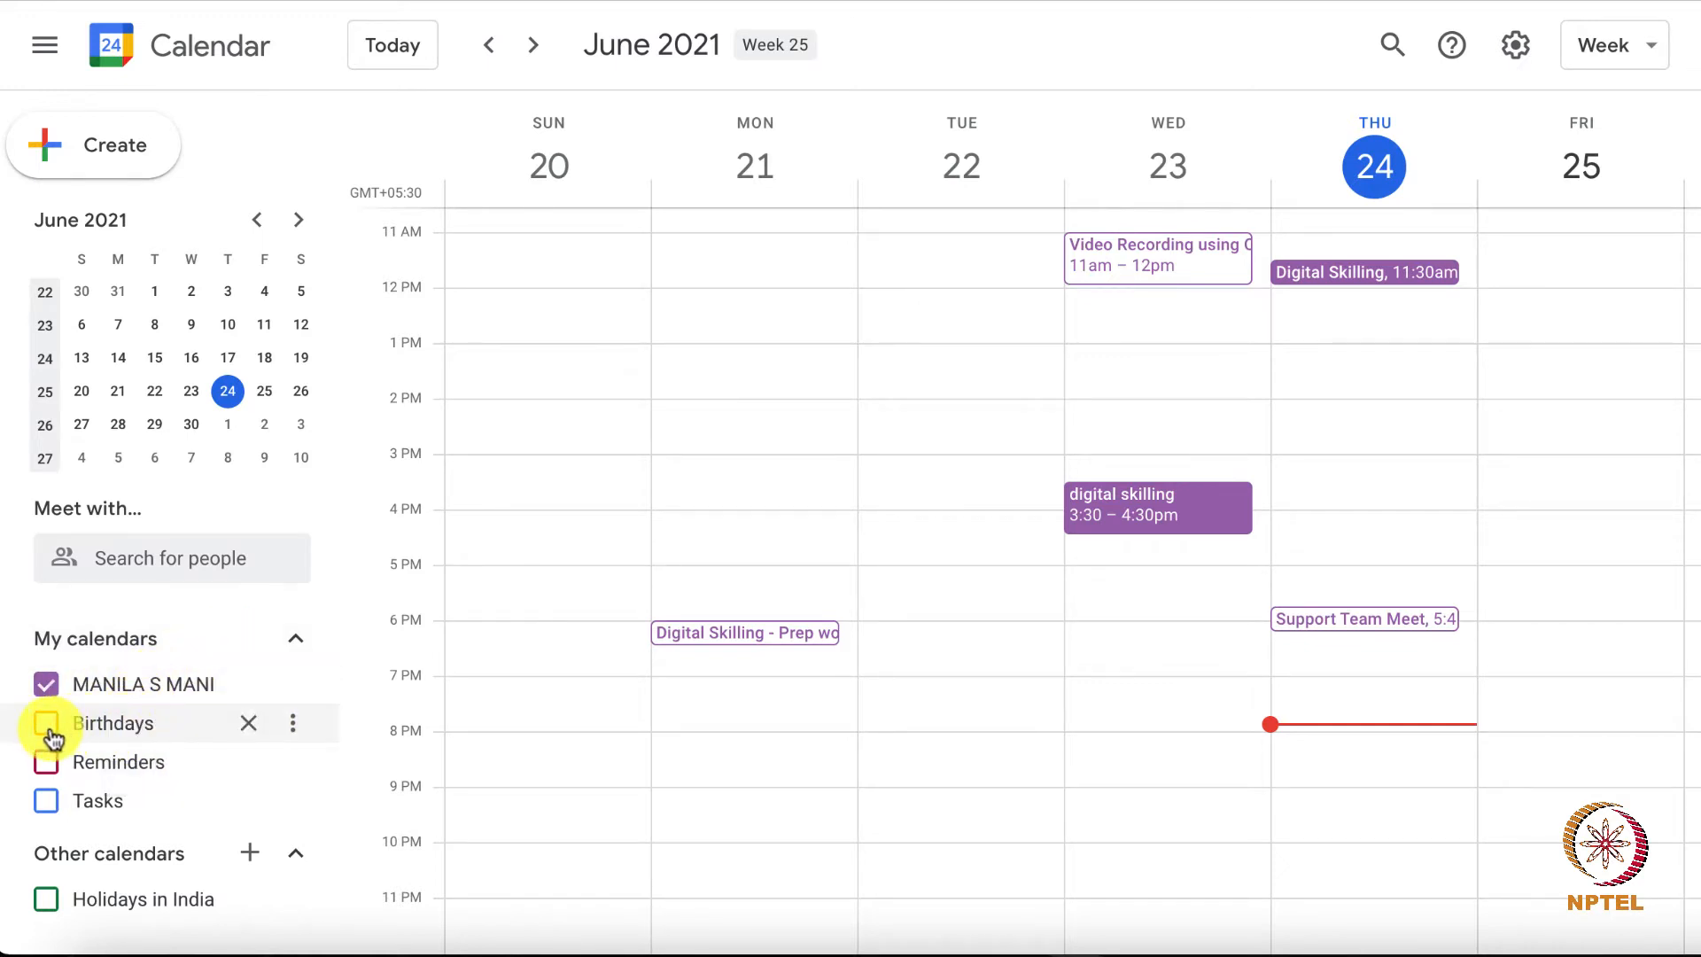
mouse_move(161, 739)
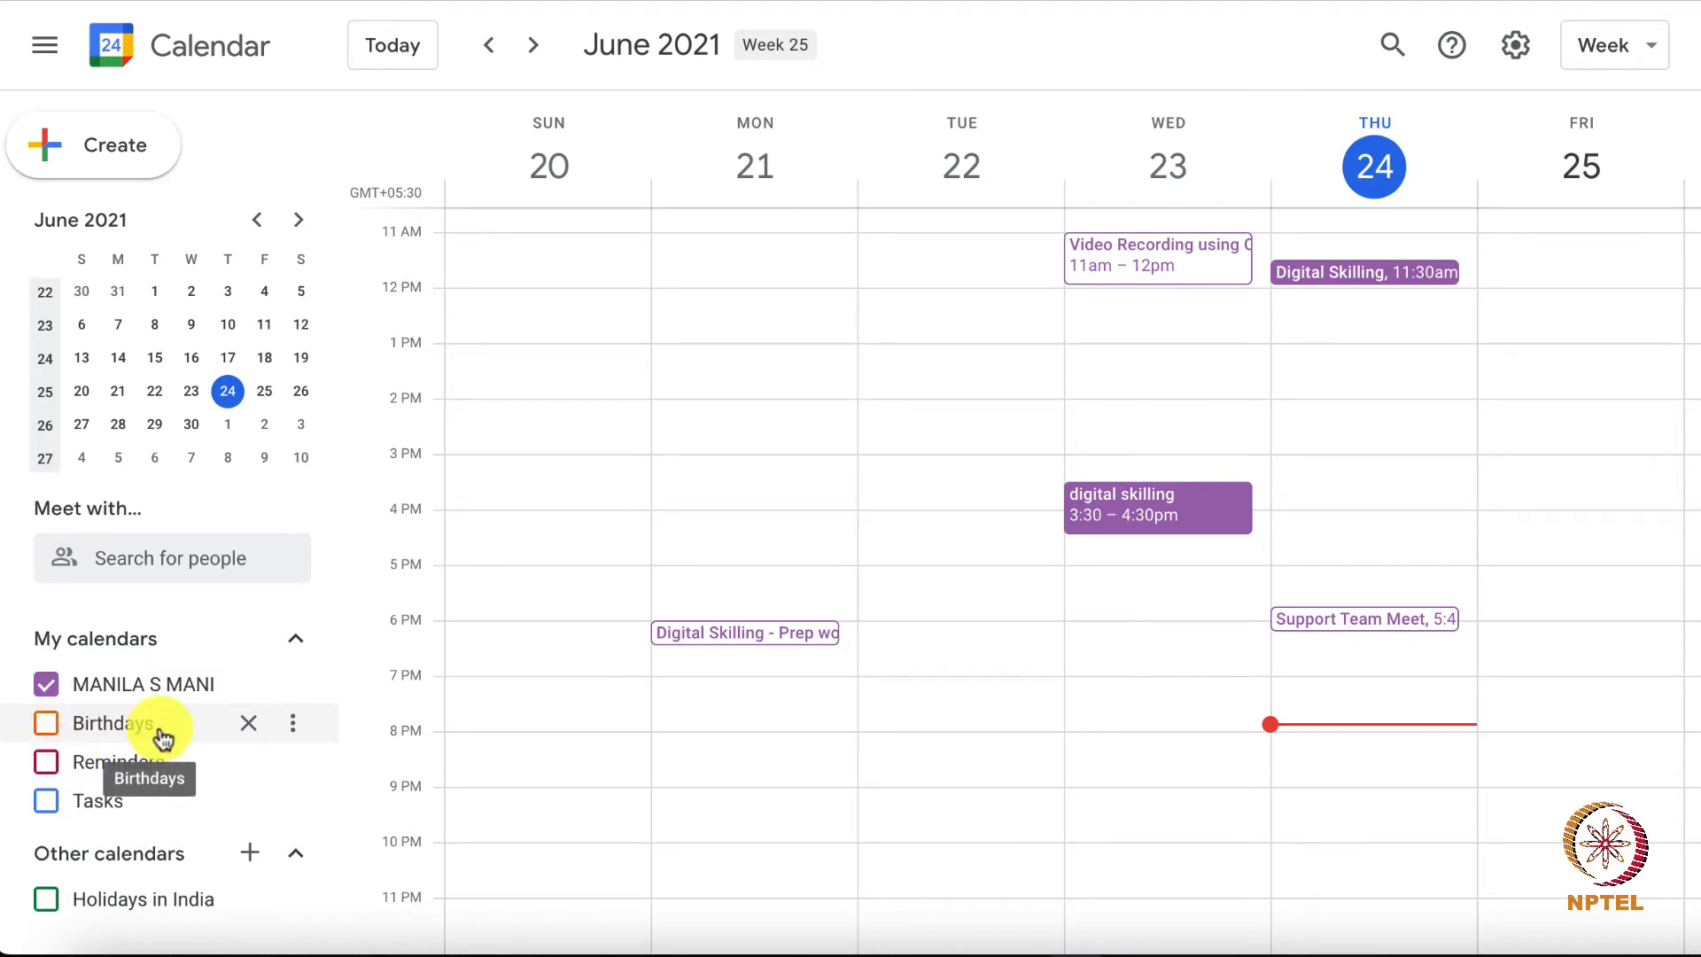
mouse_move(161, 773)
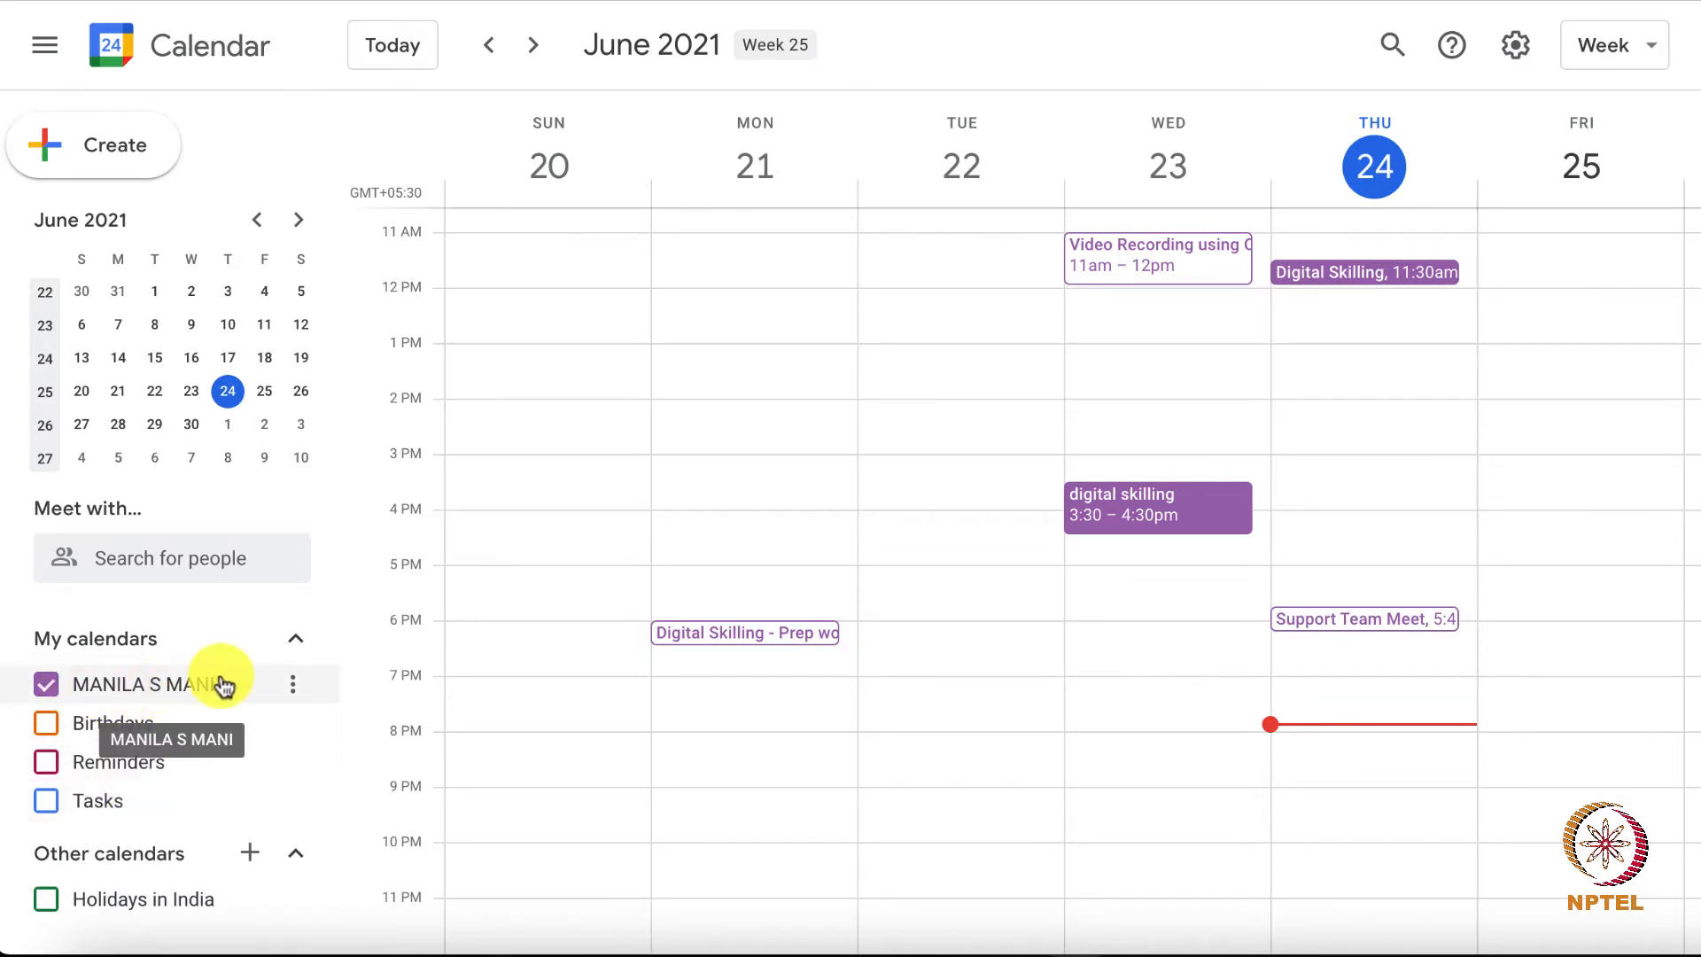
mouse_move(293, 684)
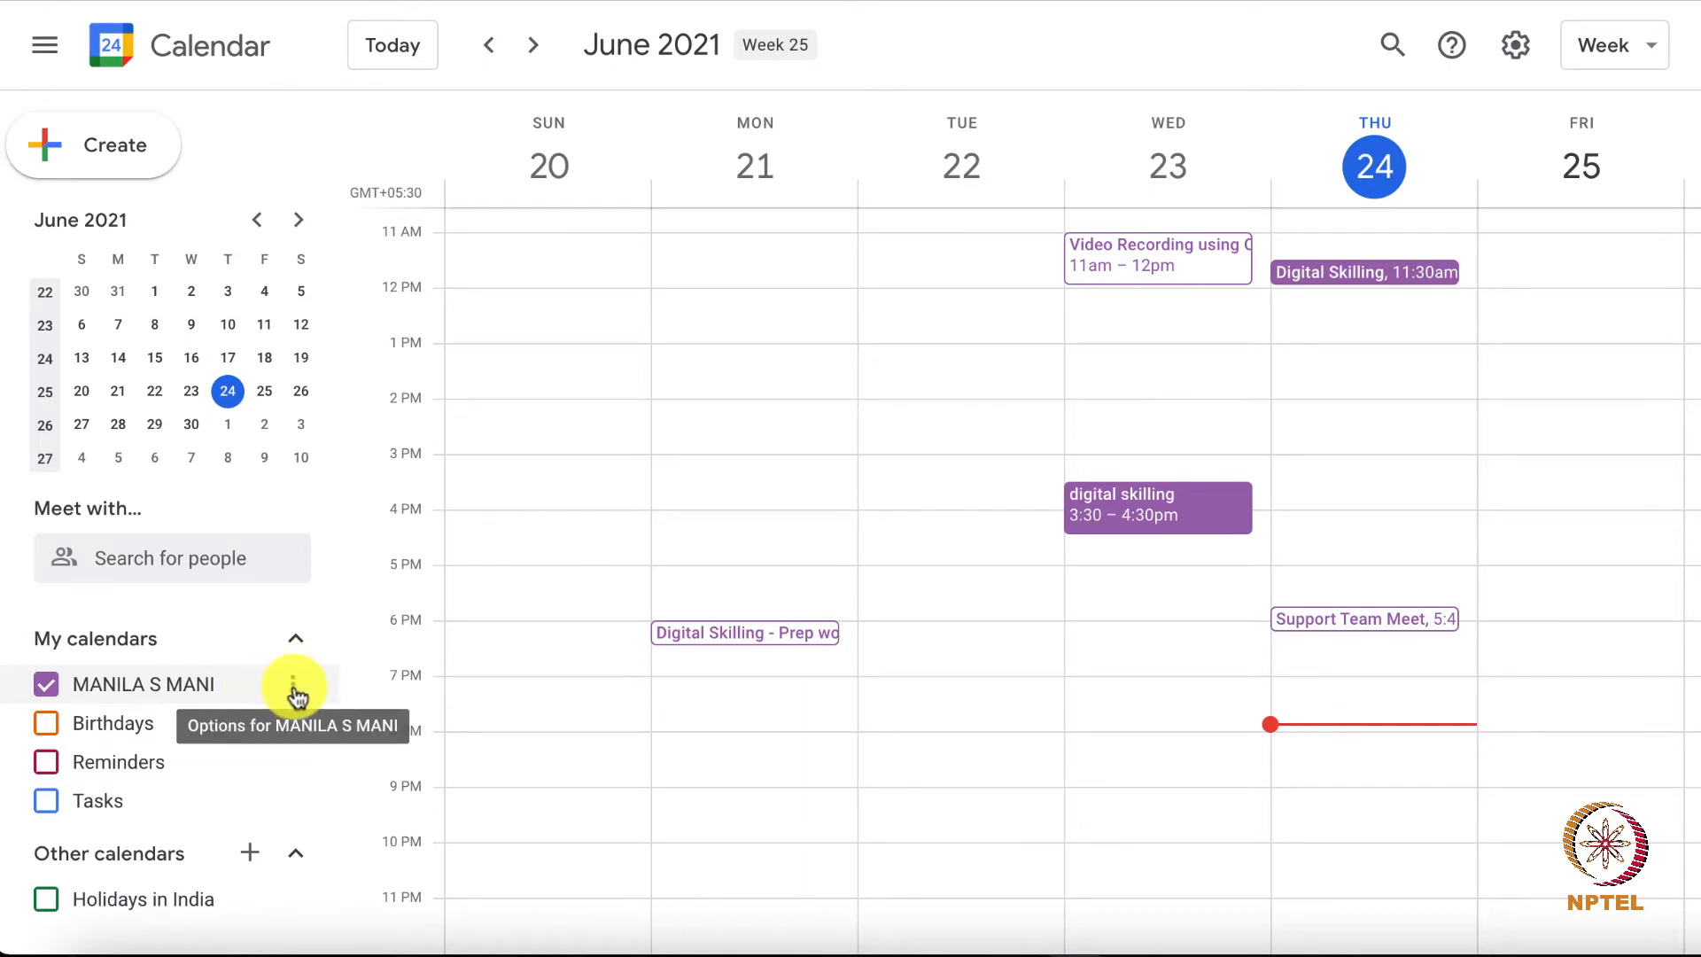
Bring up the options menu for your personal calendar under My calendars.
click(296, 684)
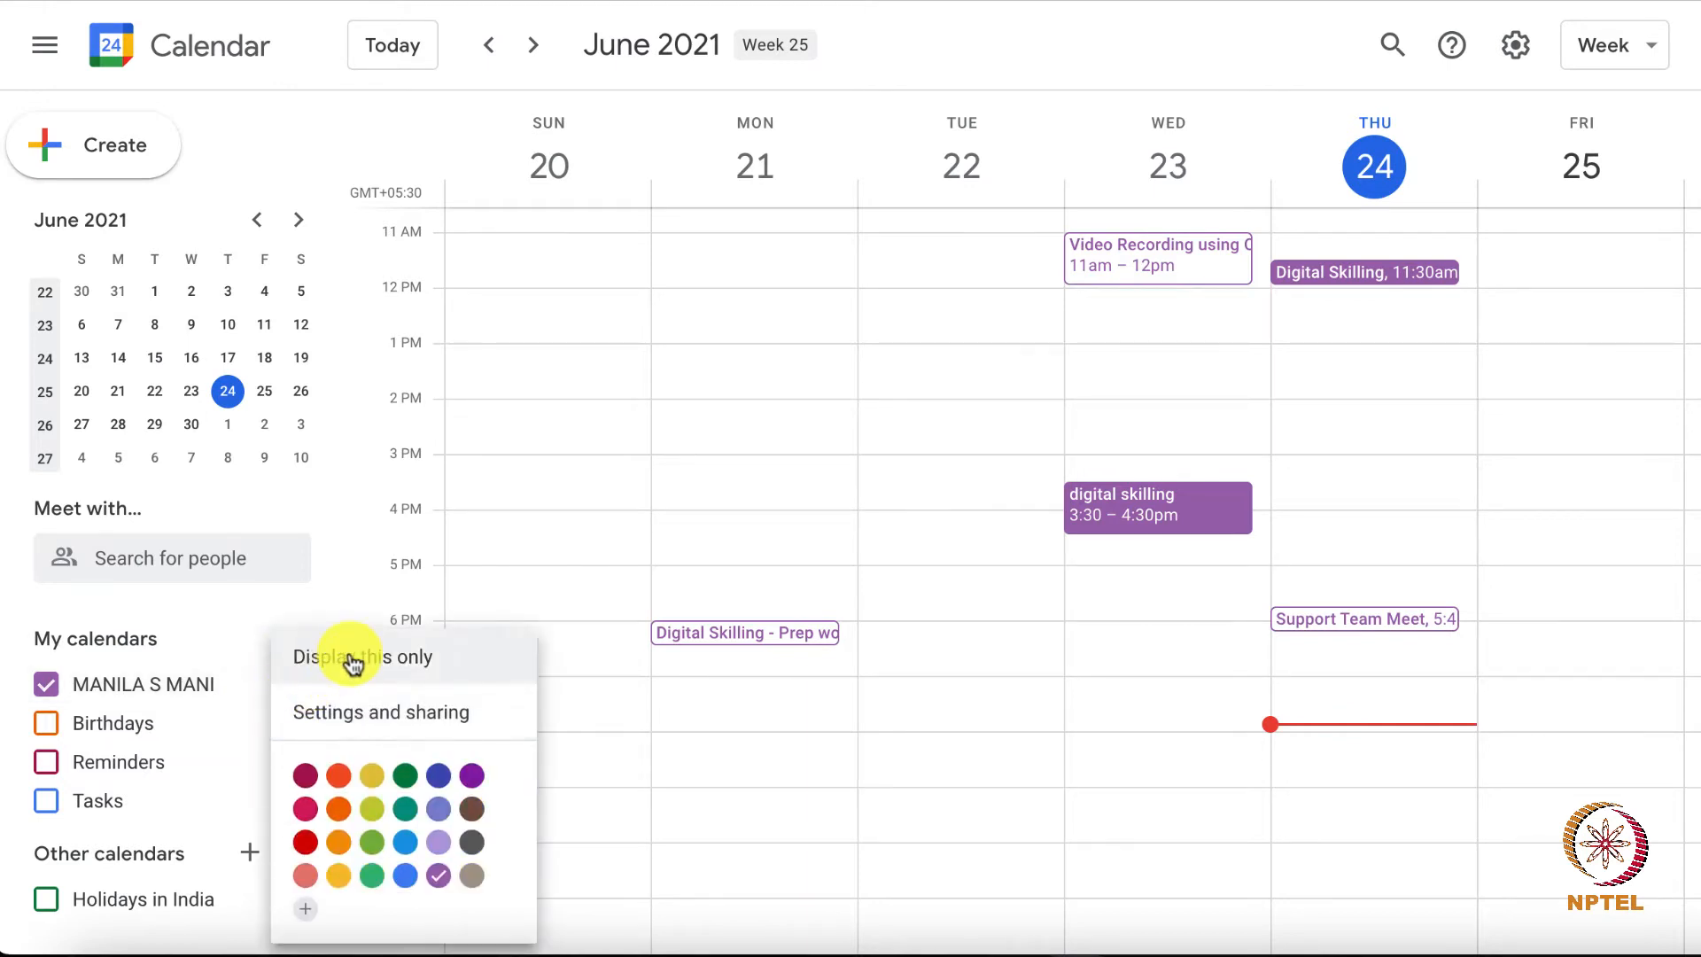
mouse_move(349, 696)
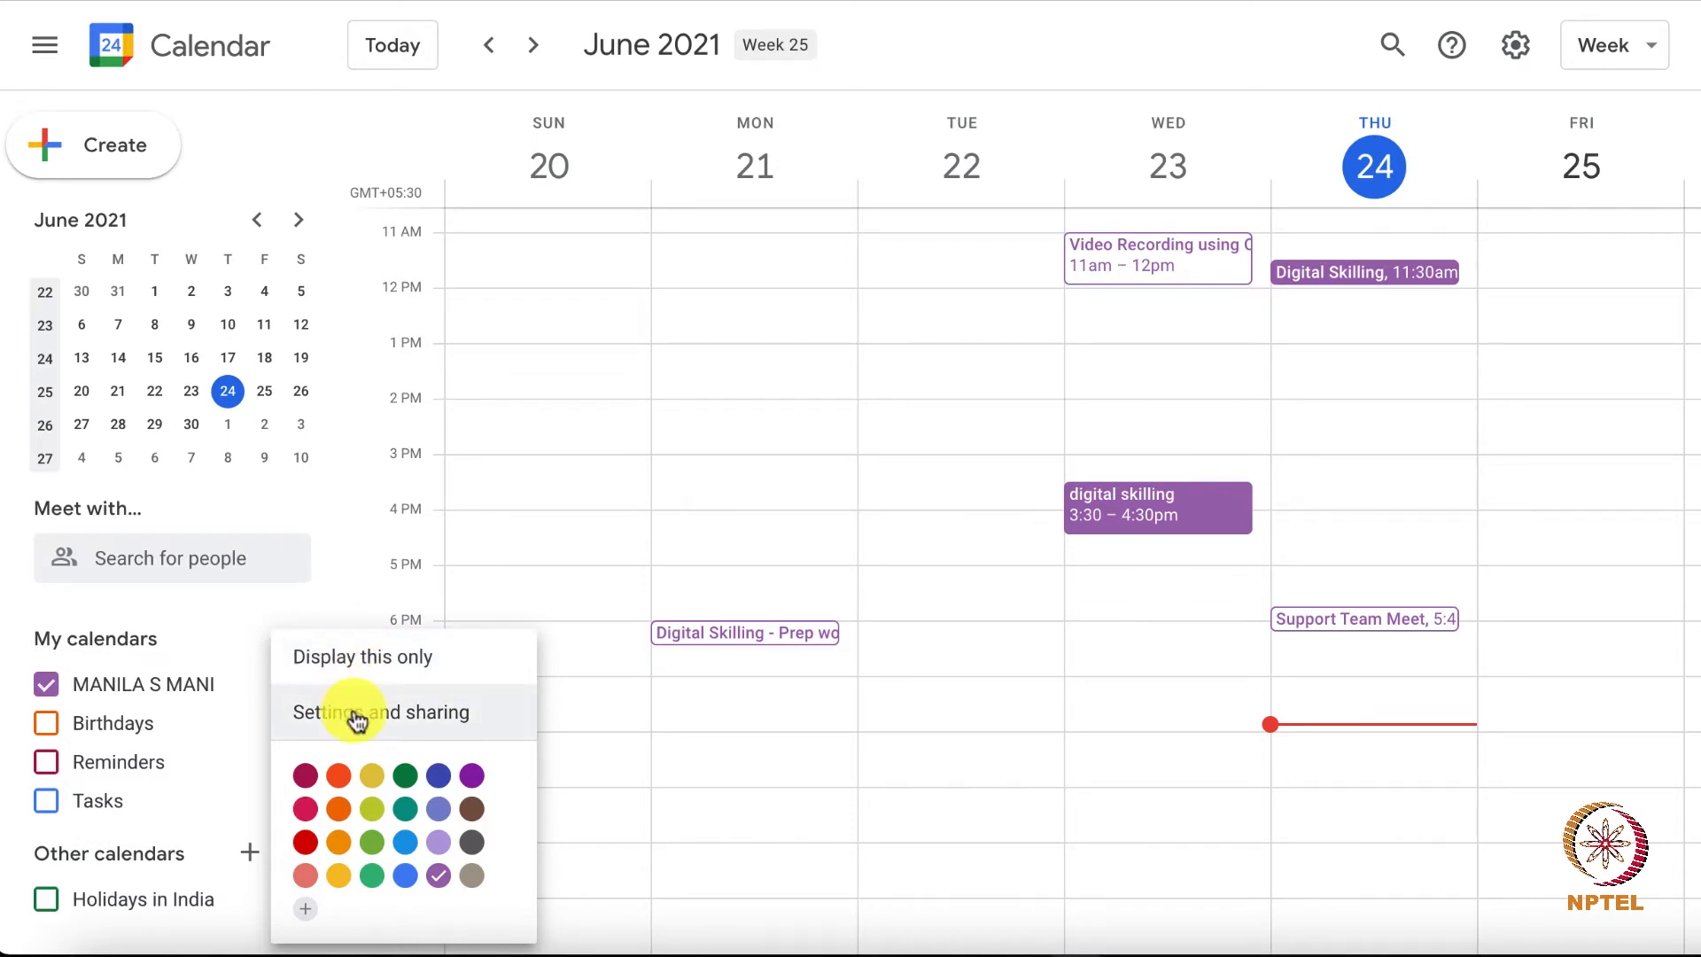
mouse_move(363, 655)
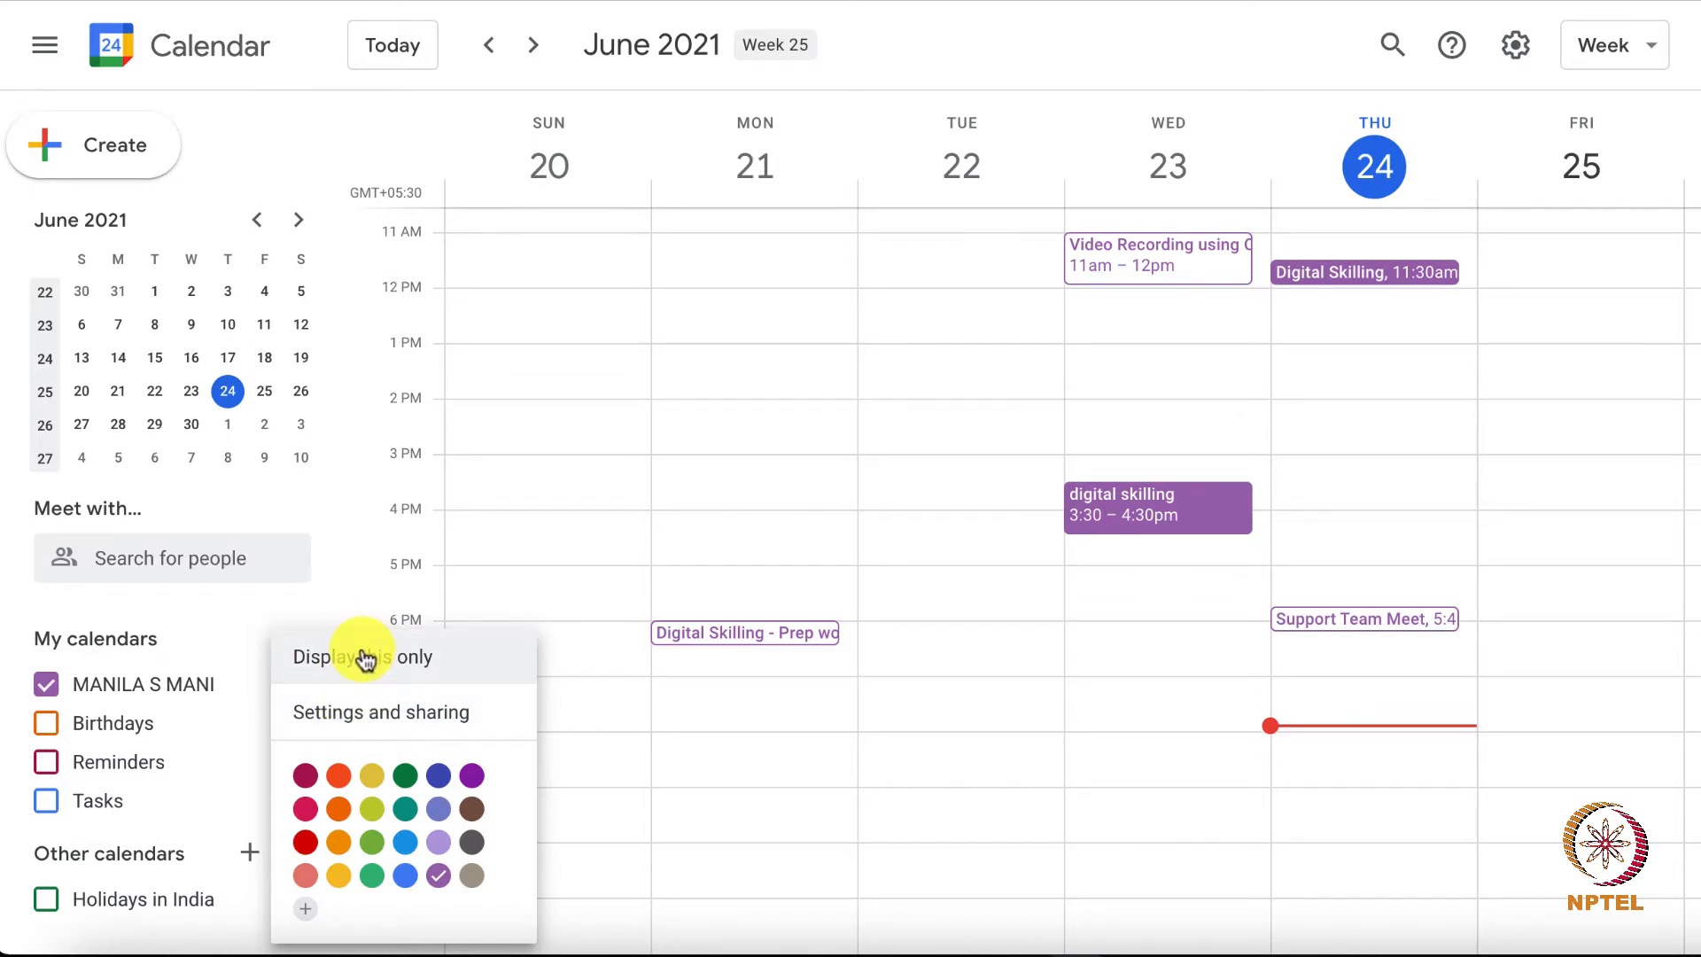
mouse_move(372, 712)
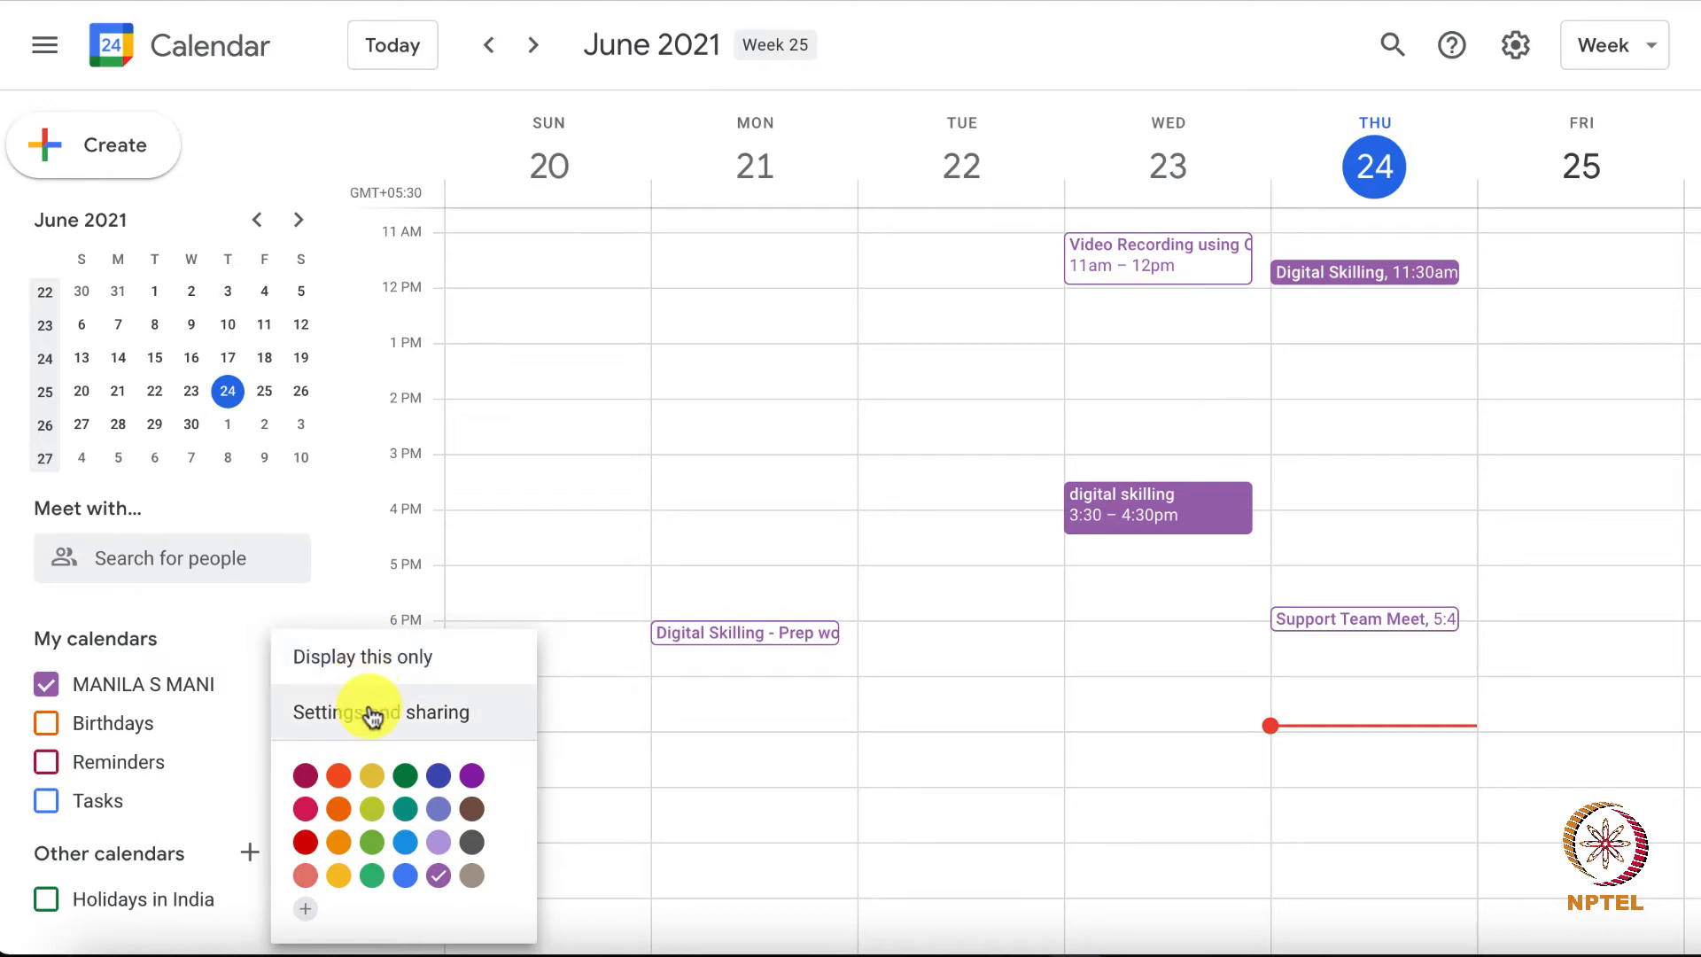
mouse_move(413, 674)
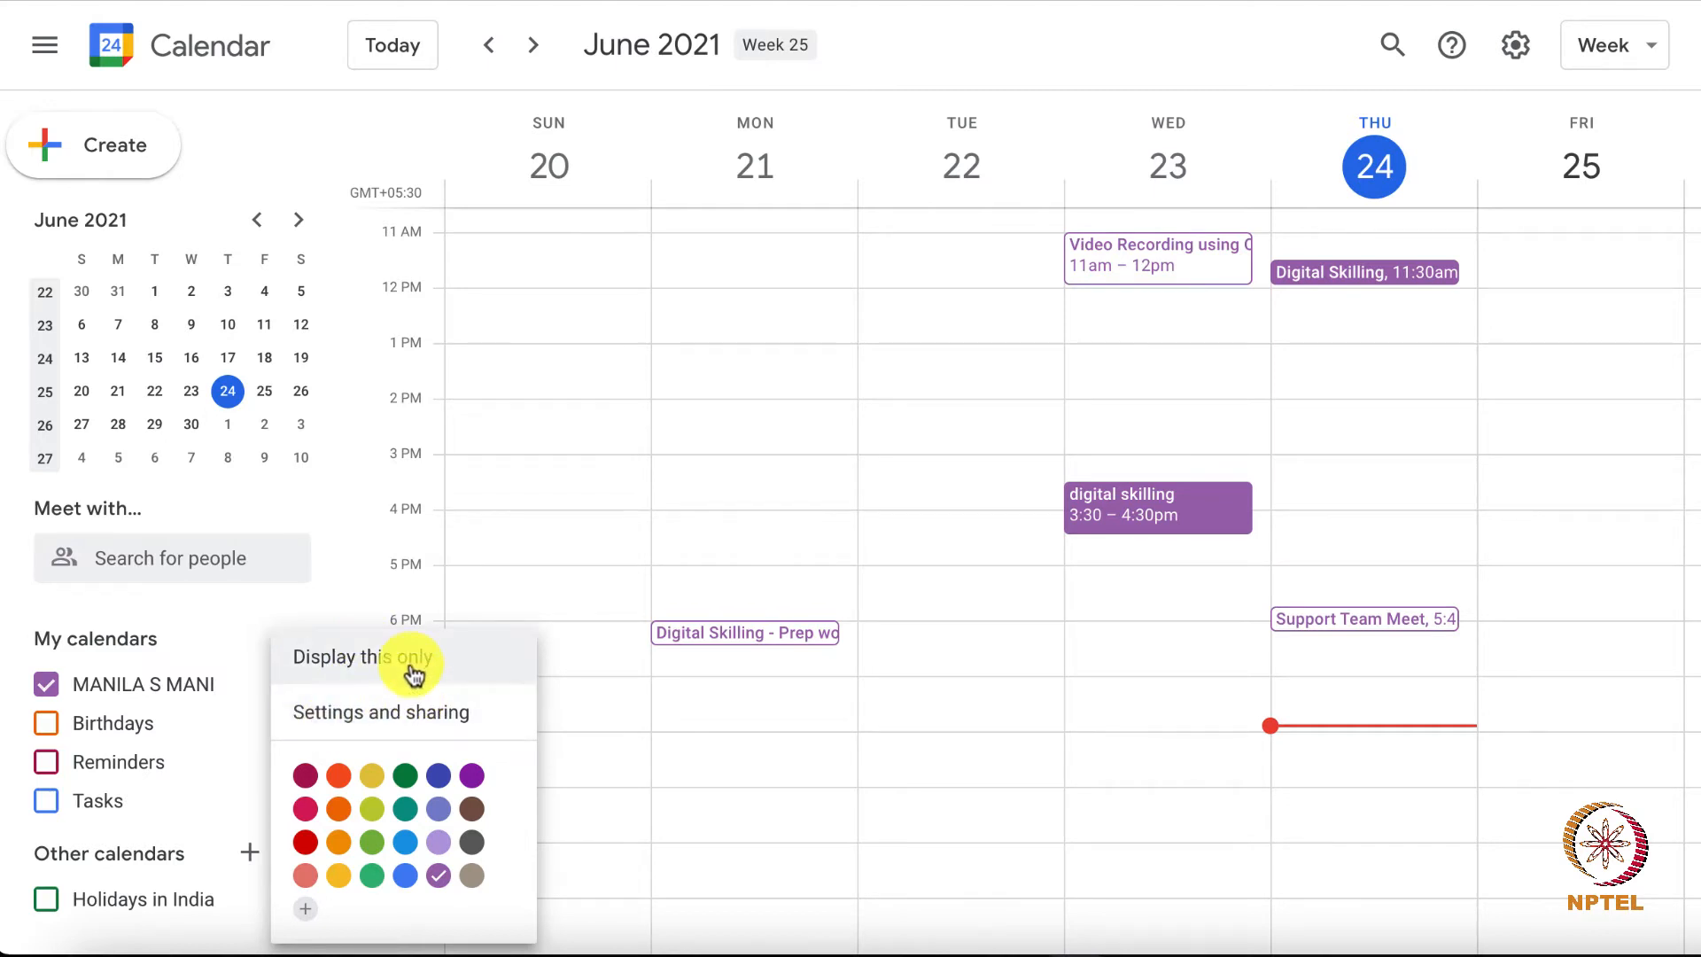
mouse_move(414, 713)
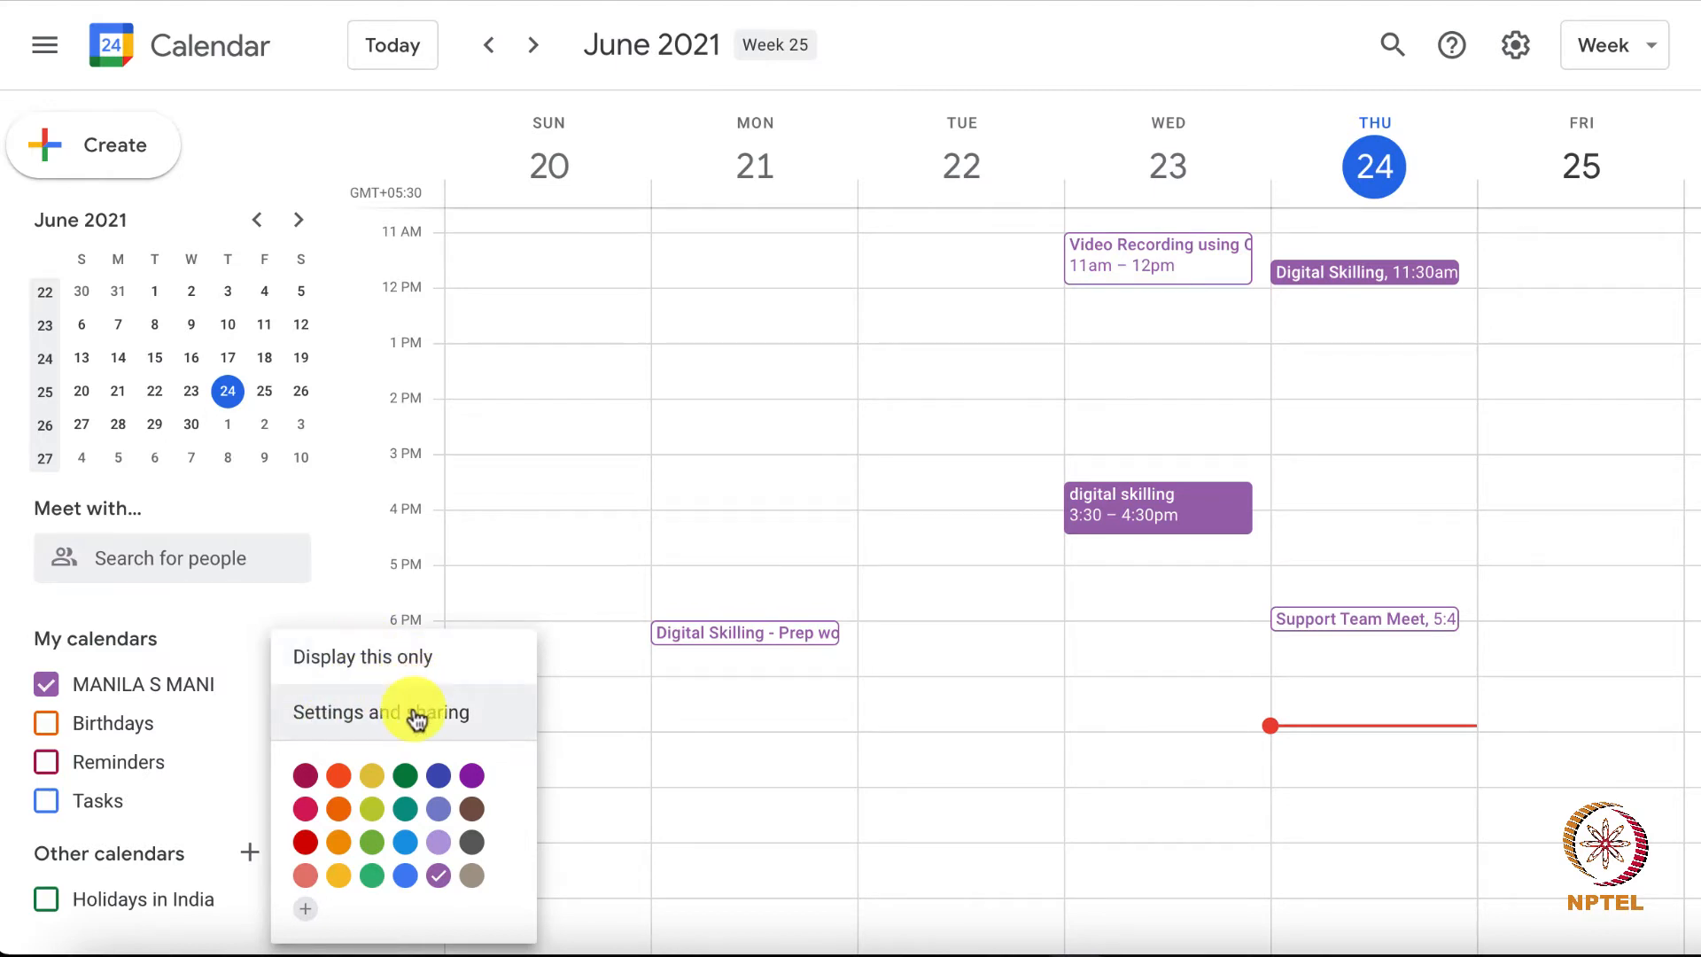
Go to the personal calendar's Settings and sharing page.
click(381, 712)
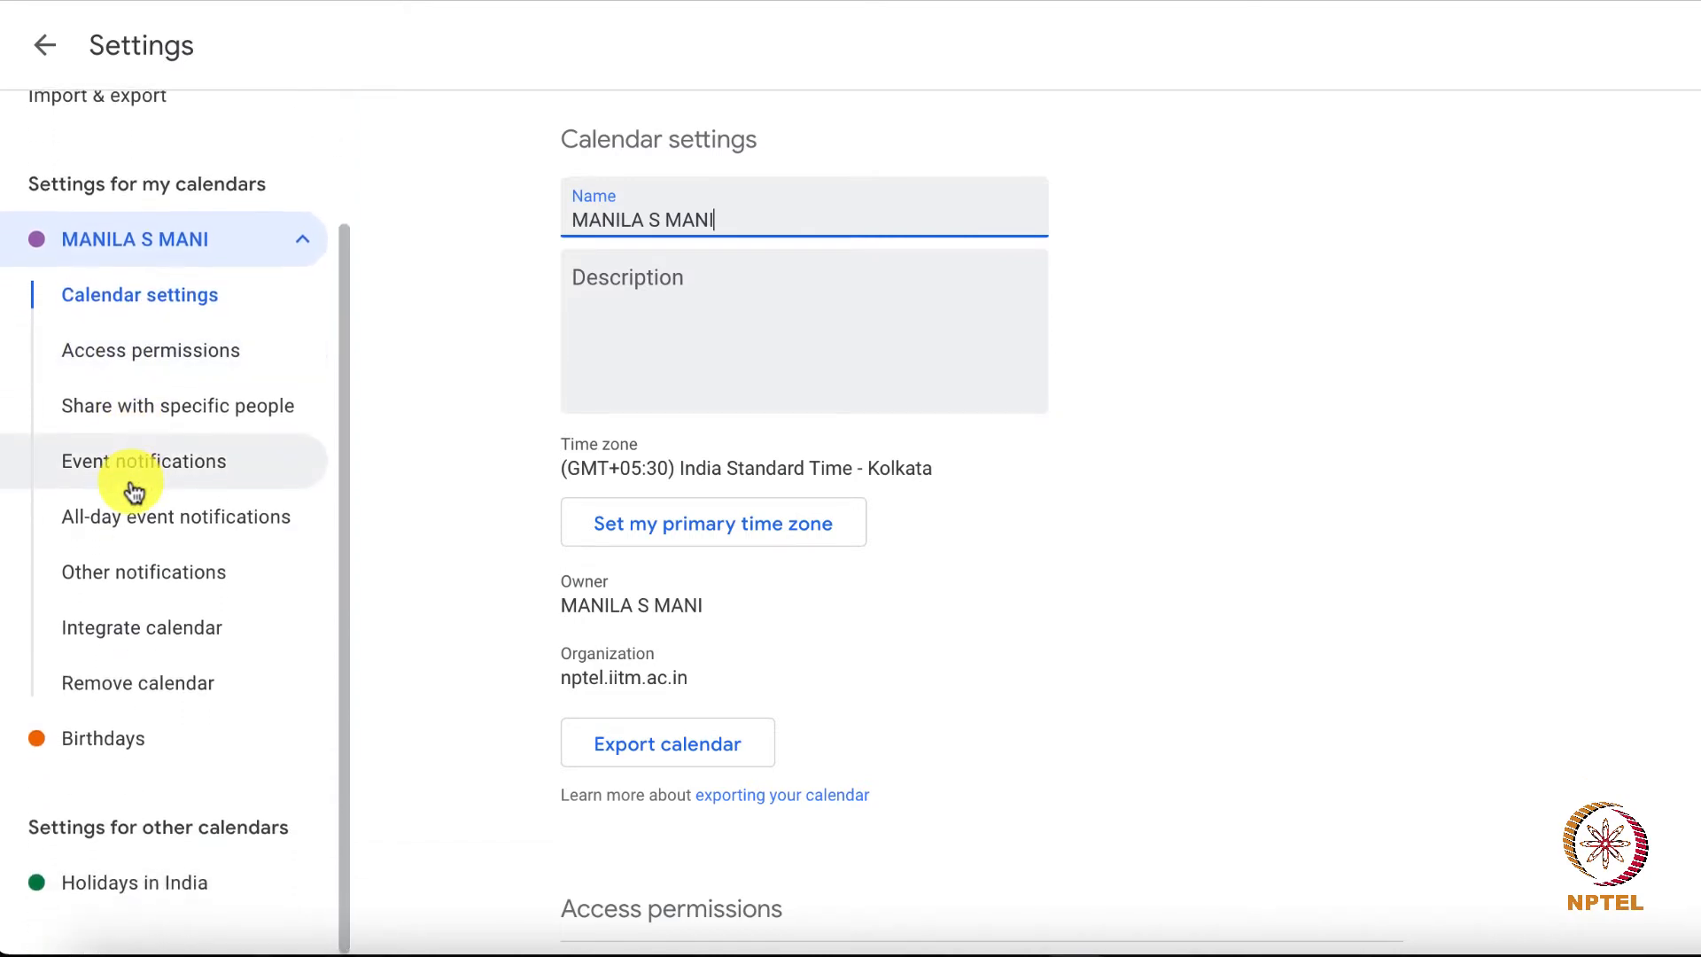
mouse_move(159, 349)
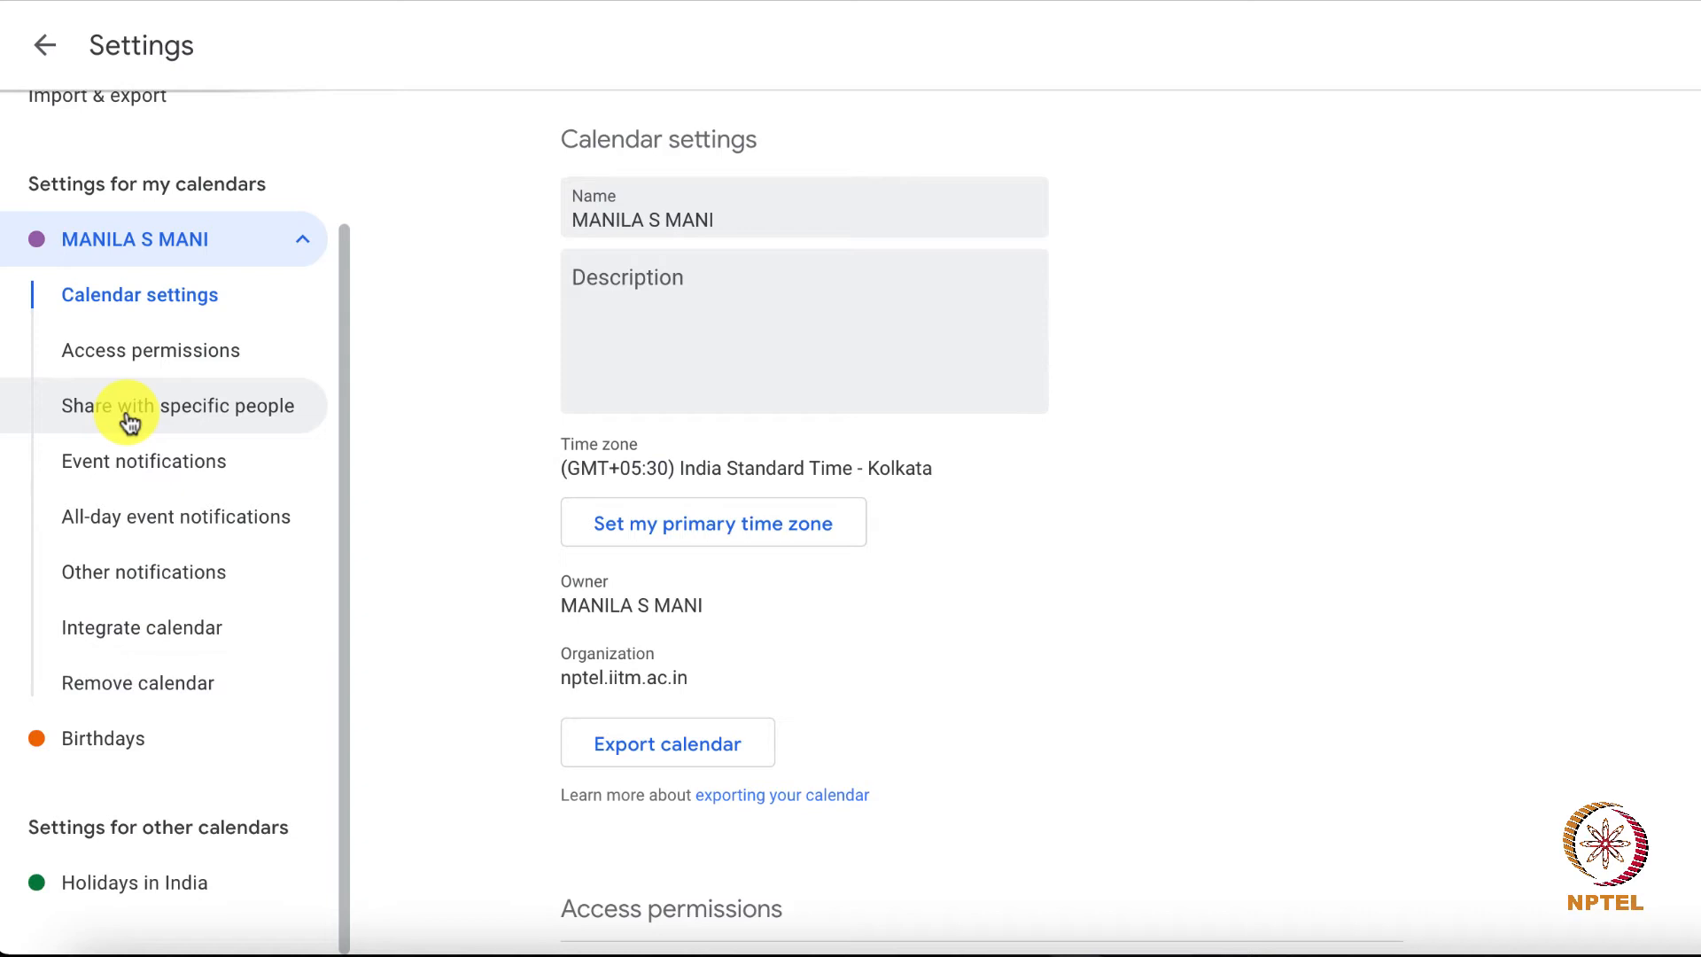
Under Share with specific people, remove the existing share and add the person matching 'man'.
click(181, 404)
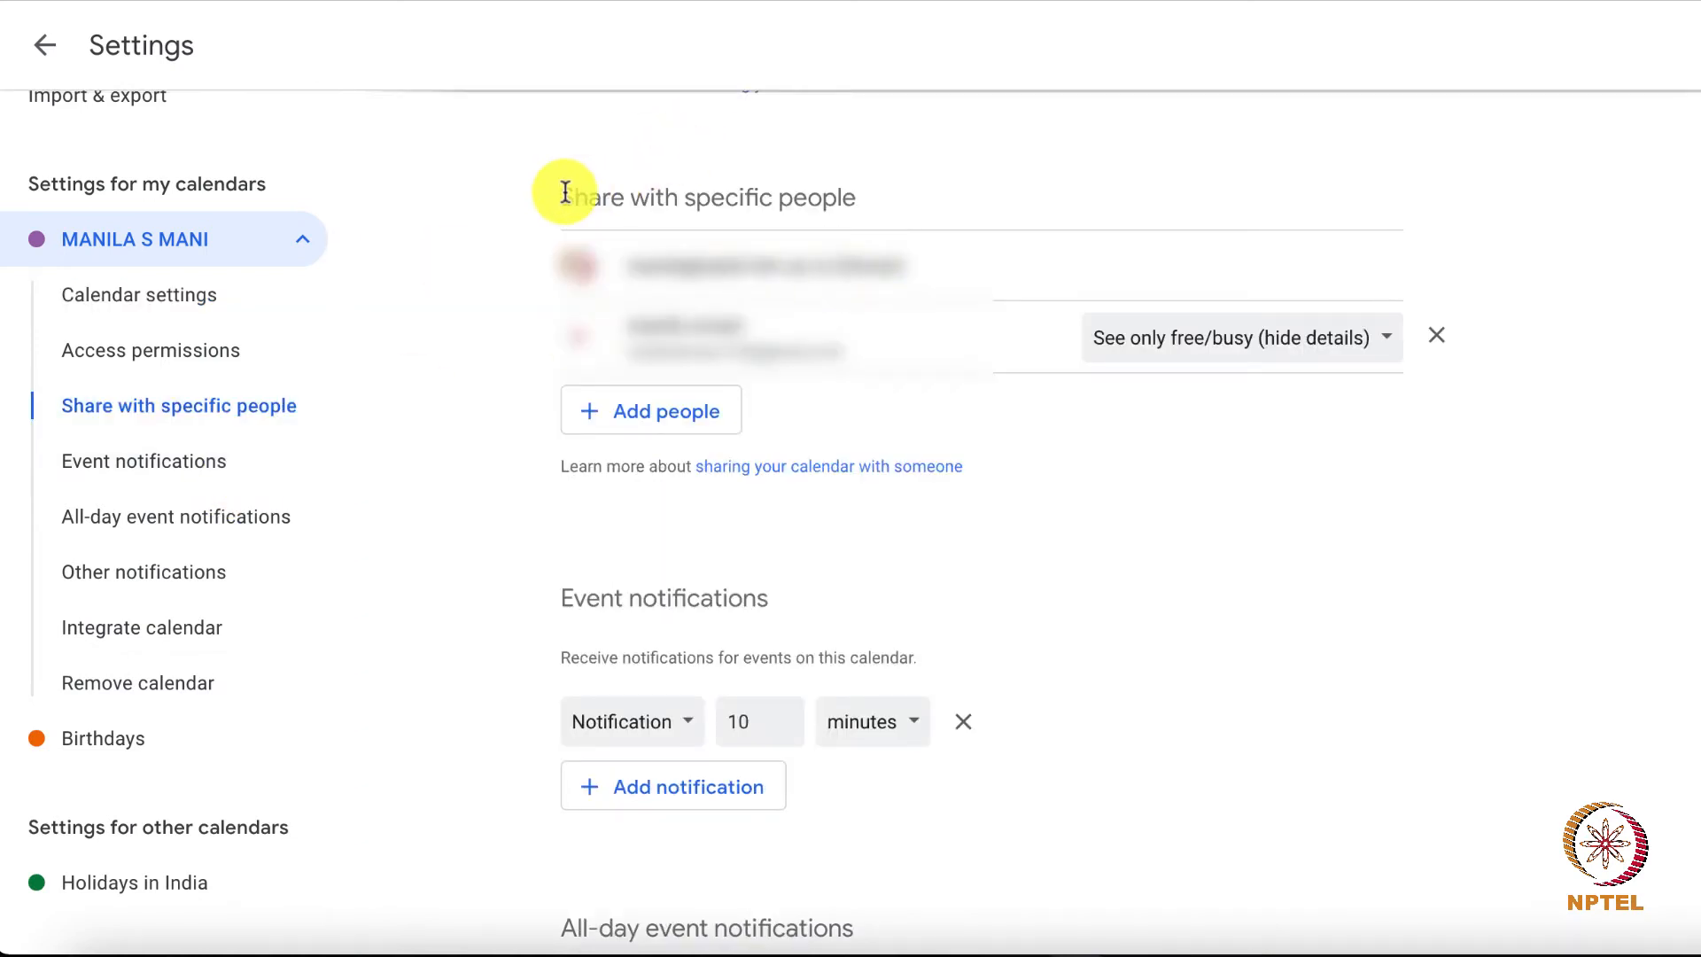
mouse_move(893, 186)
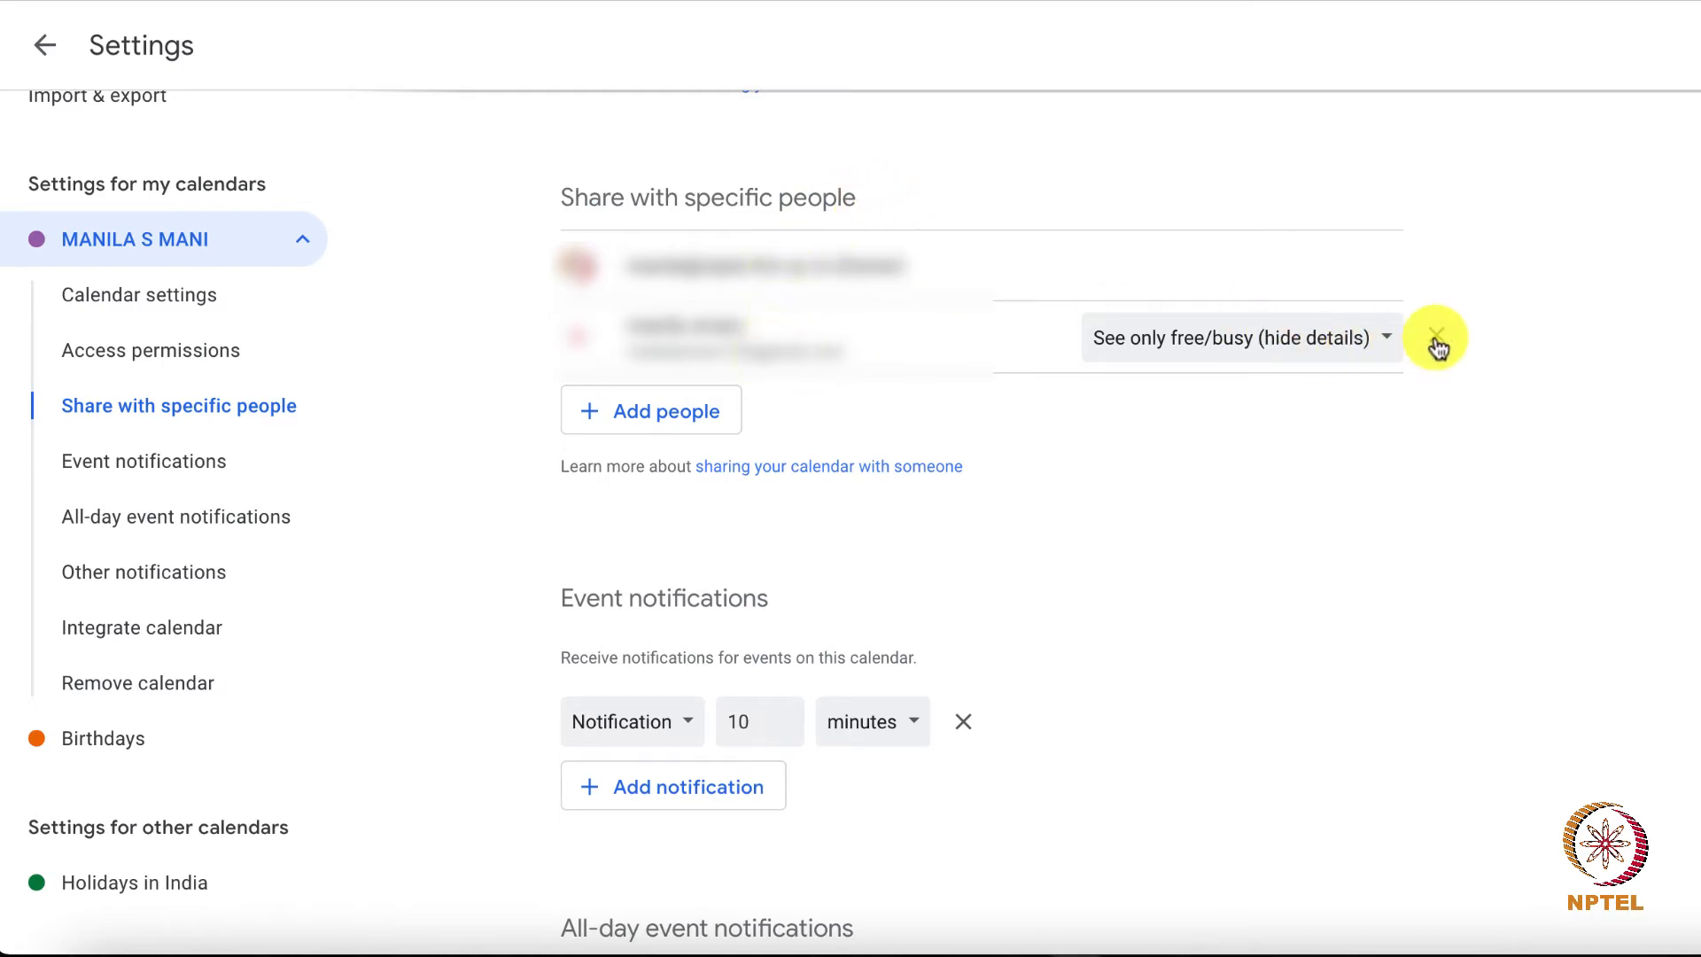
click(1435, 336)
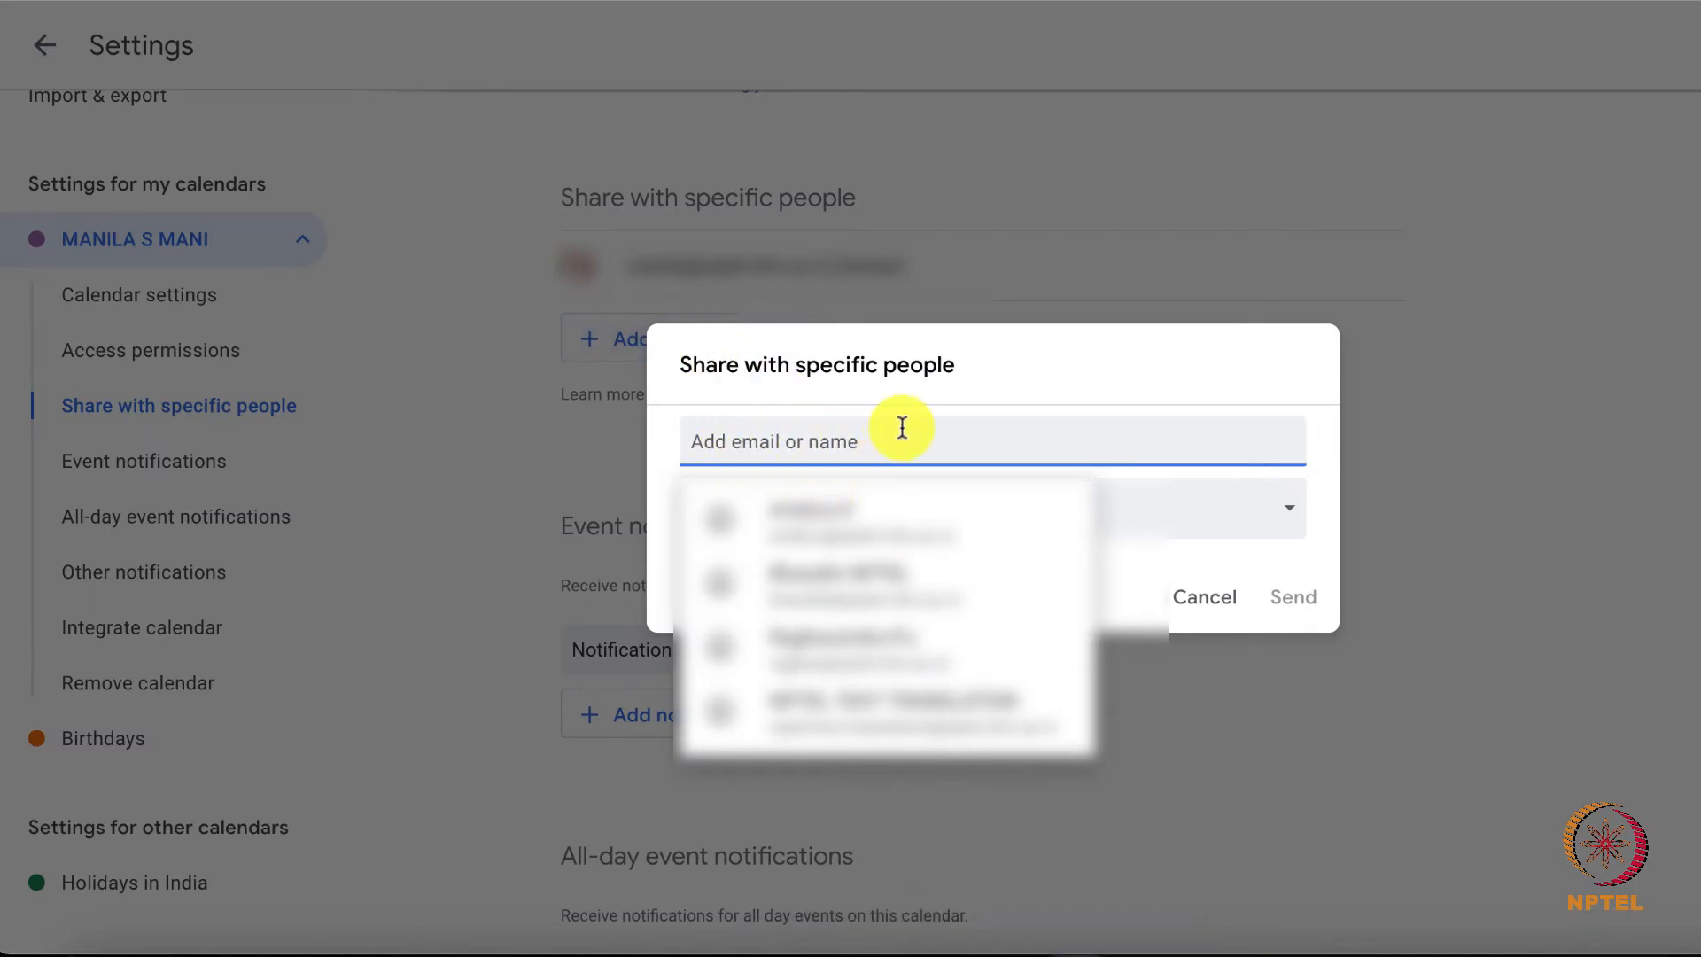
text(man)
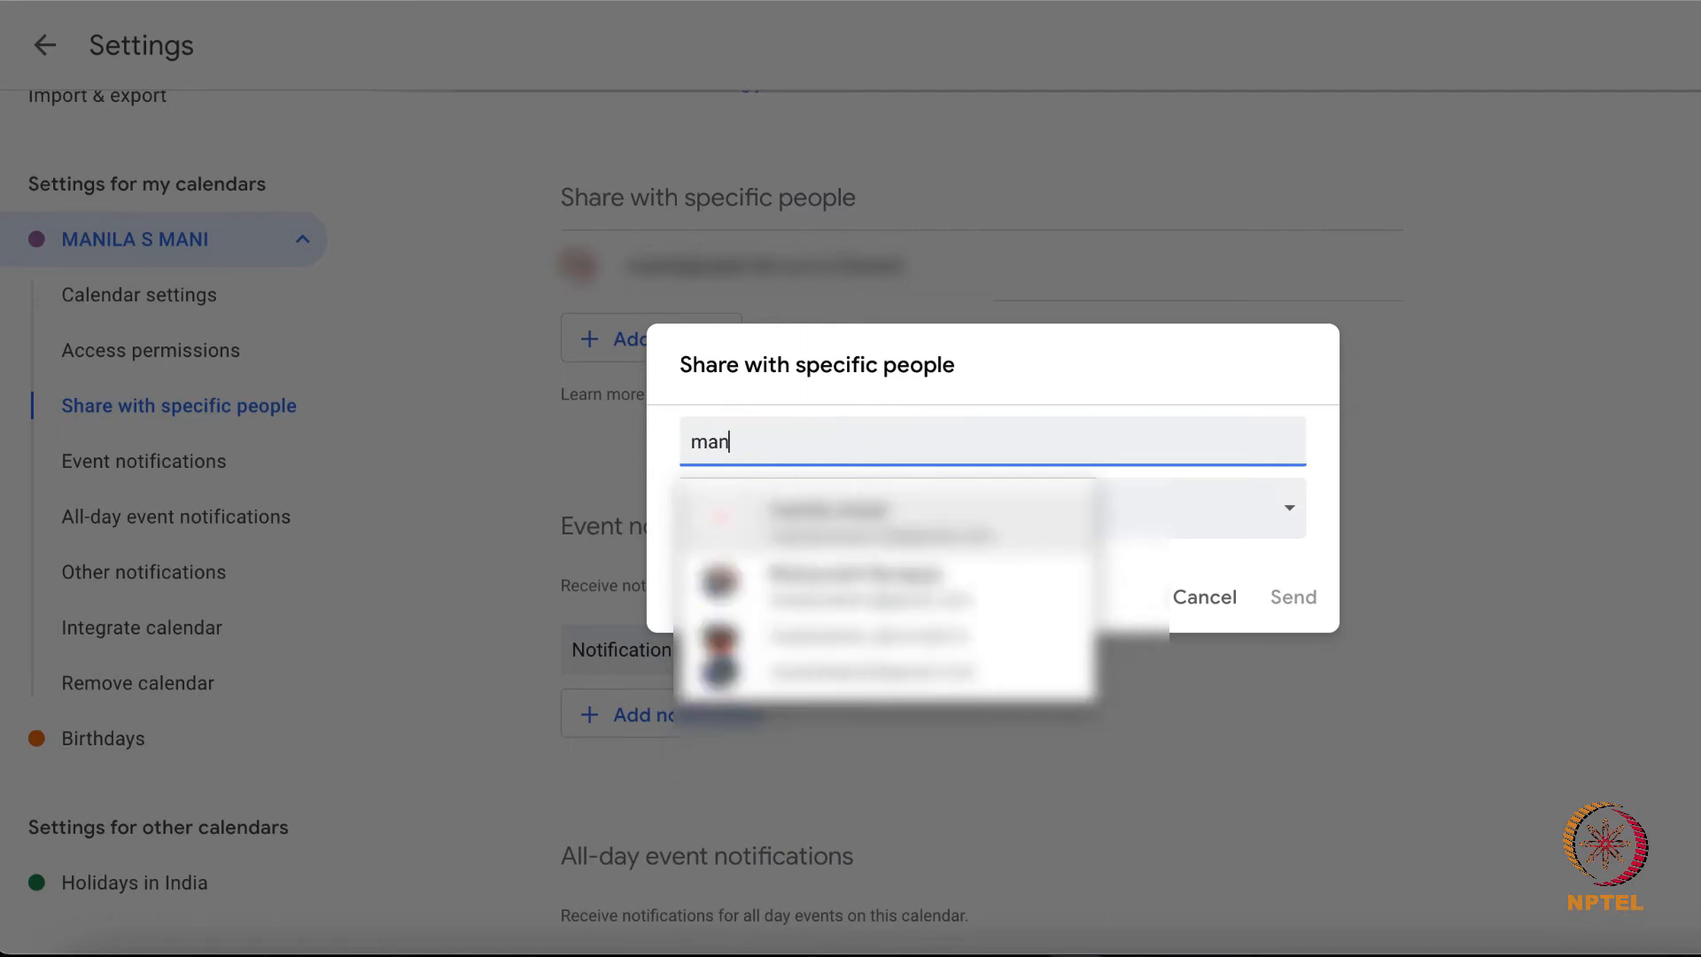
click(829, 510)
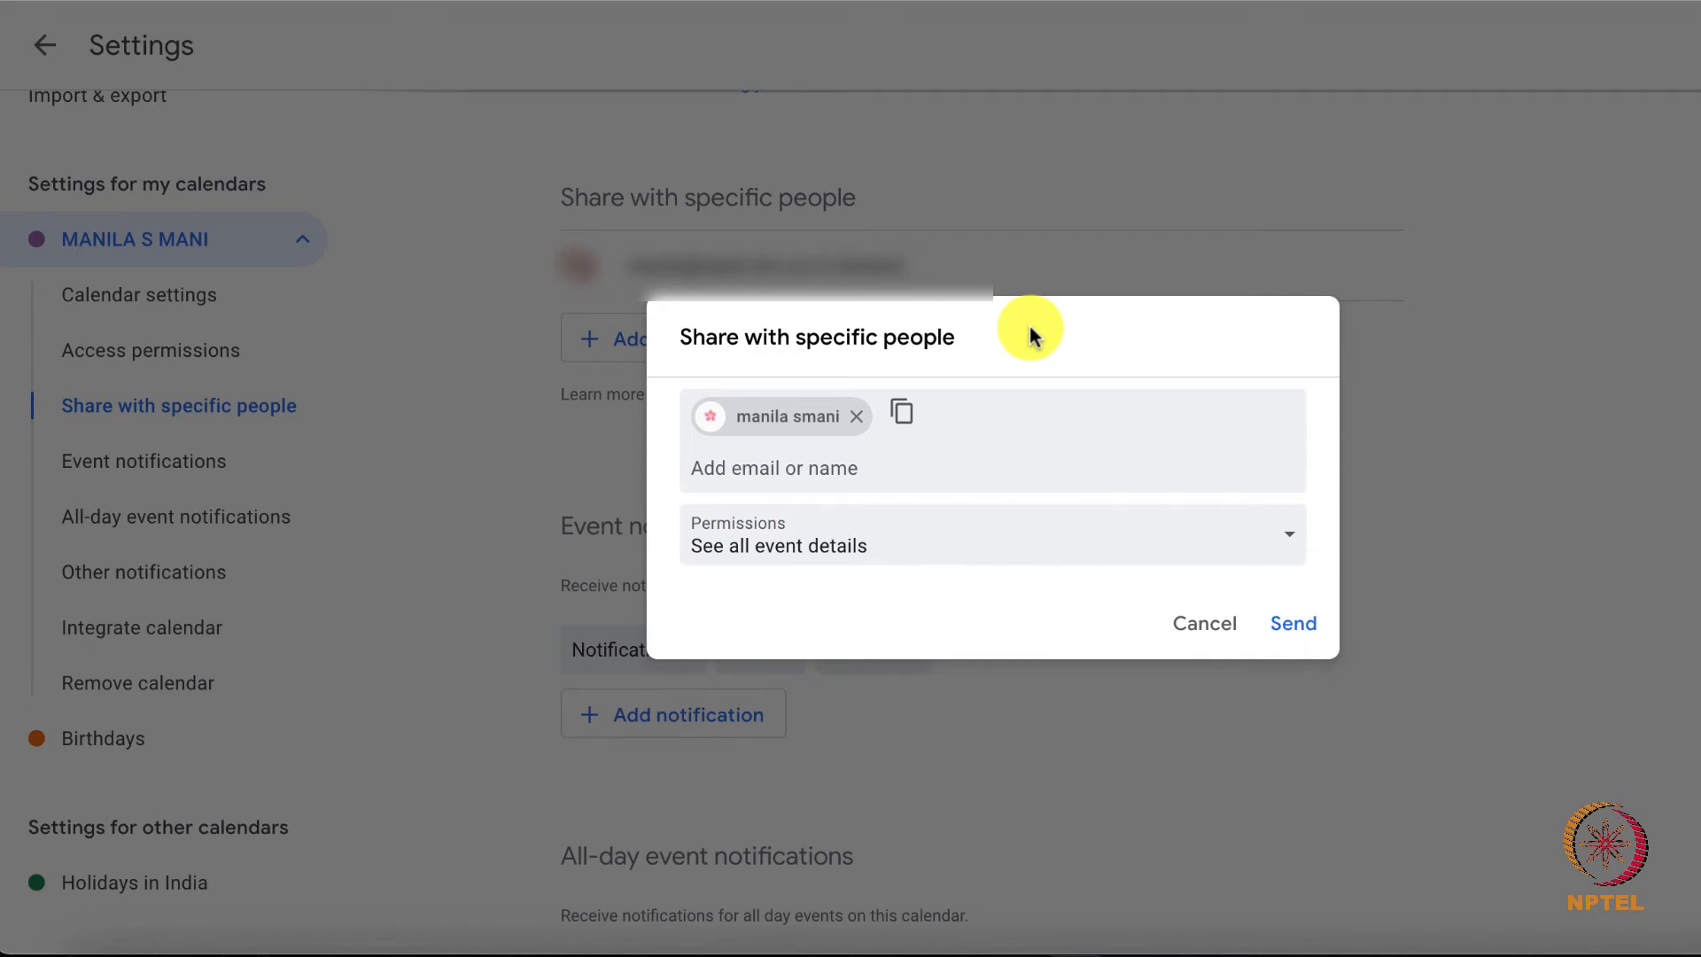
mouse_move(853, 539)
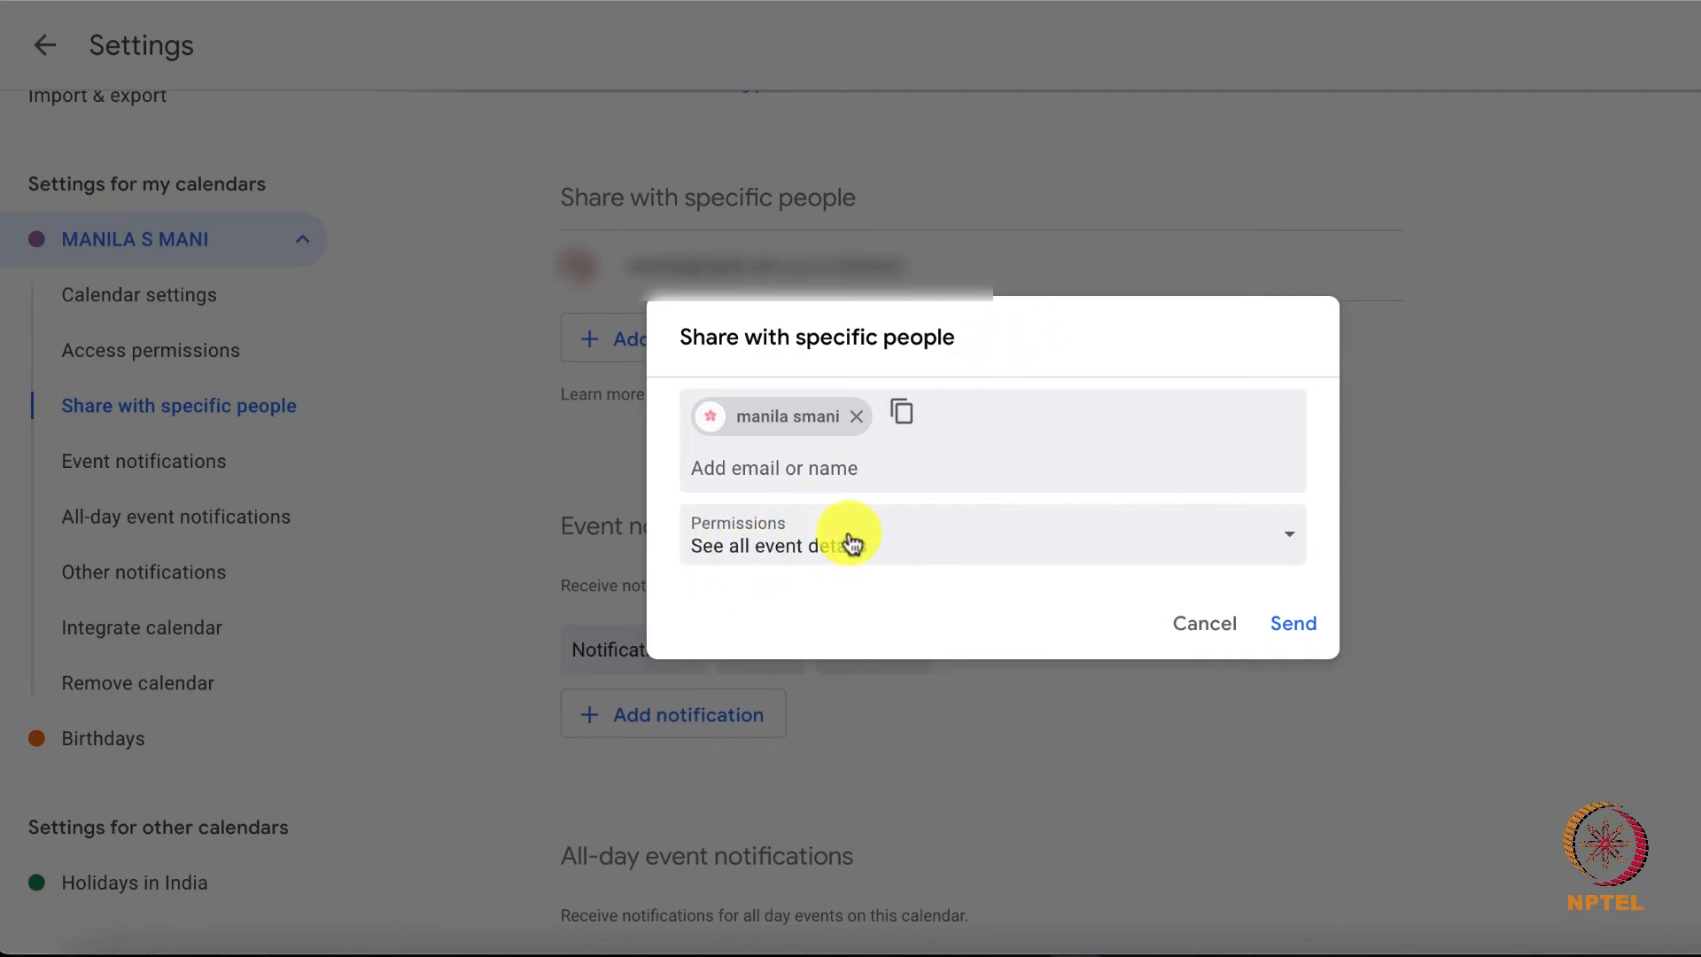
mouse_move(964, 553)
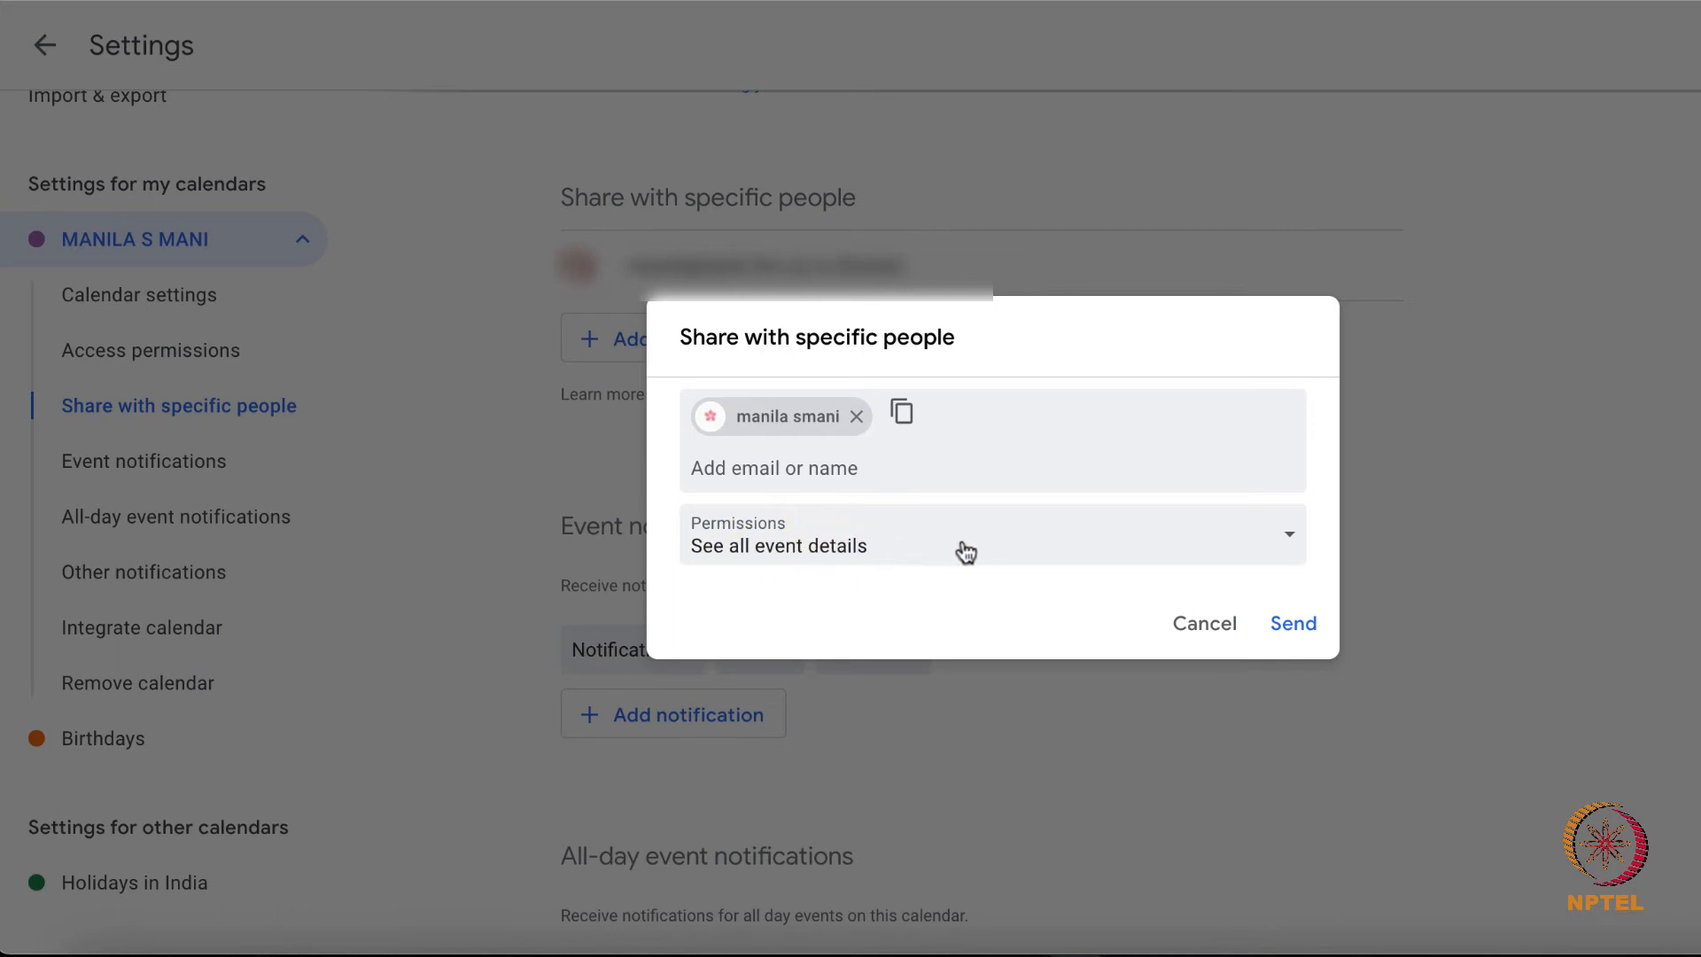
Show the permission level choices for the newly added person.
click(989, 533)
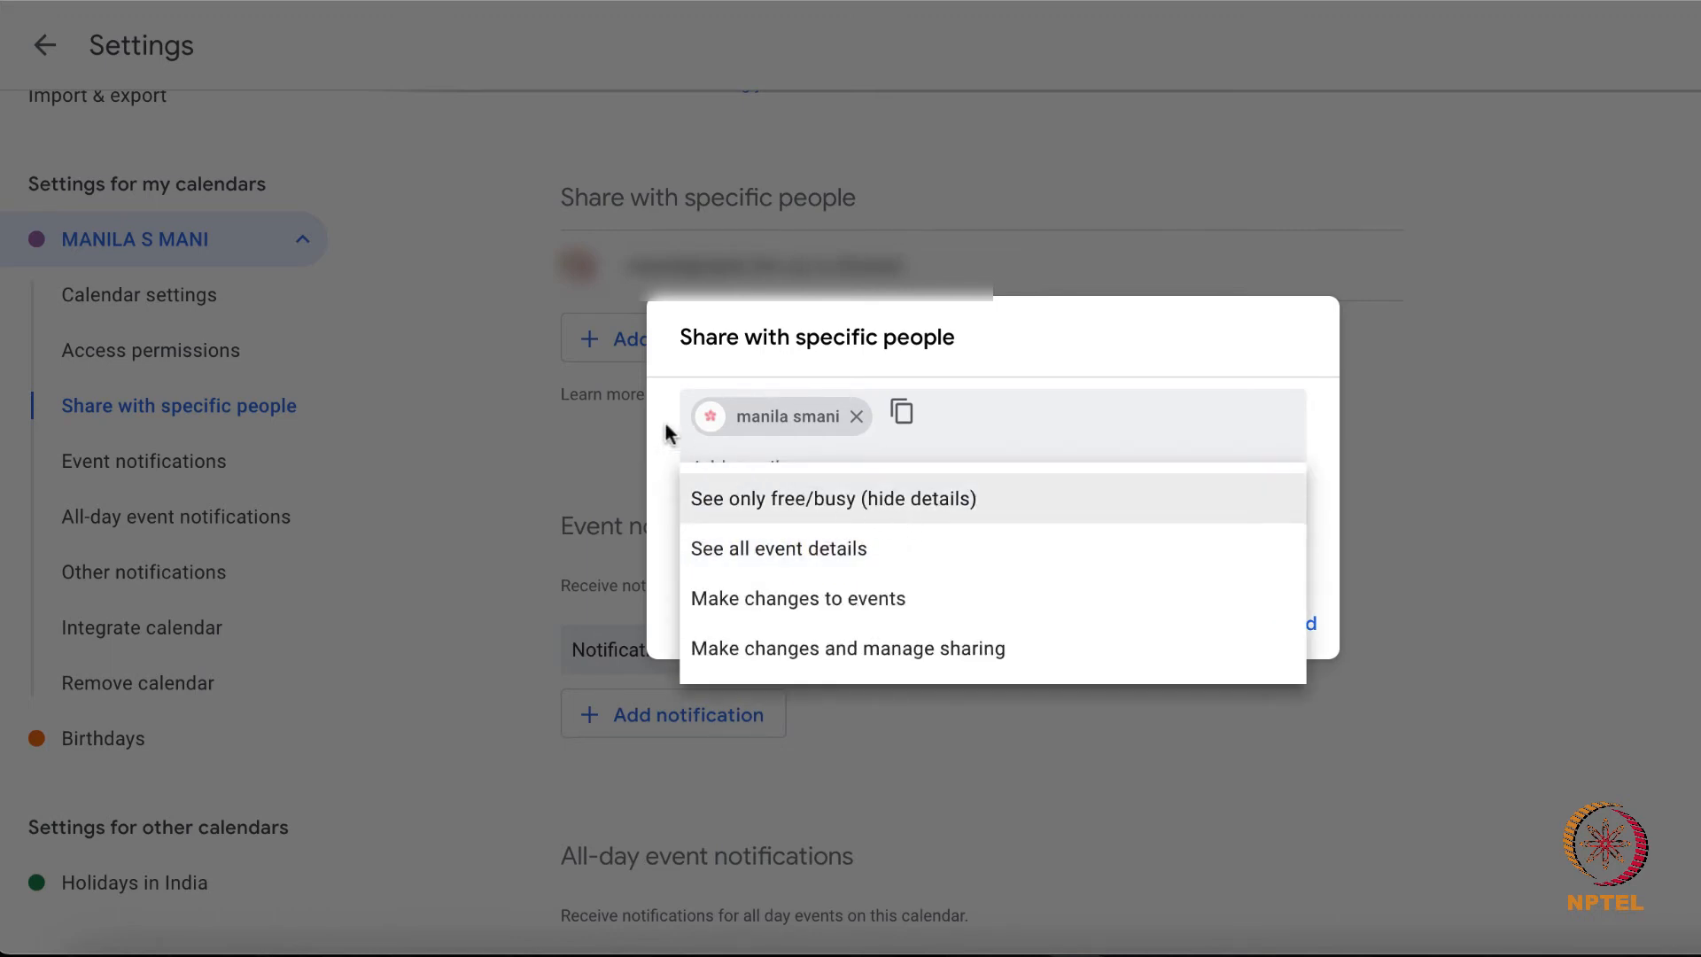
mouse_move(796, 521)
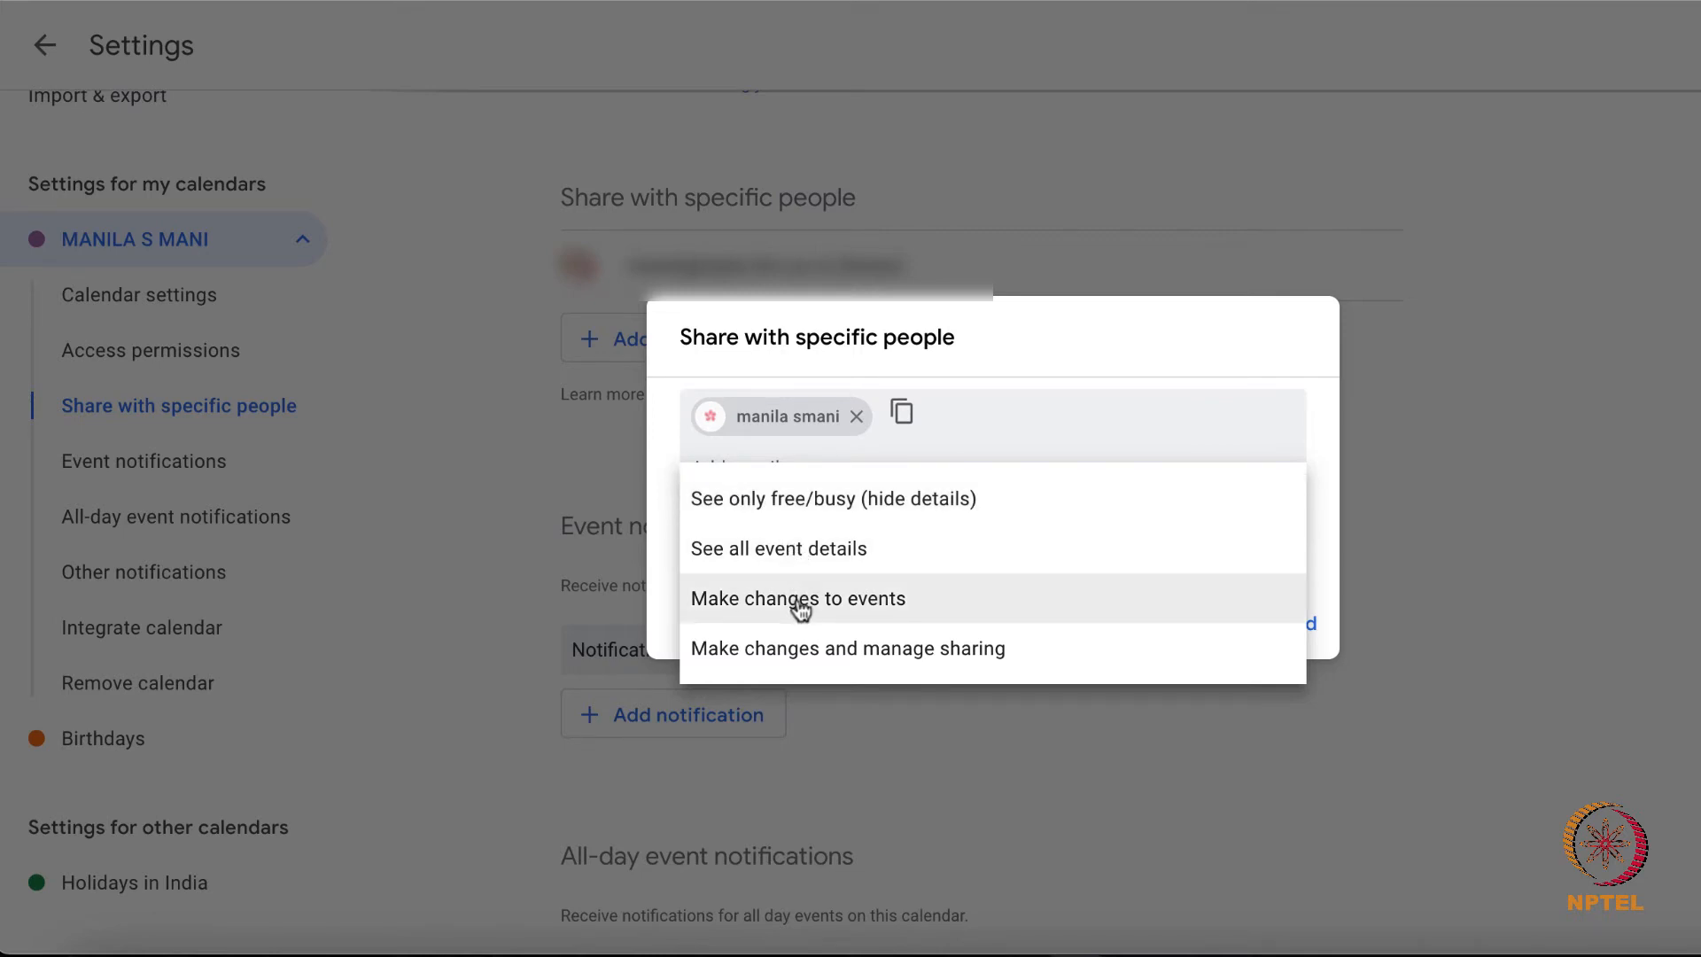
mouse_move(776, 520)
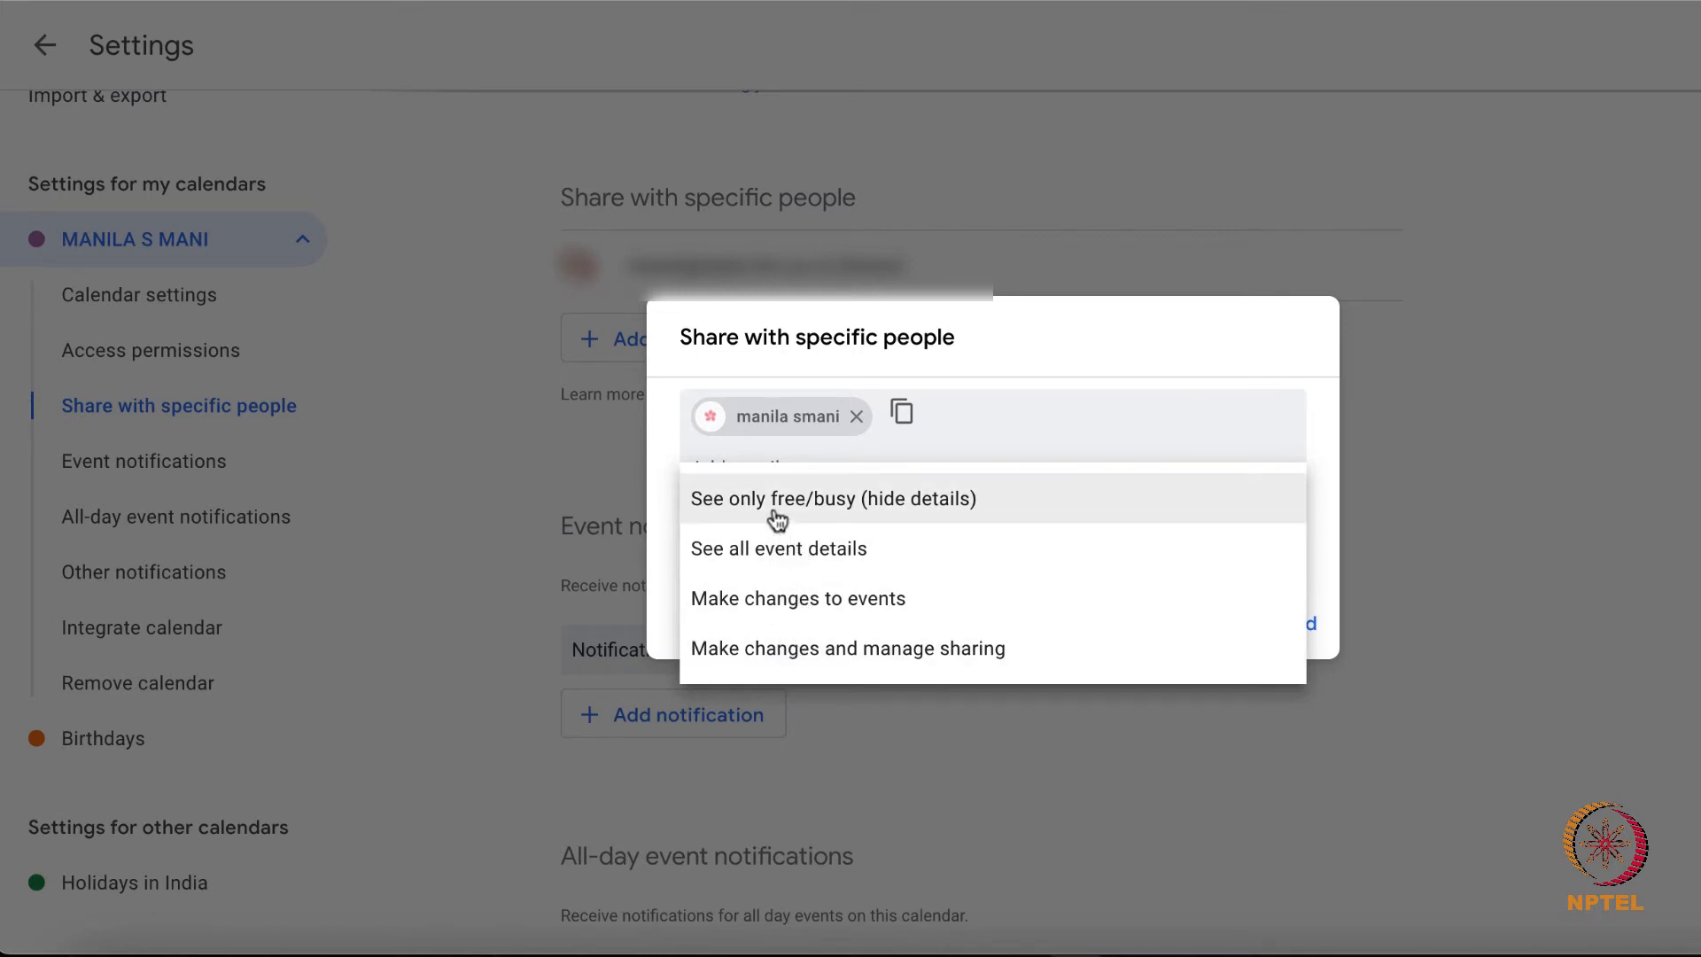
mouse_move(773, 613)
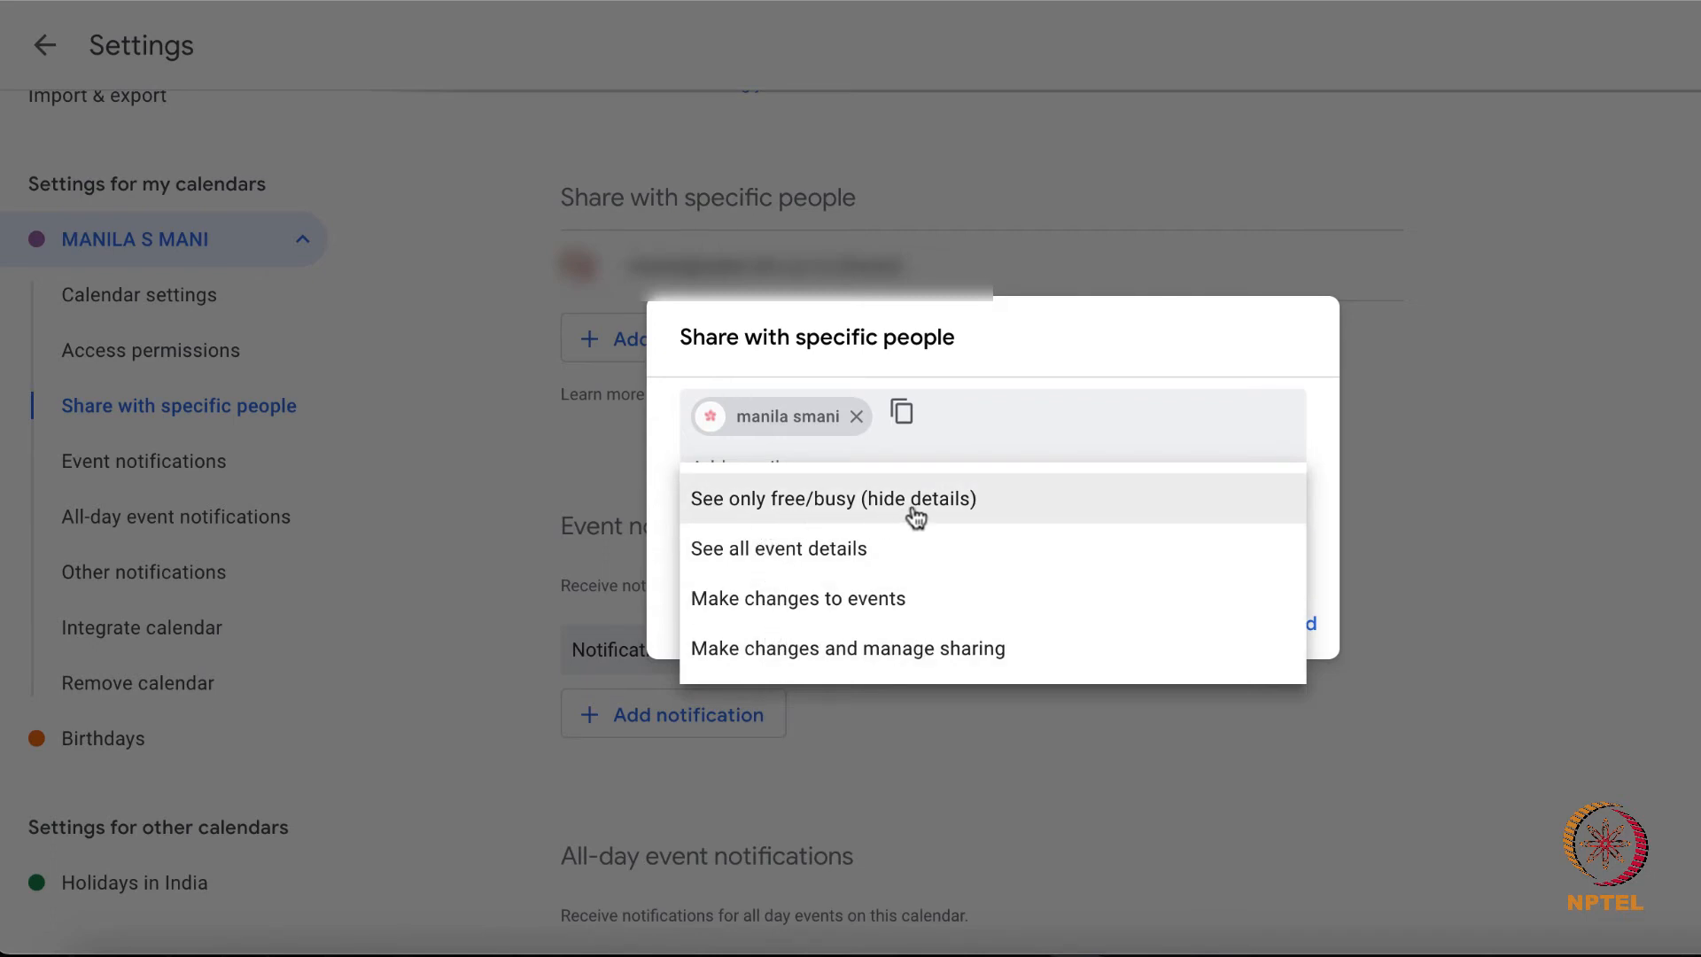
mouse_move(756, 521)
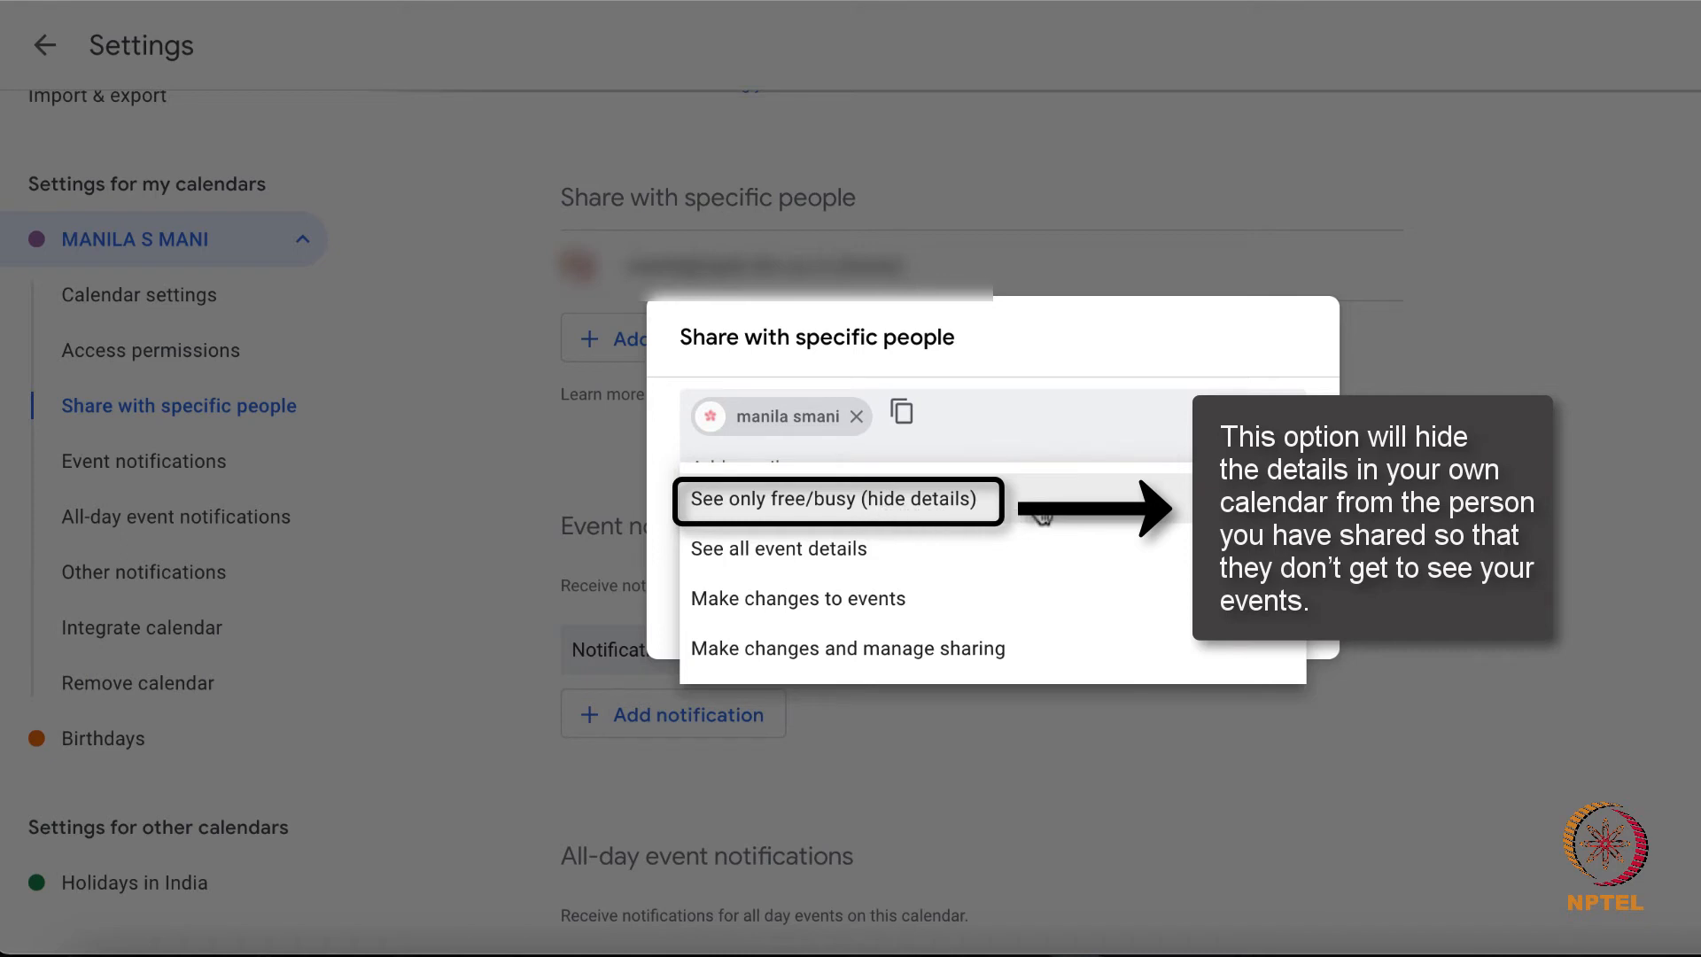
mouse_move(843, 511)
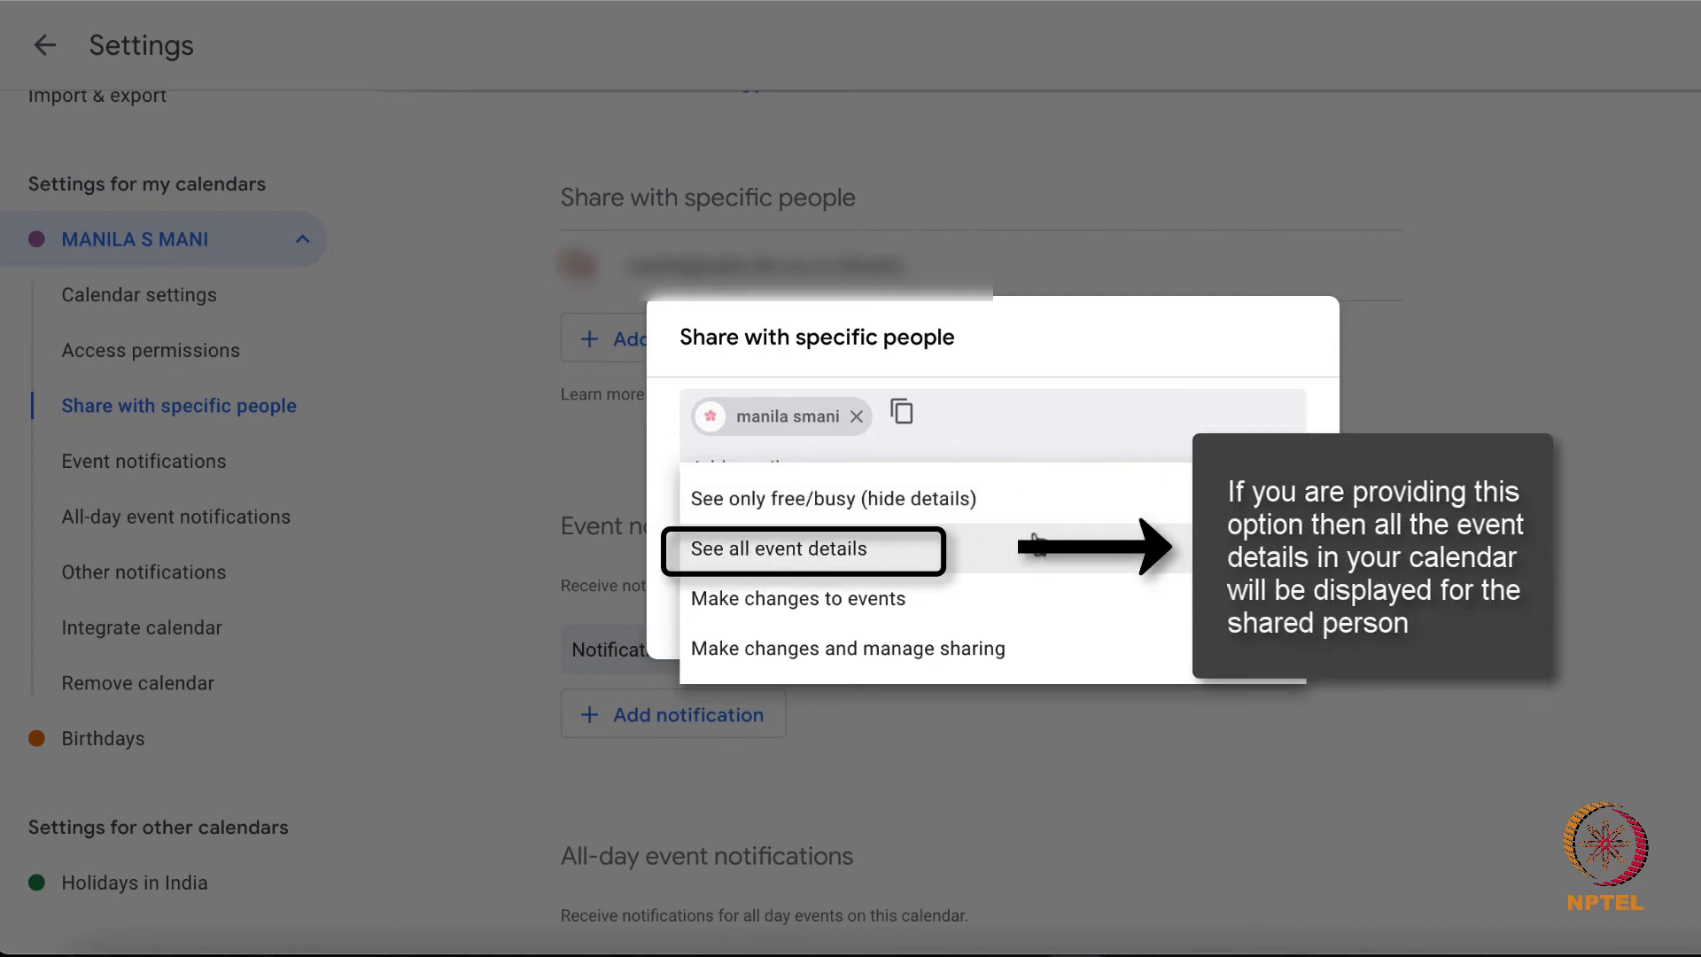
mouse_move(869, 548)
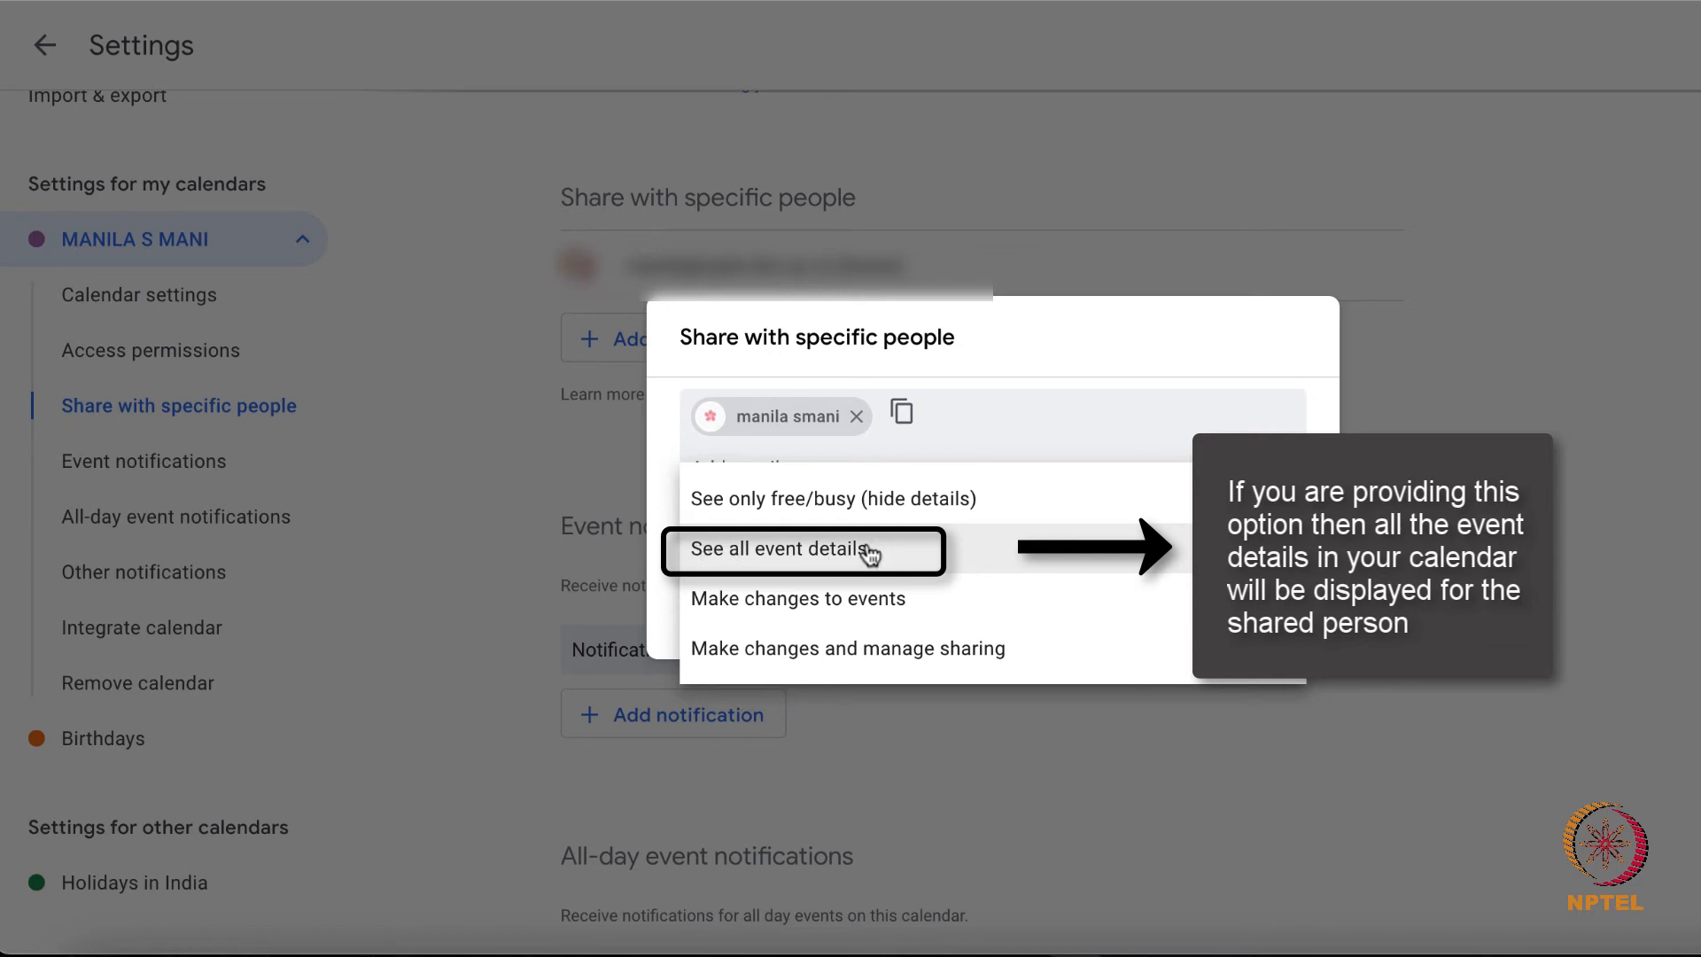
mouse_move(868, 558)
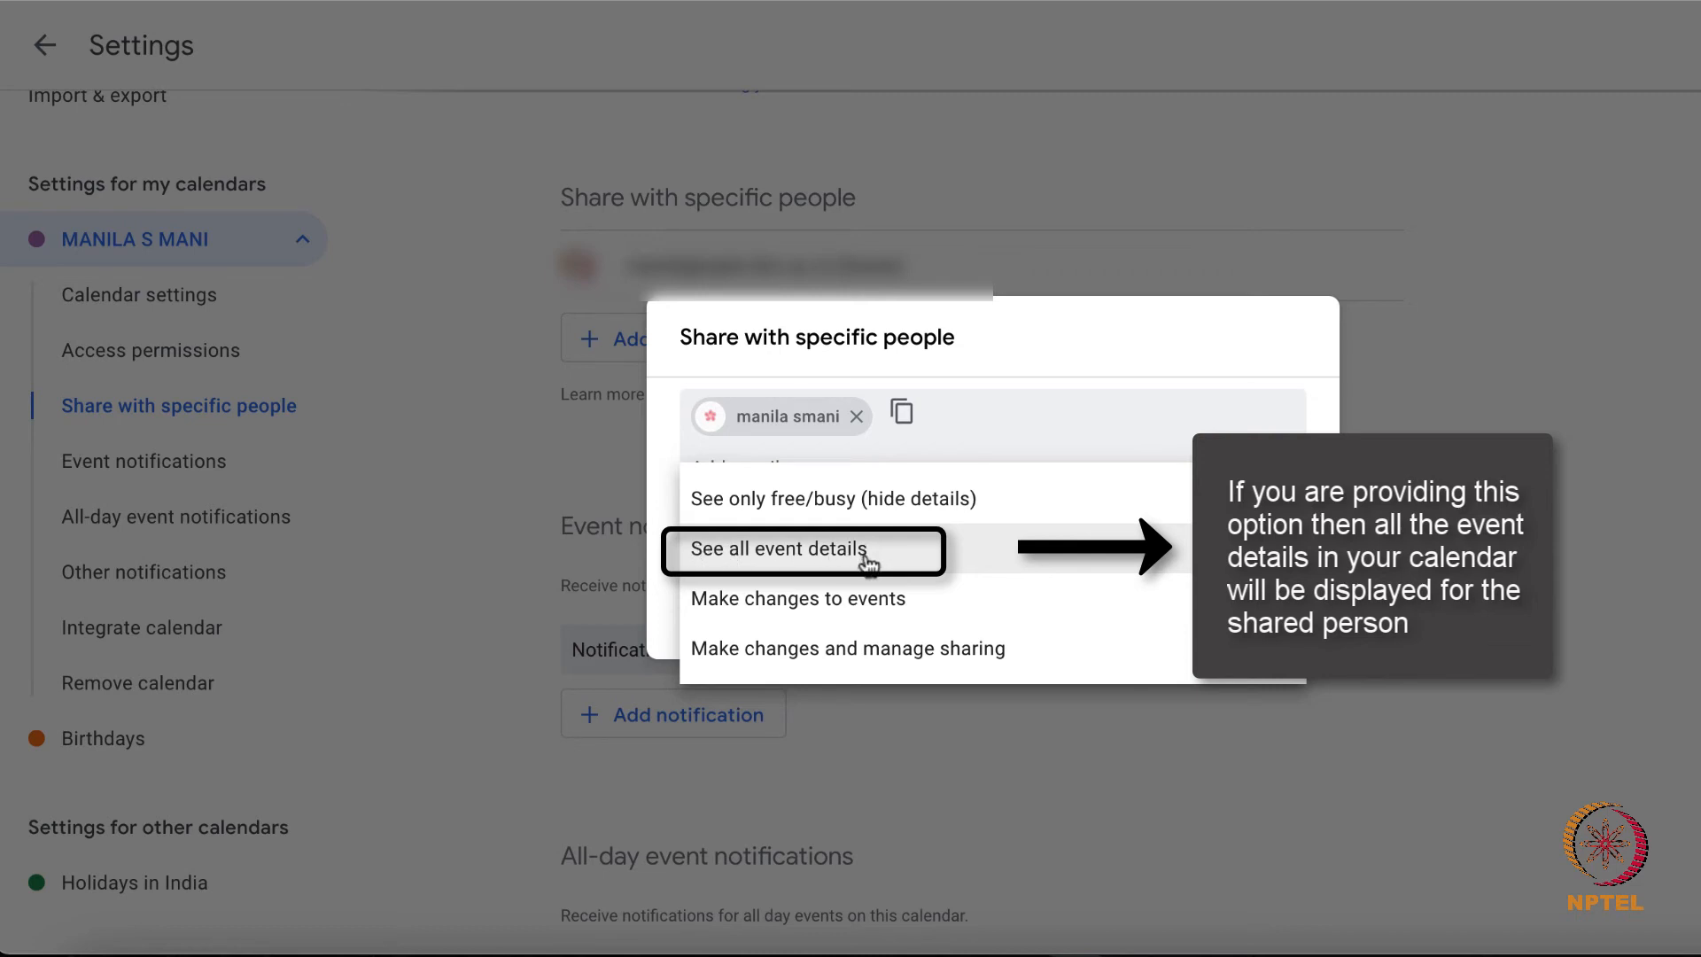
mouse_move(874, 616)
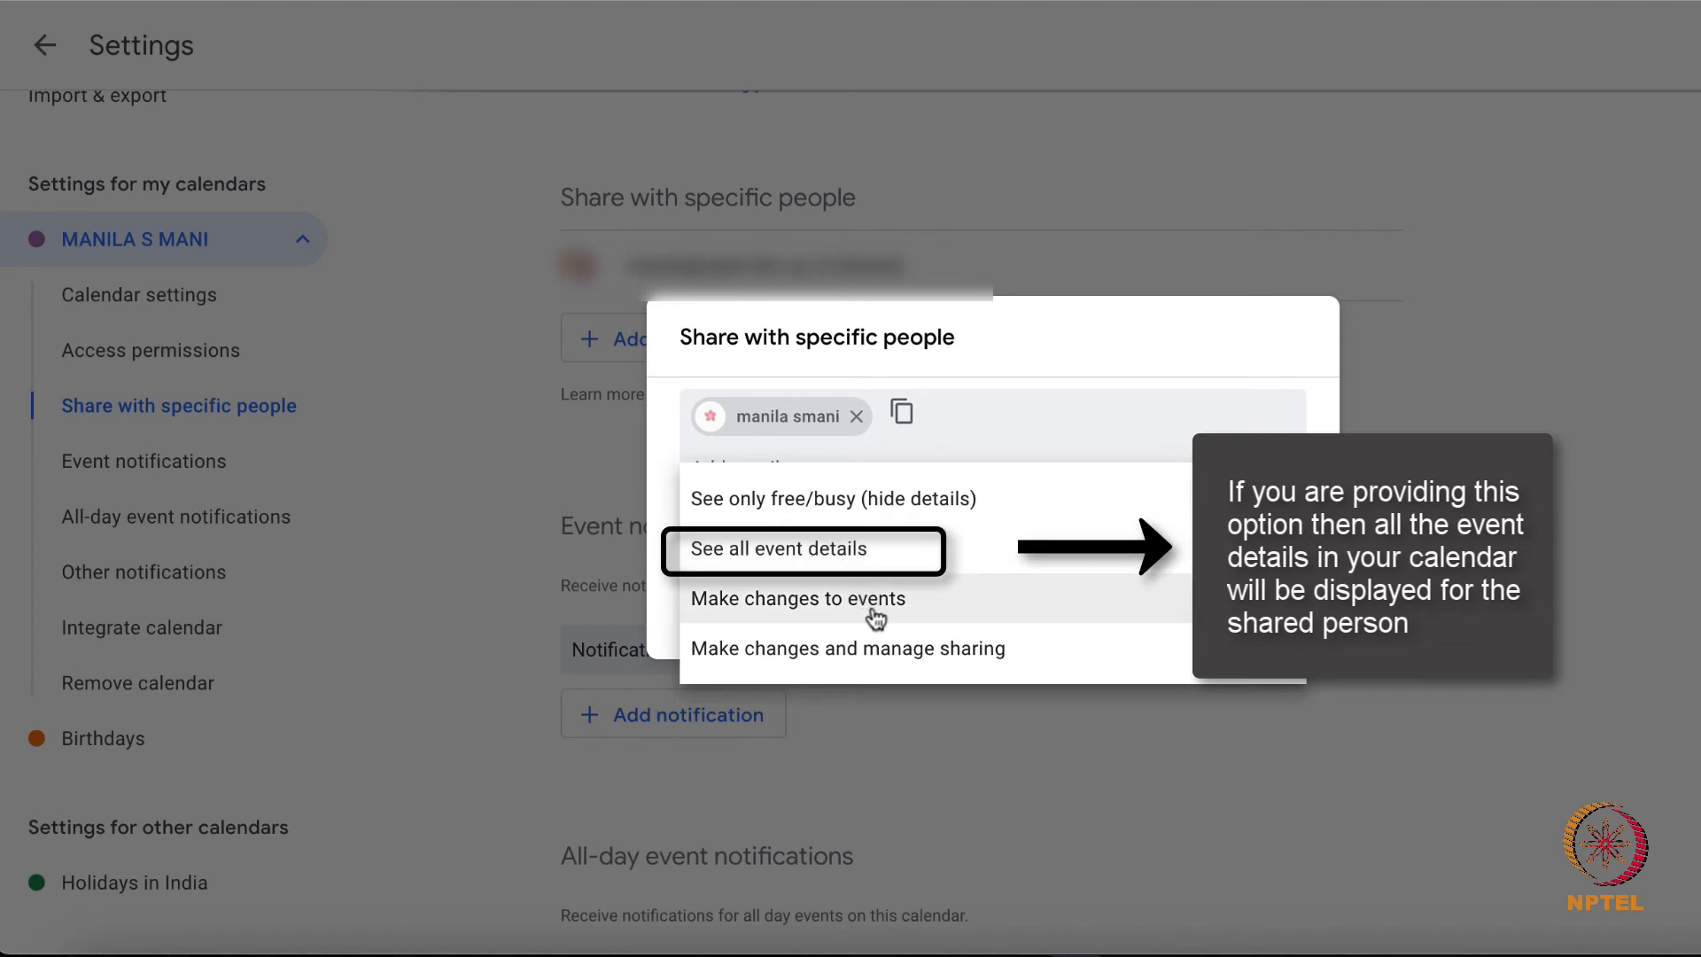
mouse_move(797, 597)
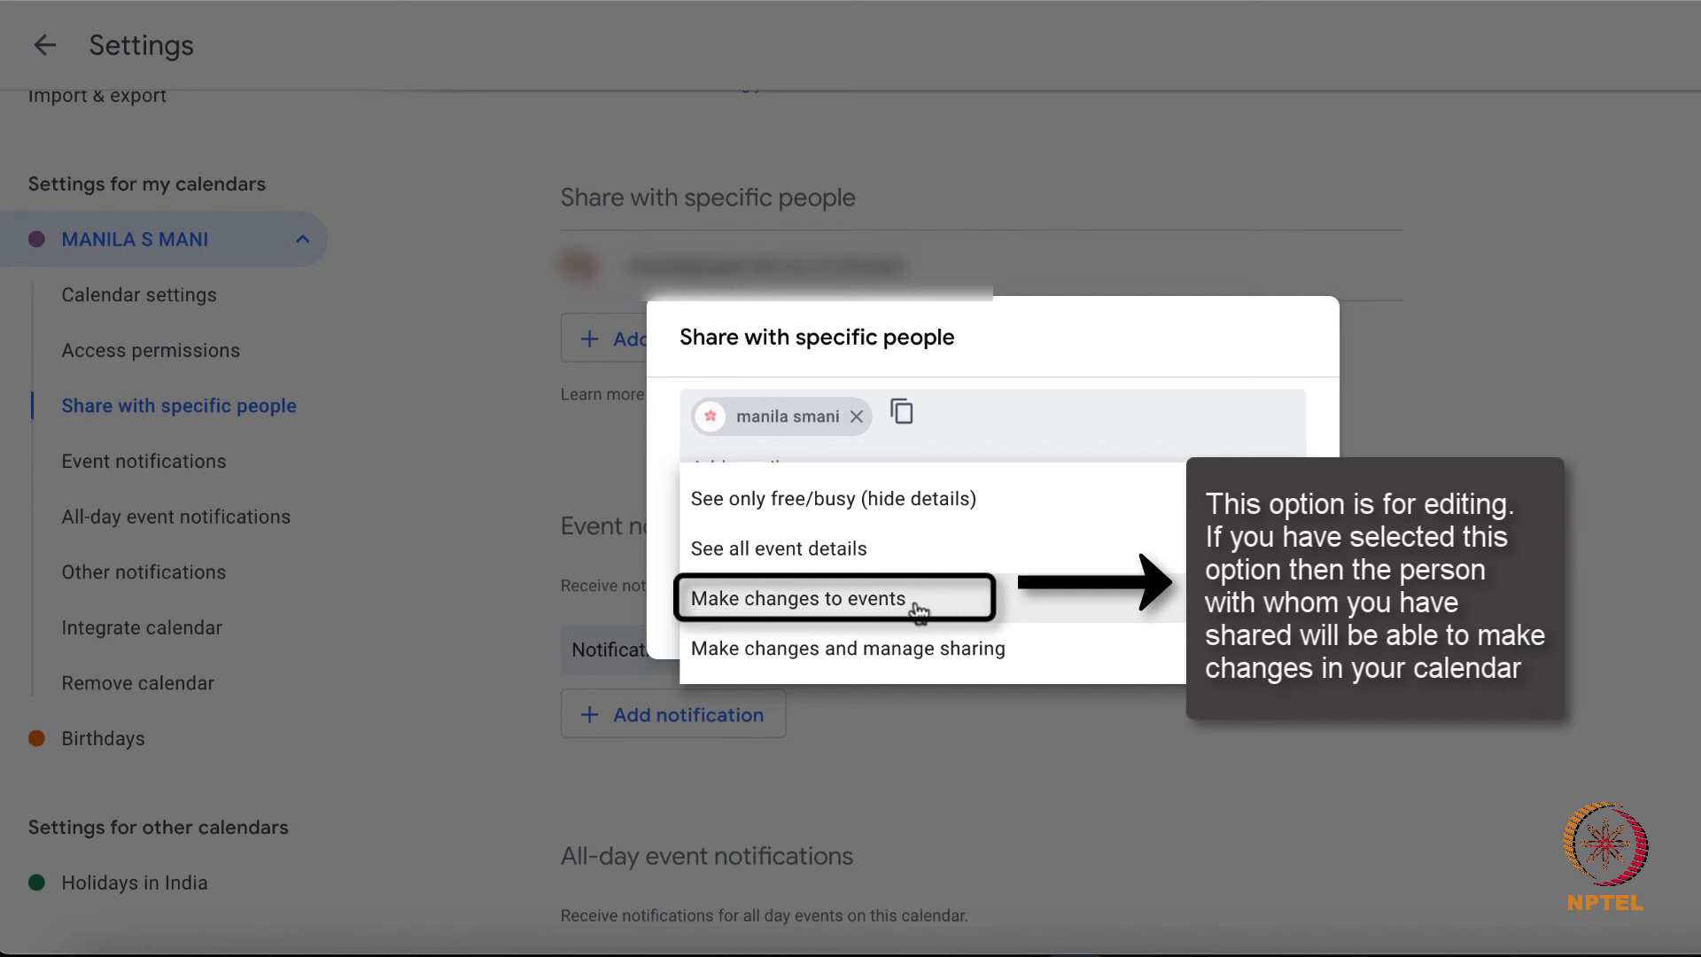
mouse_move(800, 661)
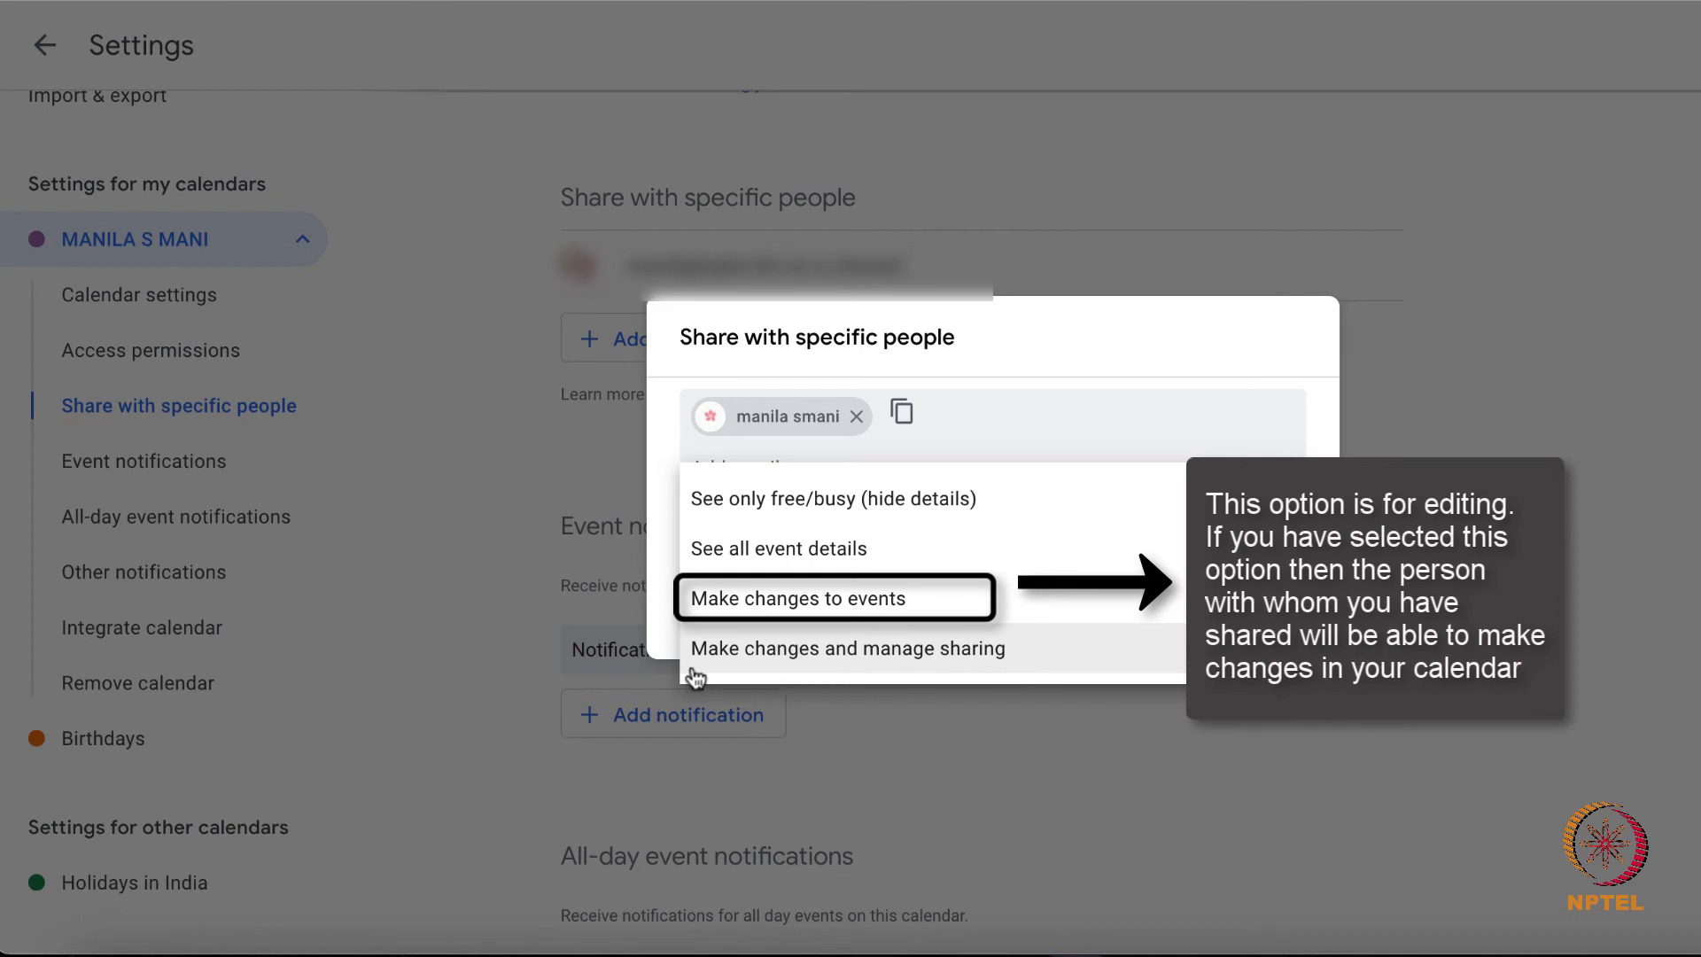
mouse_move(847, 649)
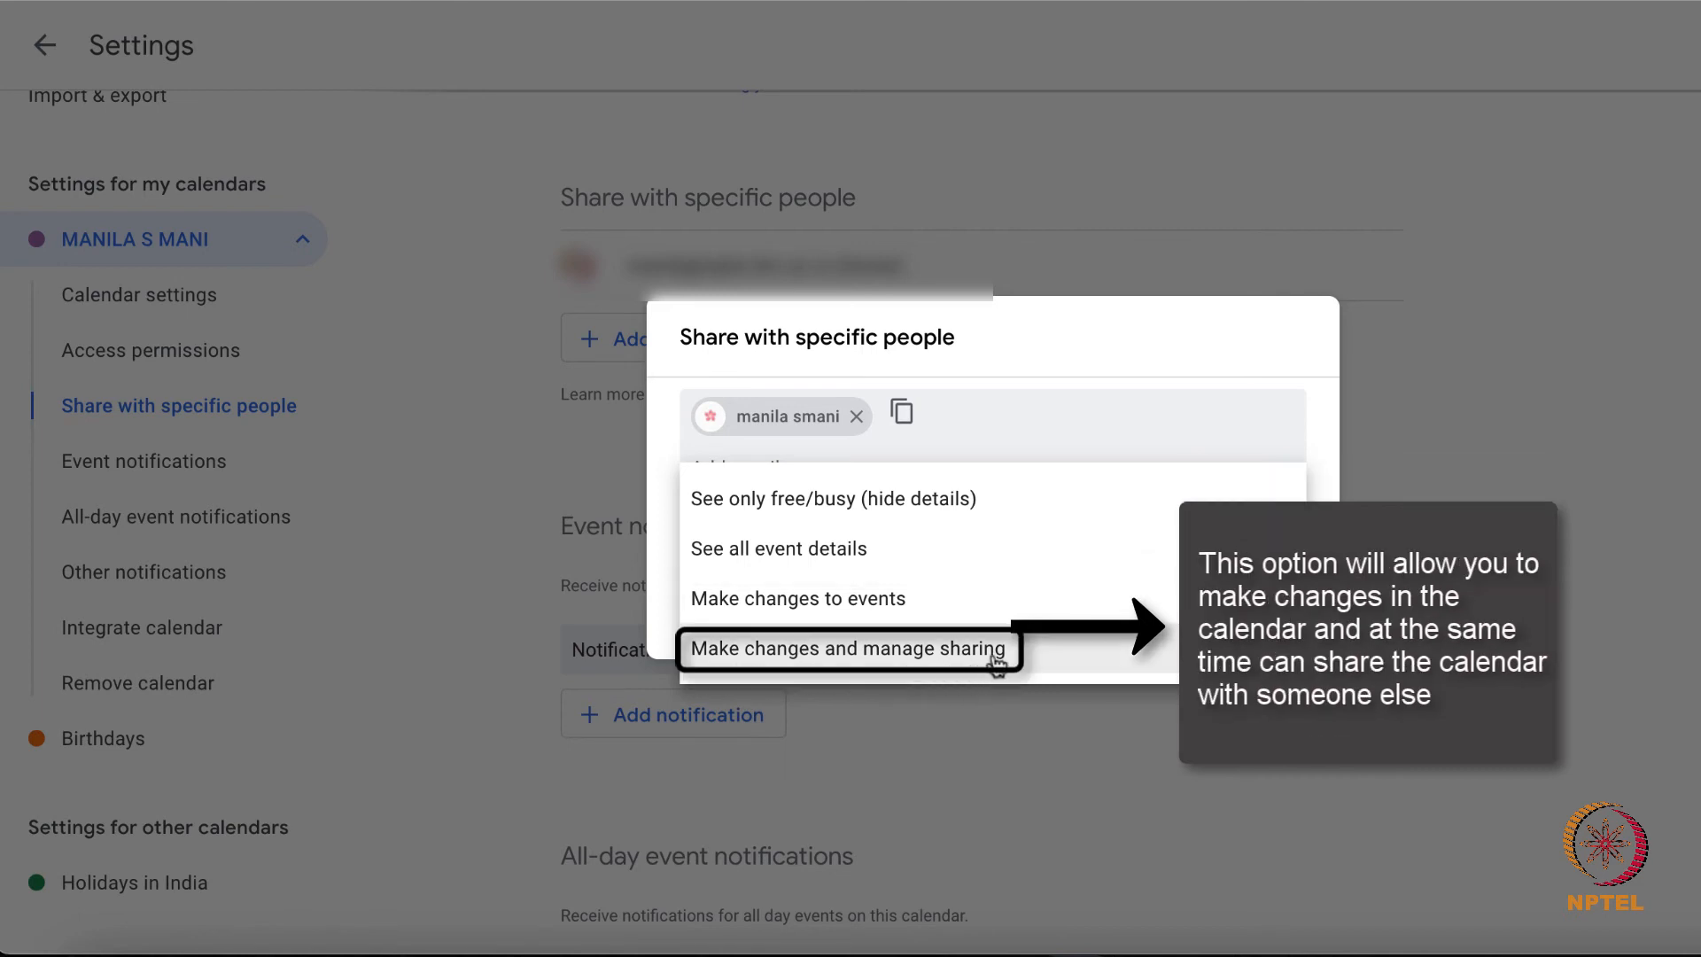
mouse_move(759, 670)
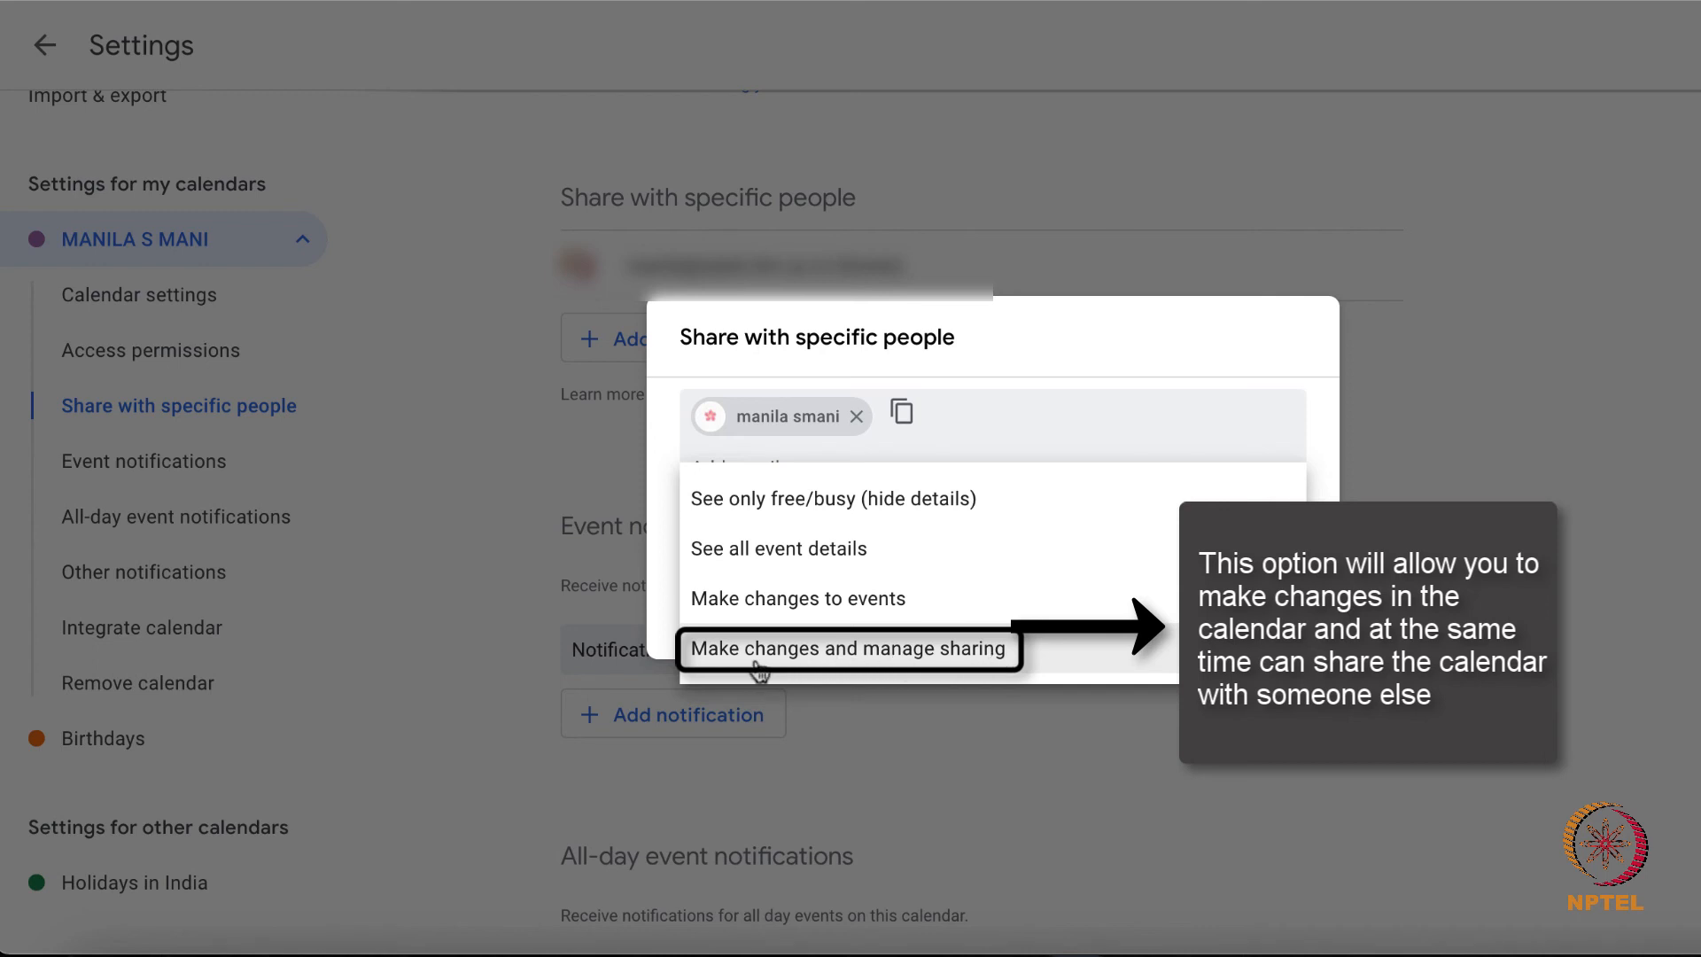
mouse_move(971, 572)
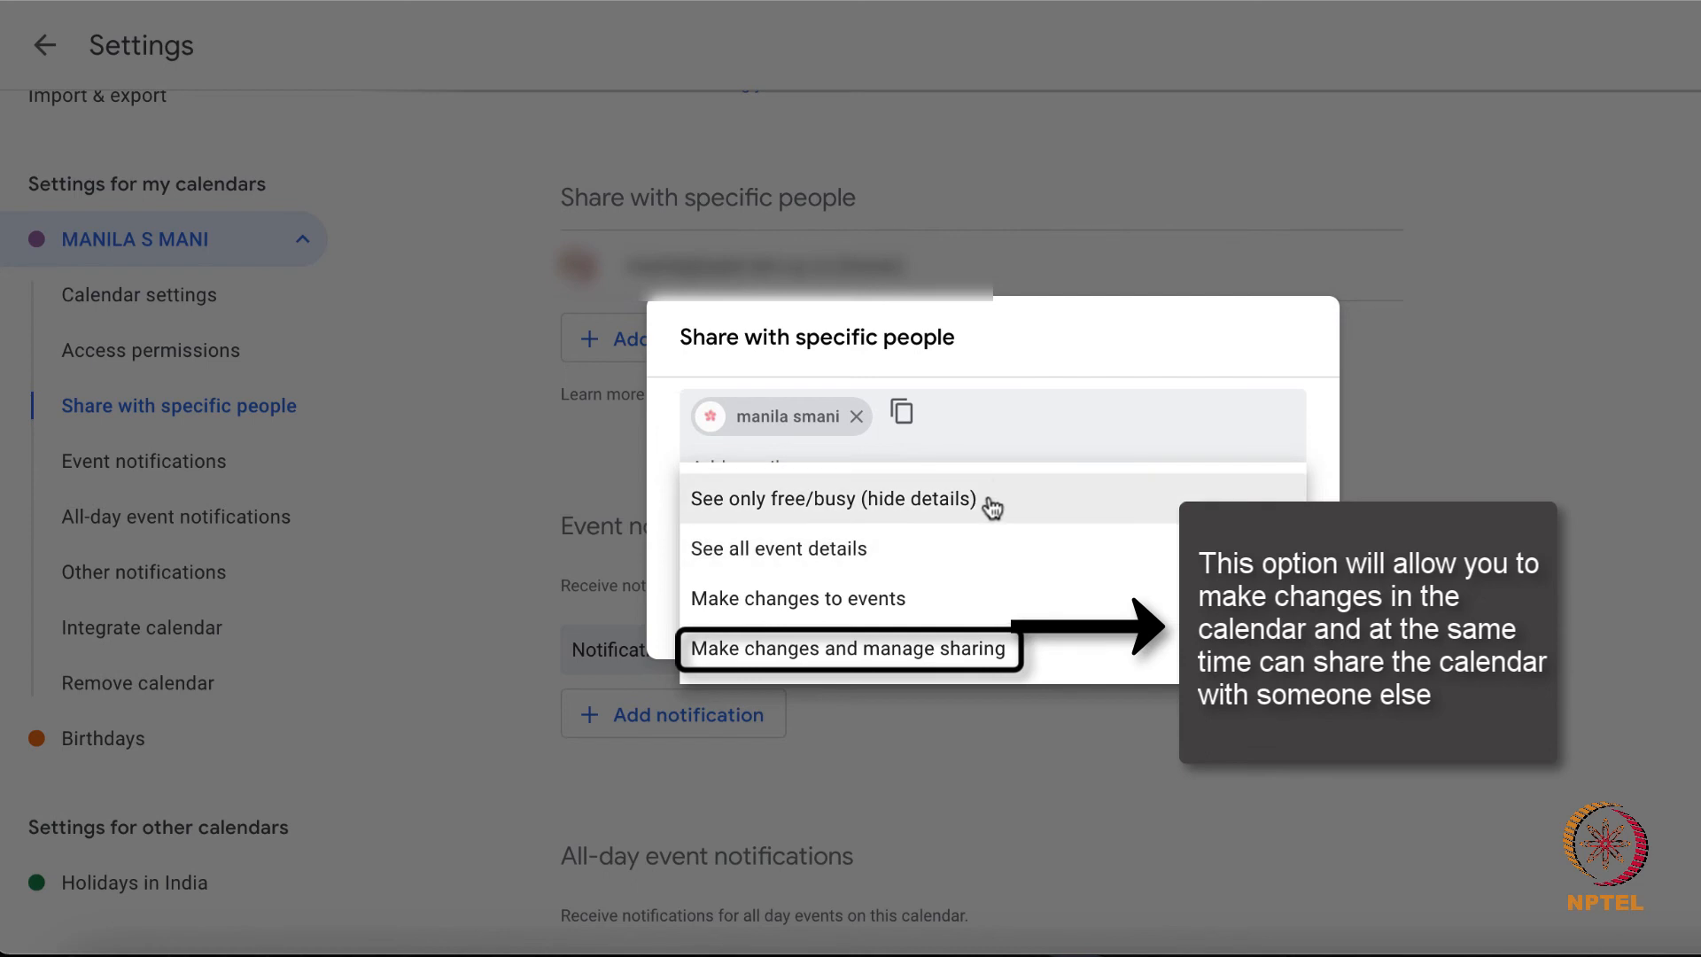
Share at 'See only free/busy (hide details)' permission and send the invitation.
click(834, 498)
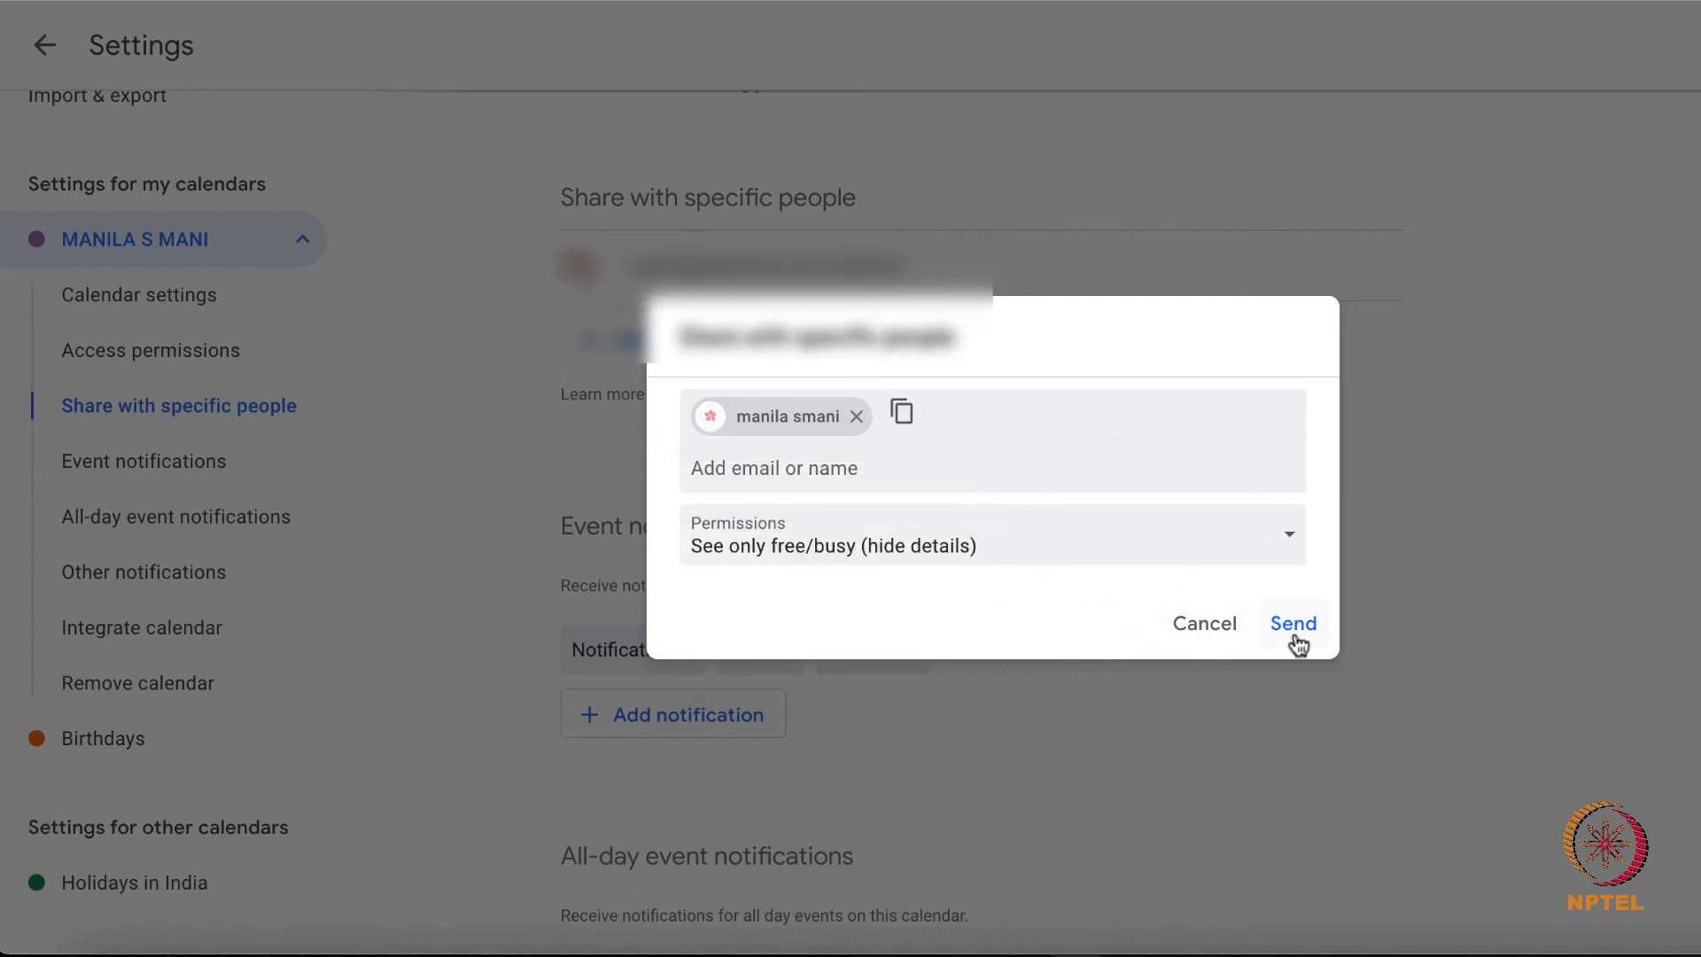
click(1293, 622)
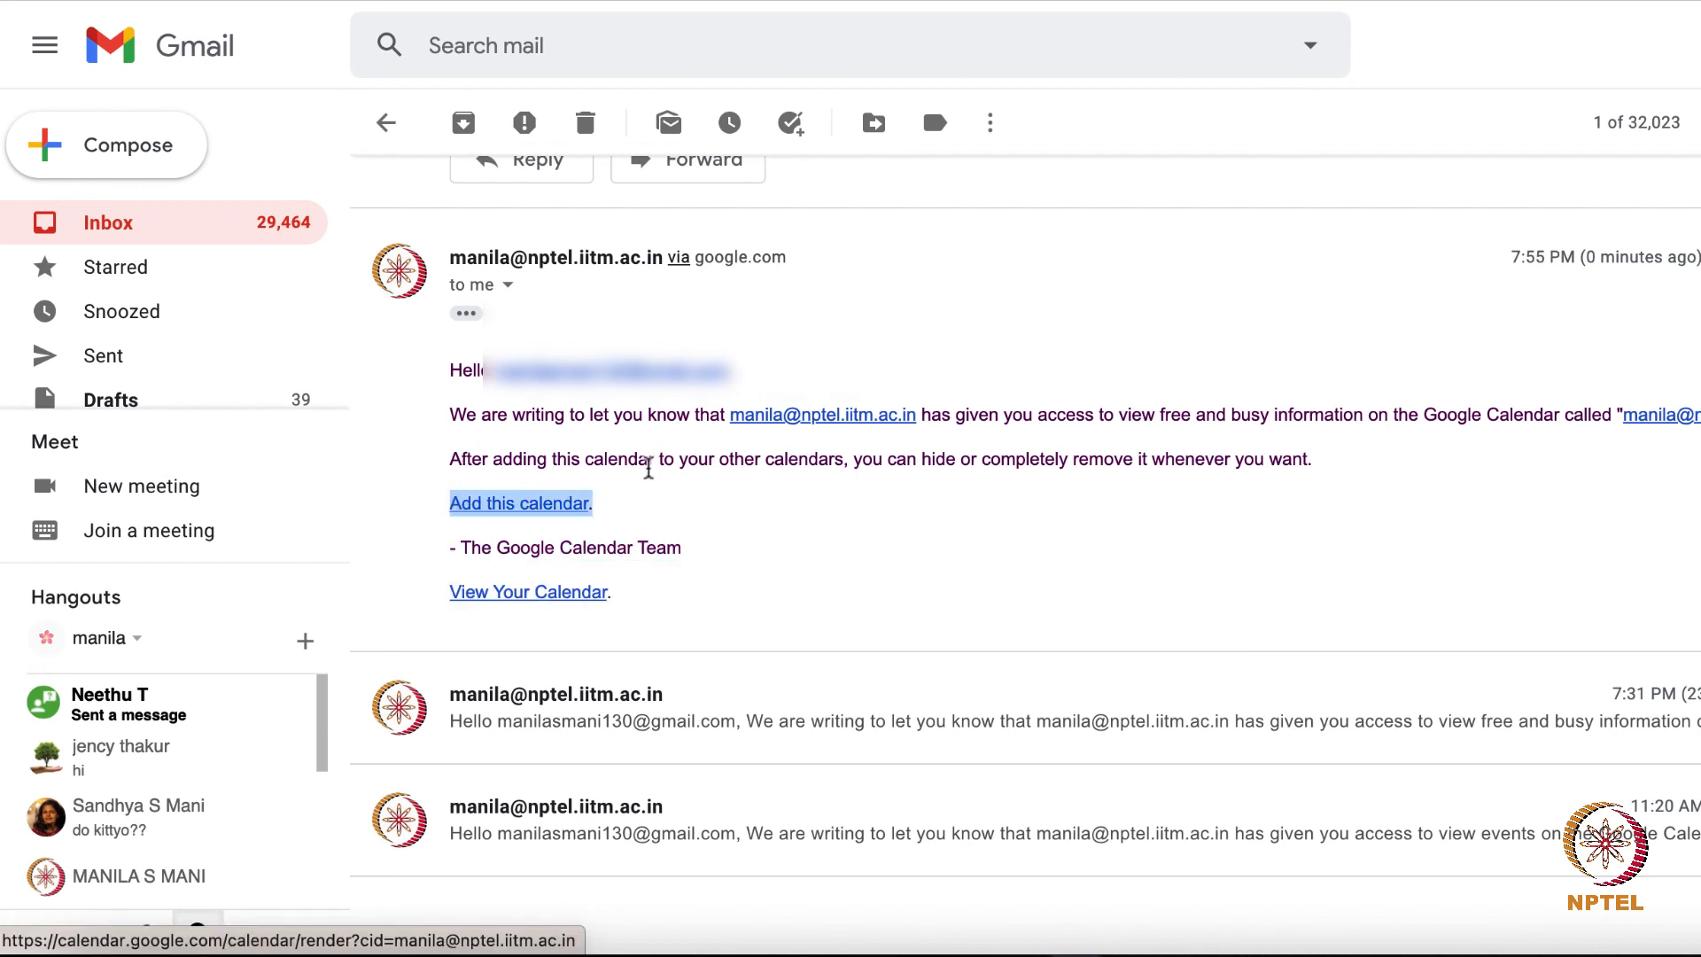
Add the shared calendar from the Gmail invite and dismiss the 'already exists' notice.
click(519, 502)
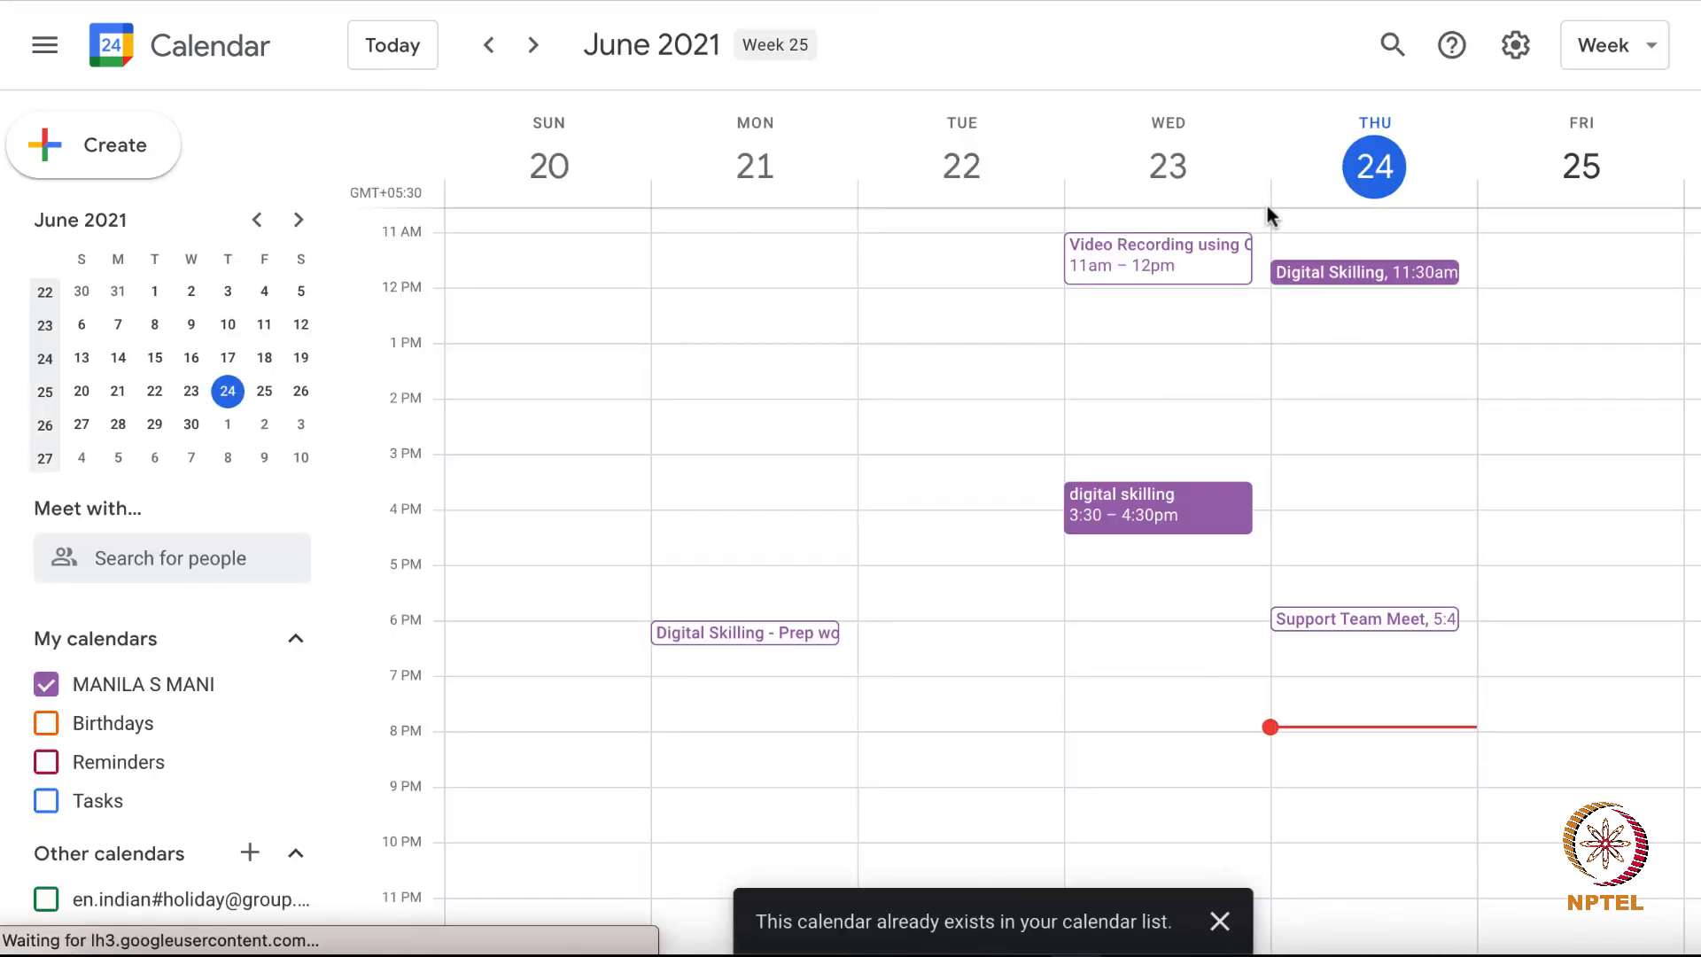
click(1219, 922)
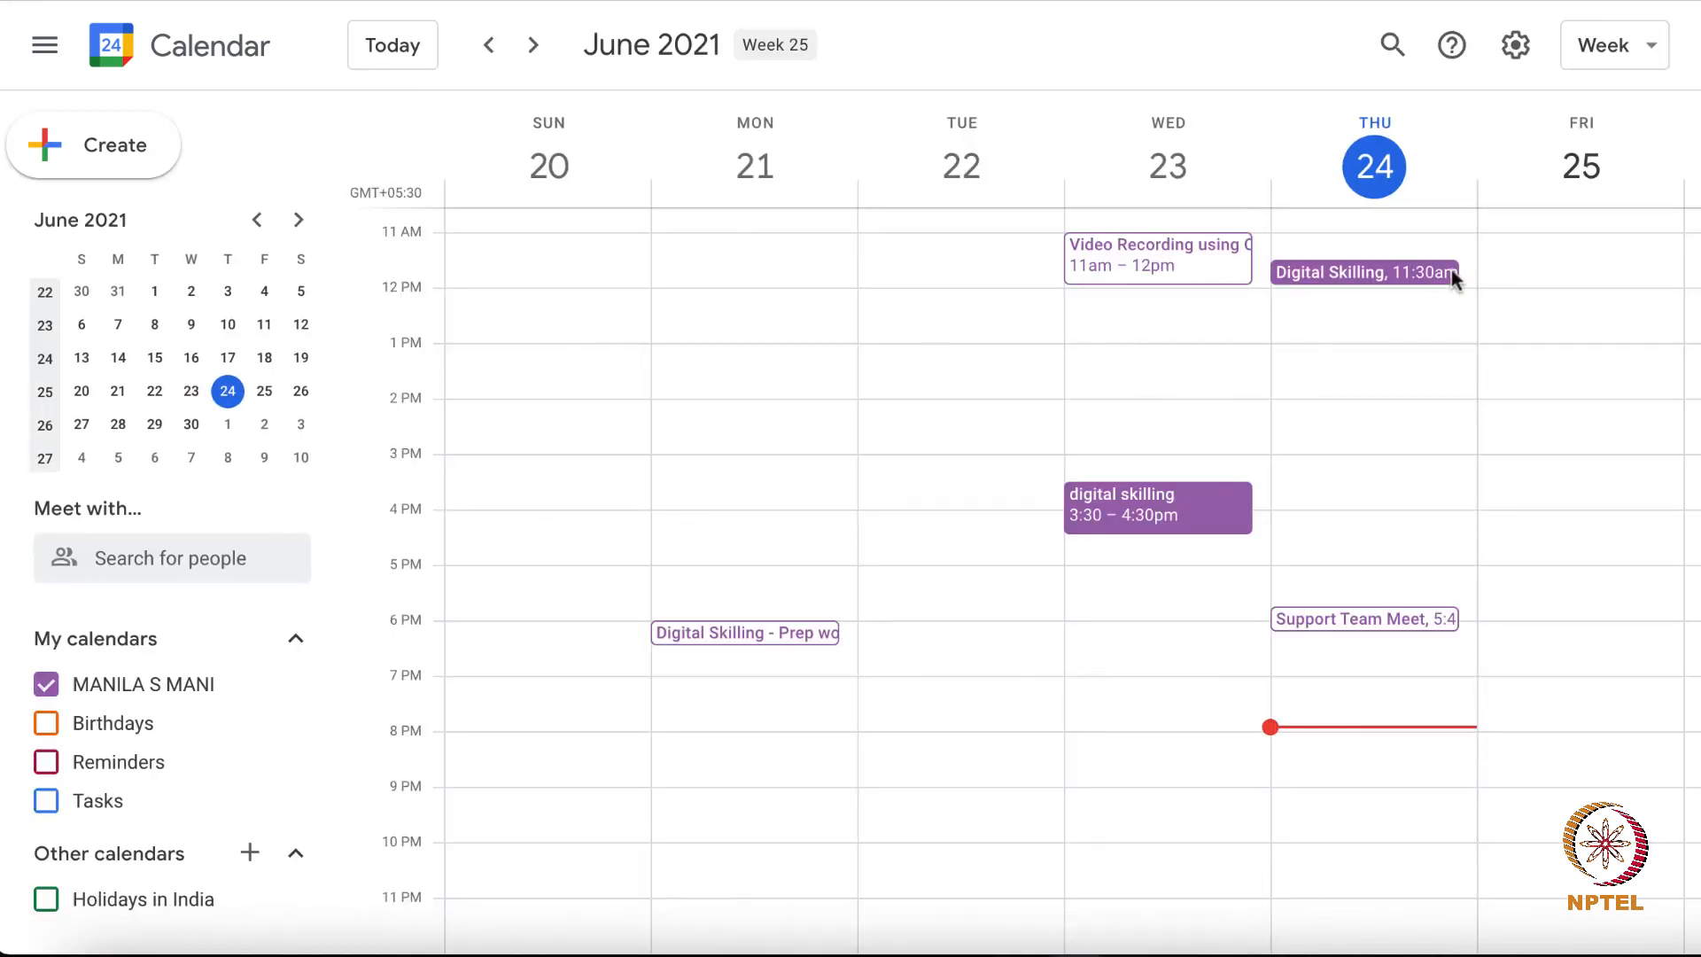
mouse_move(1444, 163)
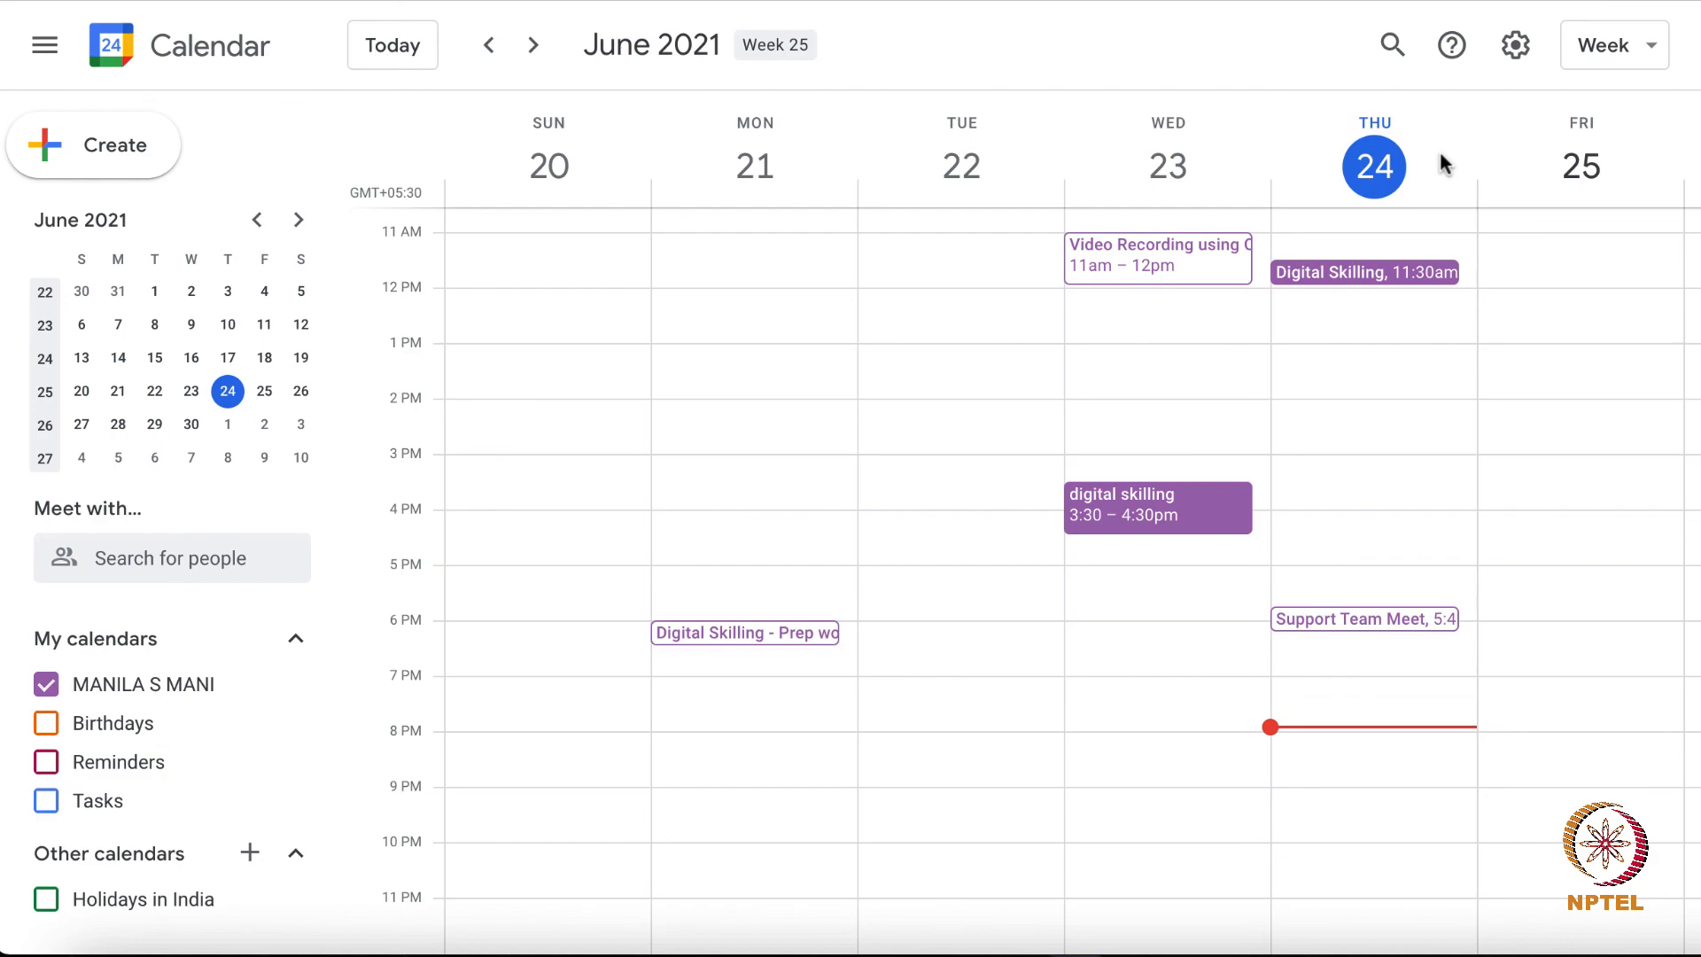